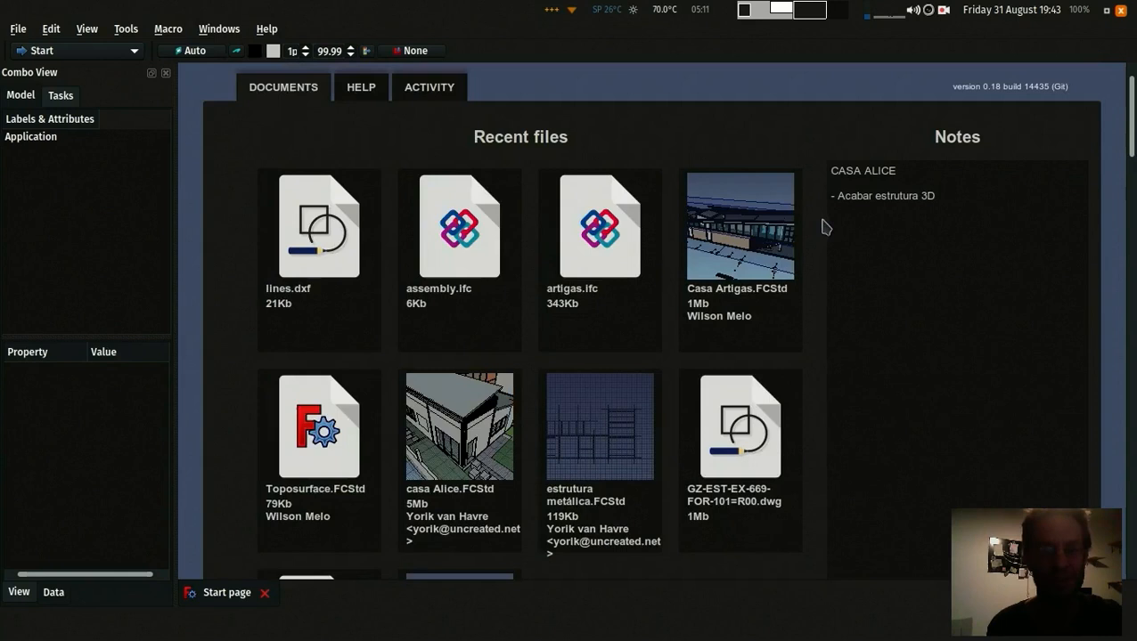
Step: Look at the Help page and recent files on the Start page, then create a new empty document
{"action": "scroll", "scroll_direction": "down", "scroll_amount": 3}
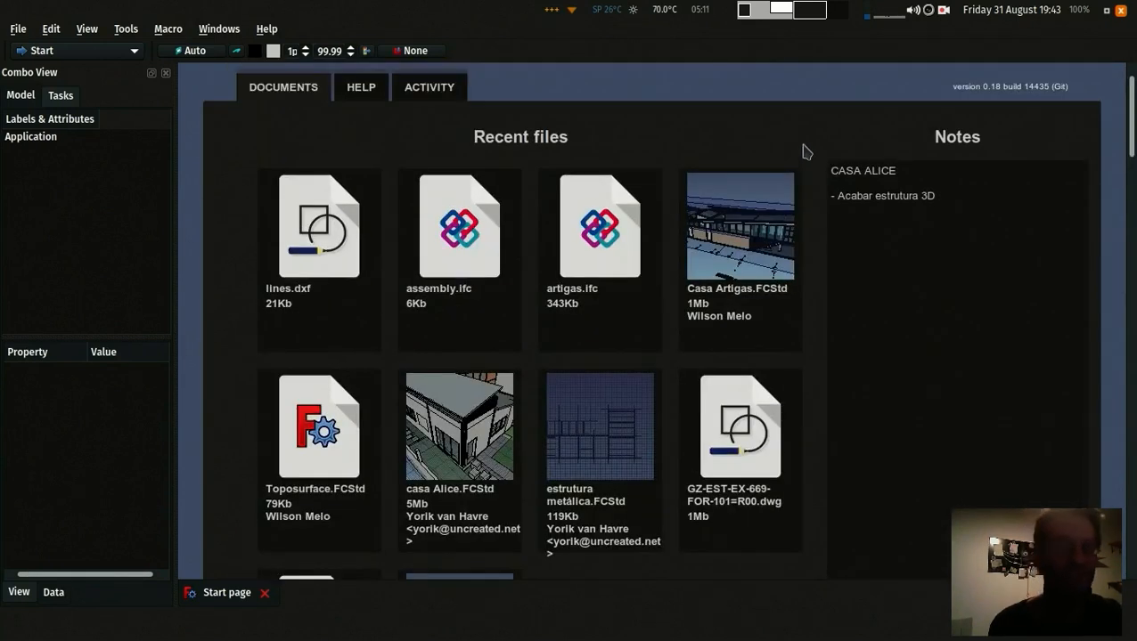
{"action": "left_click", "coordinate": [428, 86]}
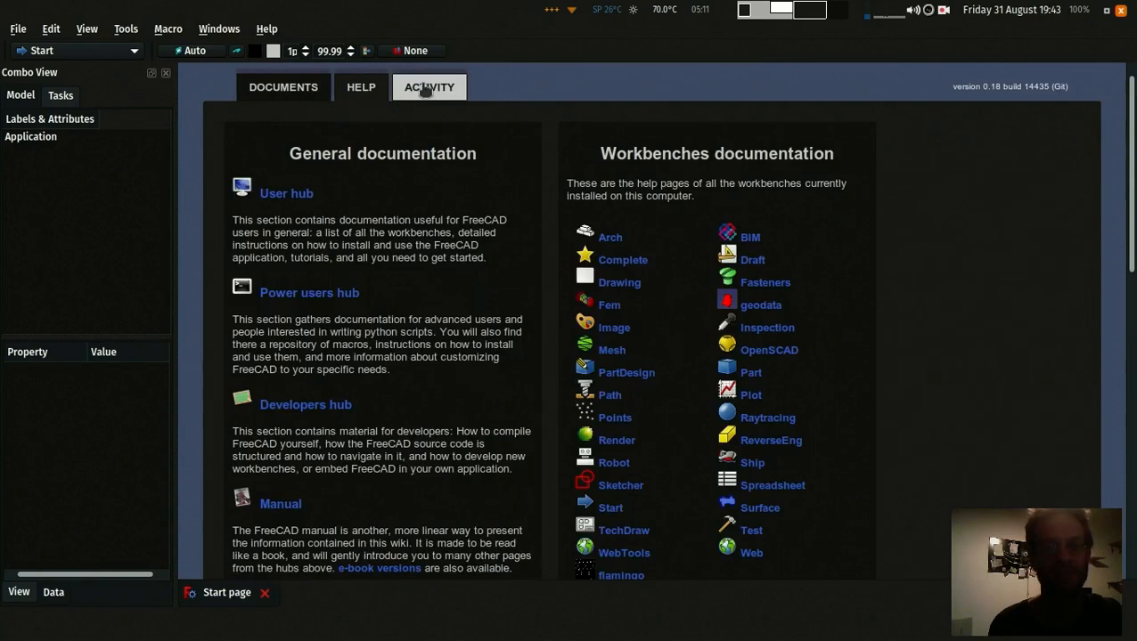
{"action": "left_click", "coordinate": [281, 85]}
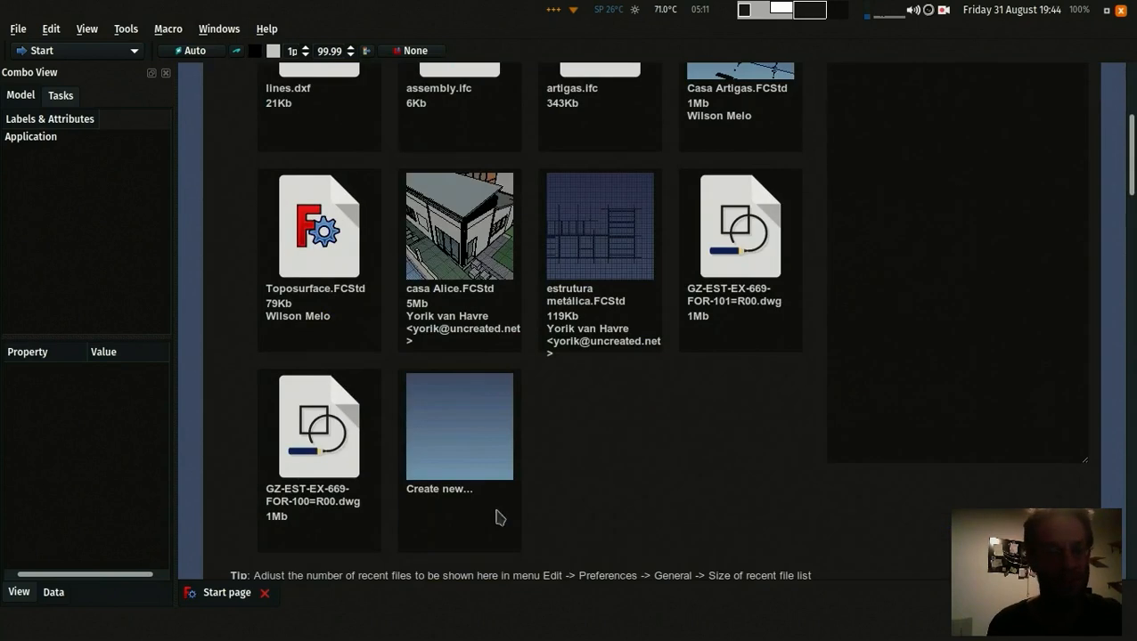
{"action": "left_click", "coordinate": [460, 426]}
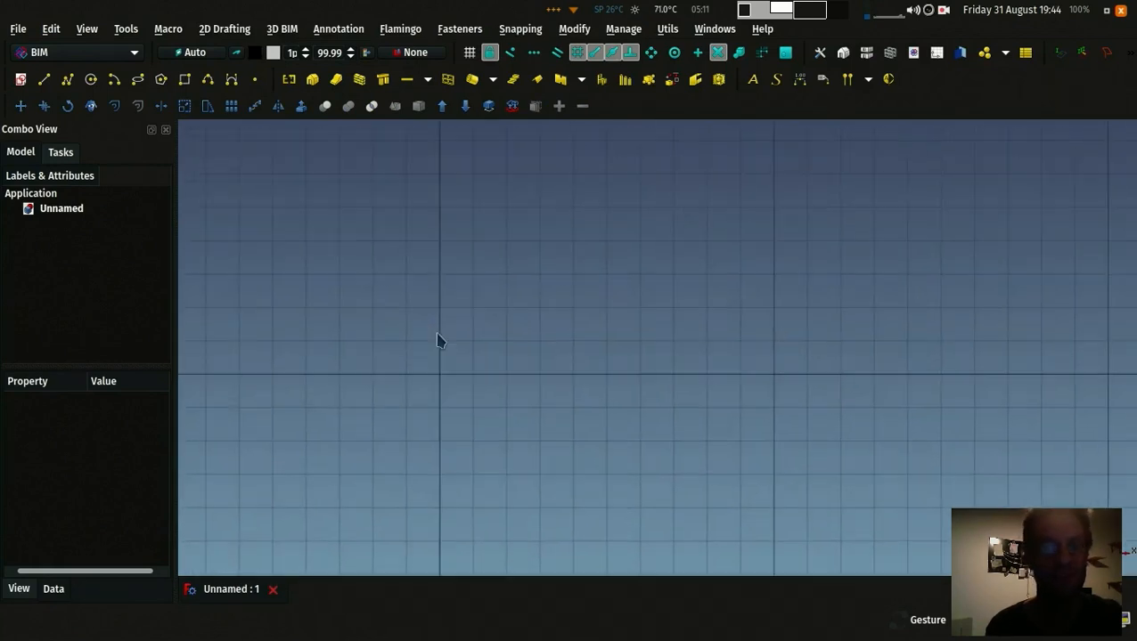
{"action": "mouse_move", "coordinate": [370, 107]}
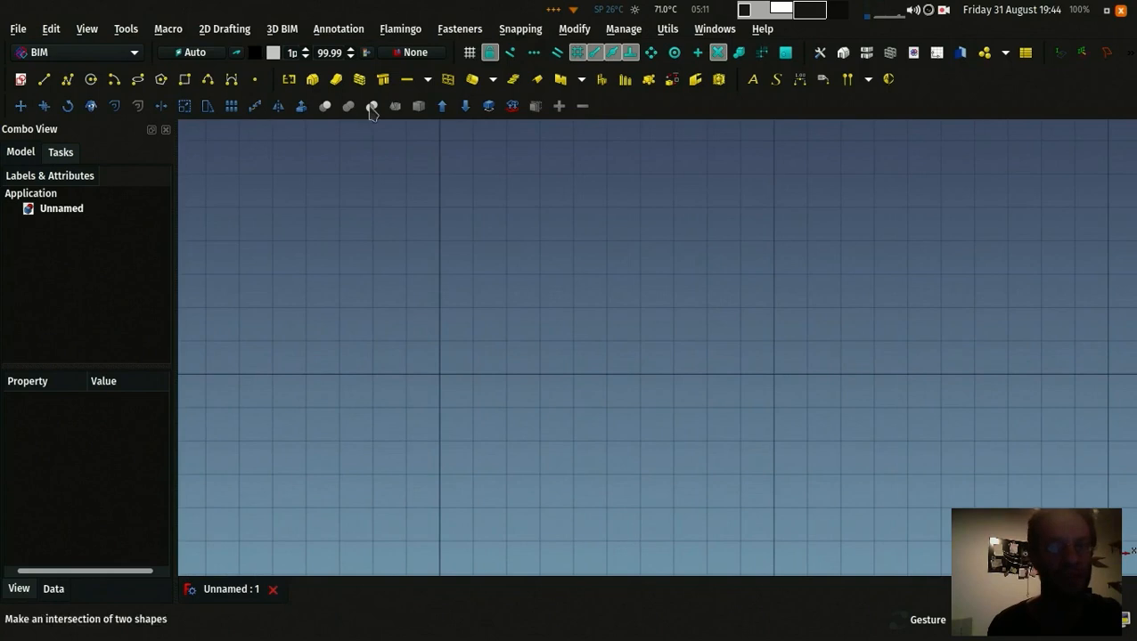
{"action": "mouse_move", "coordinate": [360, 81]}
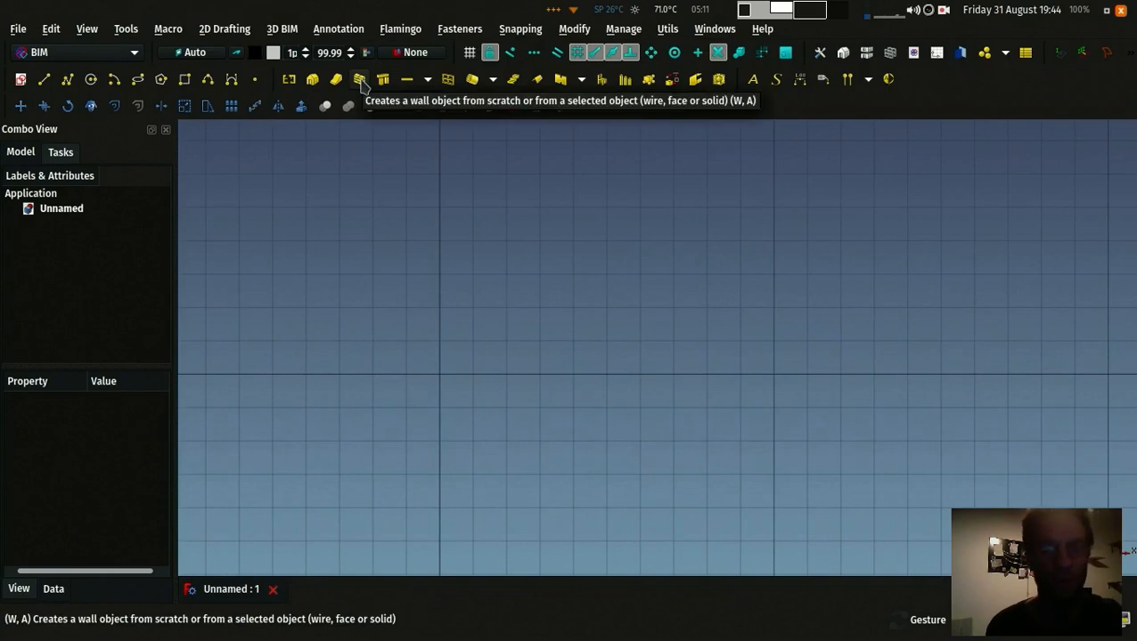
Step: Start the BIM Wall tool to build a wall from the wire trace
{"action": "left_click", "coordinate": [360, 79]}
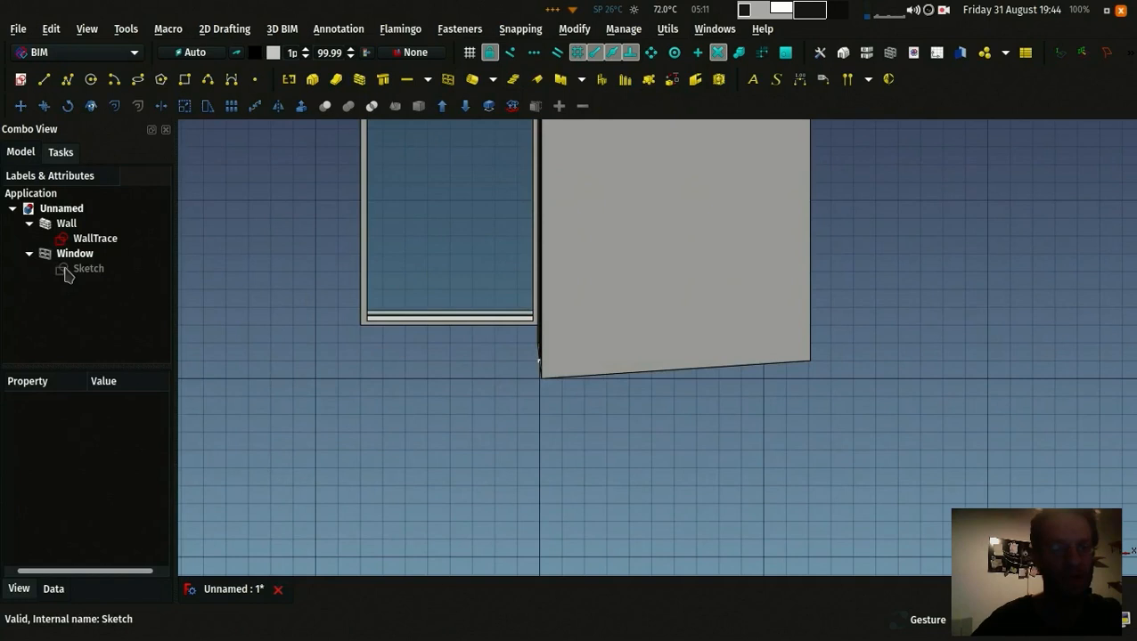
{"action": "left_click", "coordinate": [88, 267]}
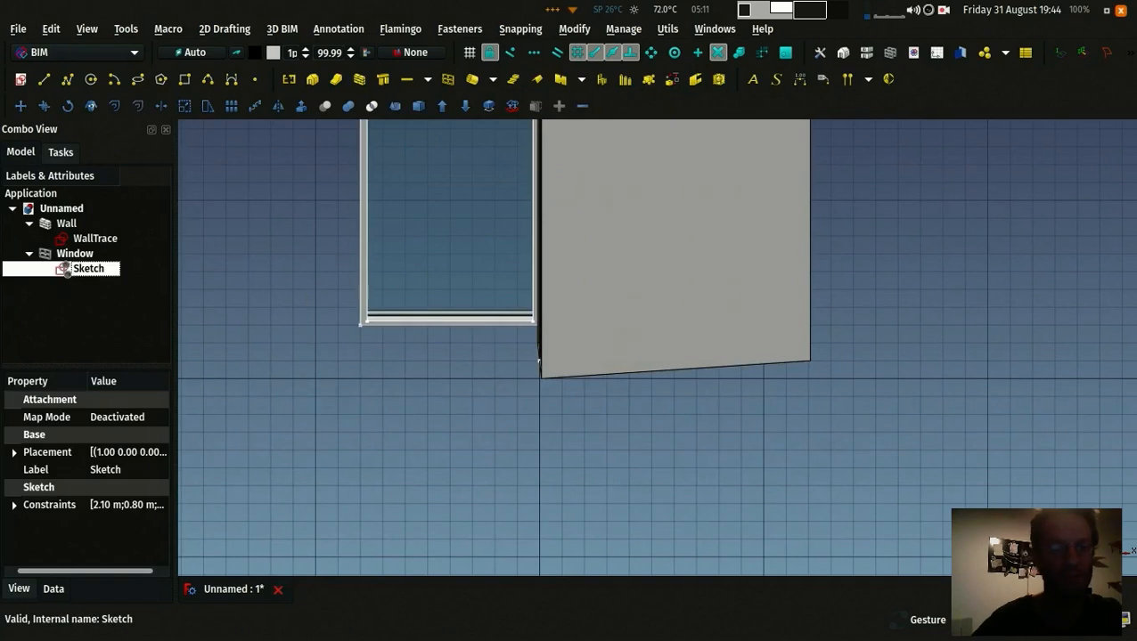
{"action": "double_click", "coordinate": [89, 267]}
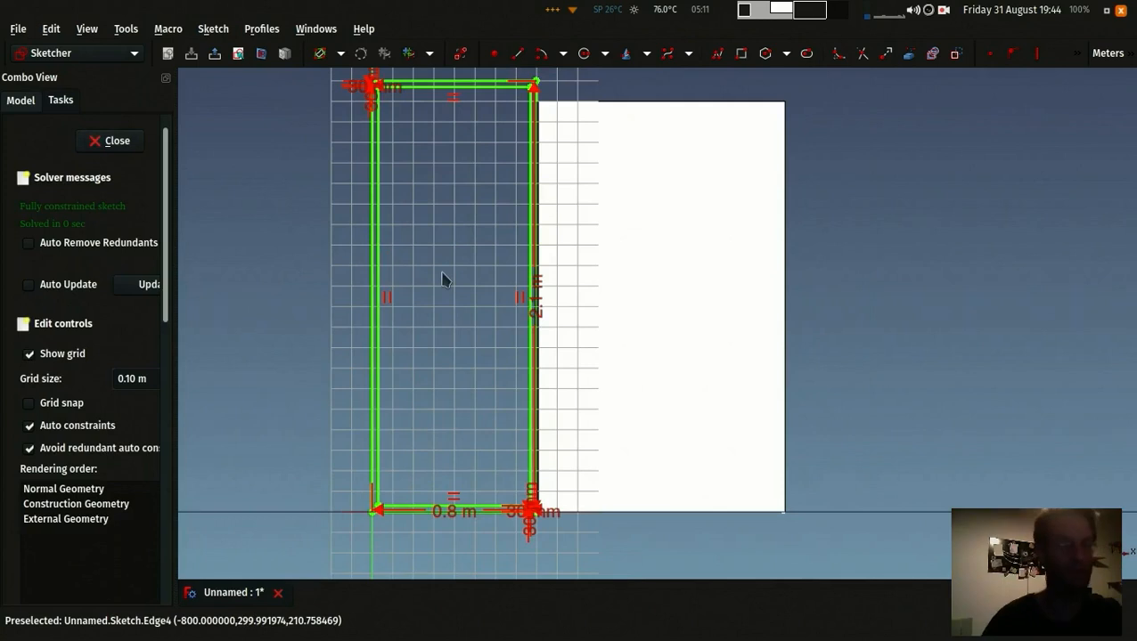
{"action": "left_click", "coordinate": [116, 139]}
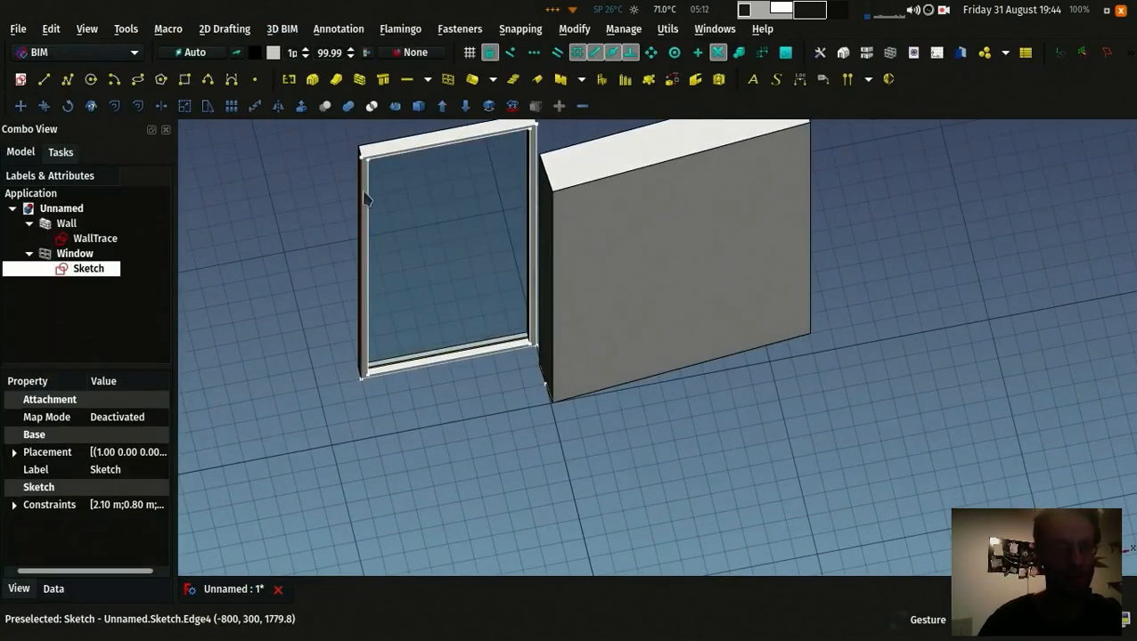
{"action": "mouse_move", "coordinate": [317, 253]}
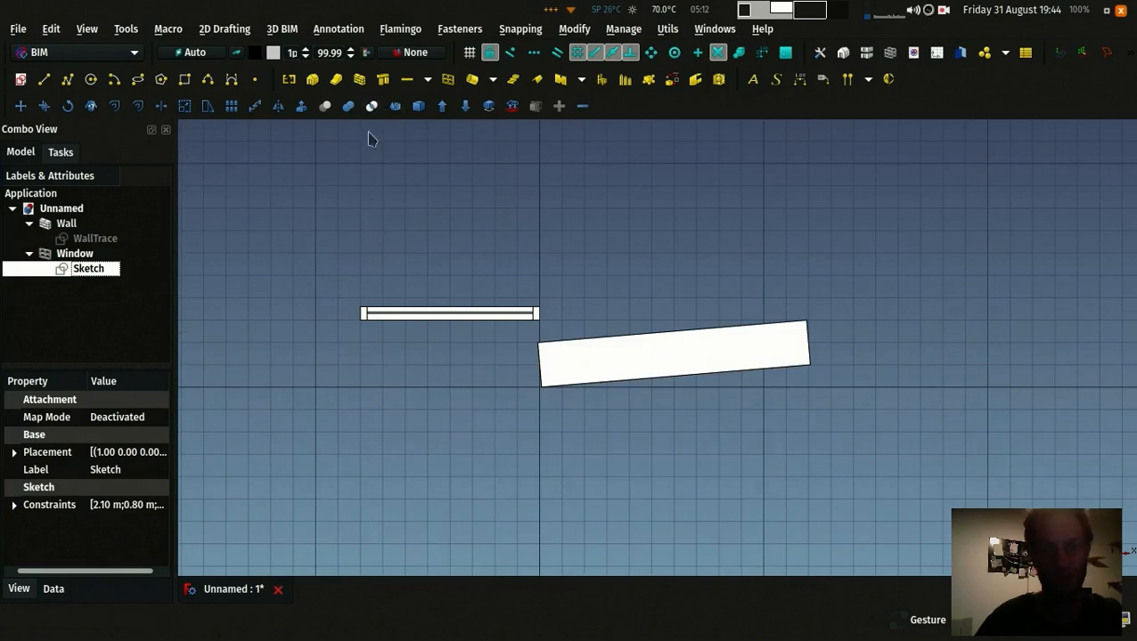
{"action": "mouse_move", "coordinate": [386, 207]}
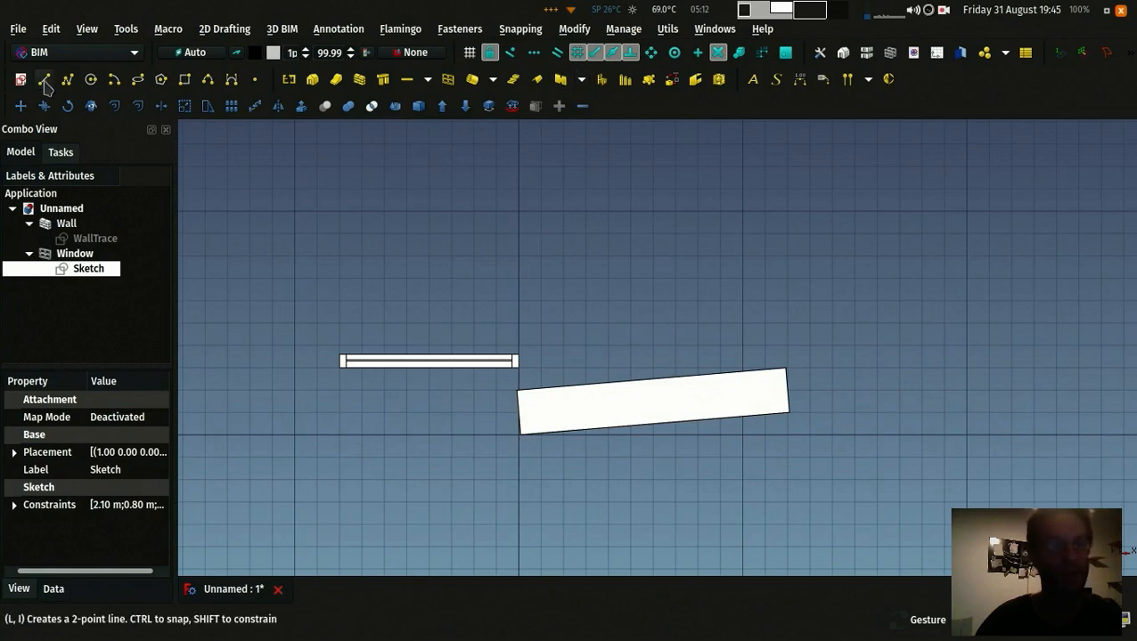
Step: Draw a straight Draft line about 2 m long, separate from the wall and window
{"action": "left_click", "coordinate": [47, 79]}
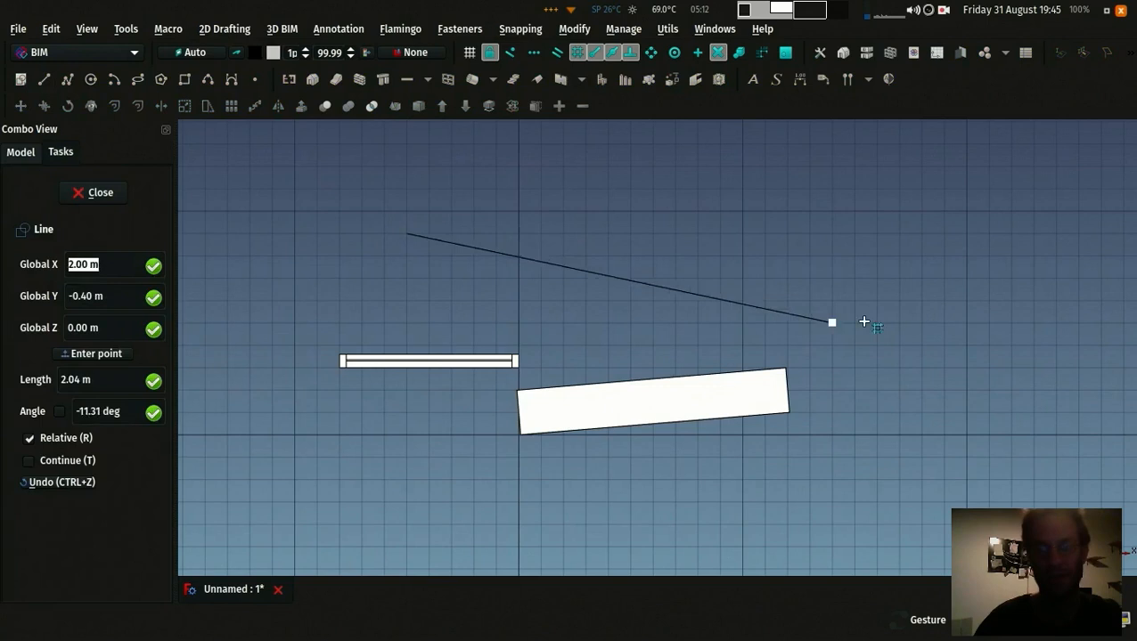
{"action": "left_click", "coordinate": [93, 193]}
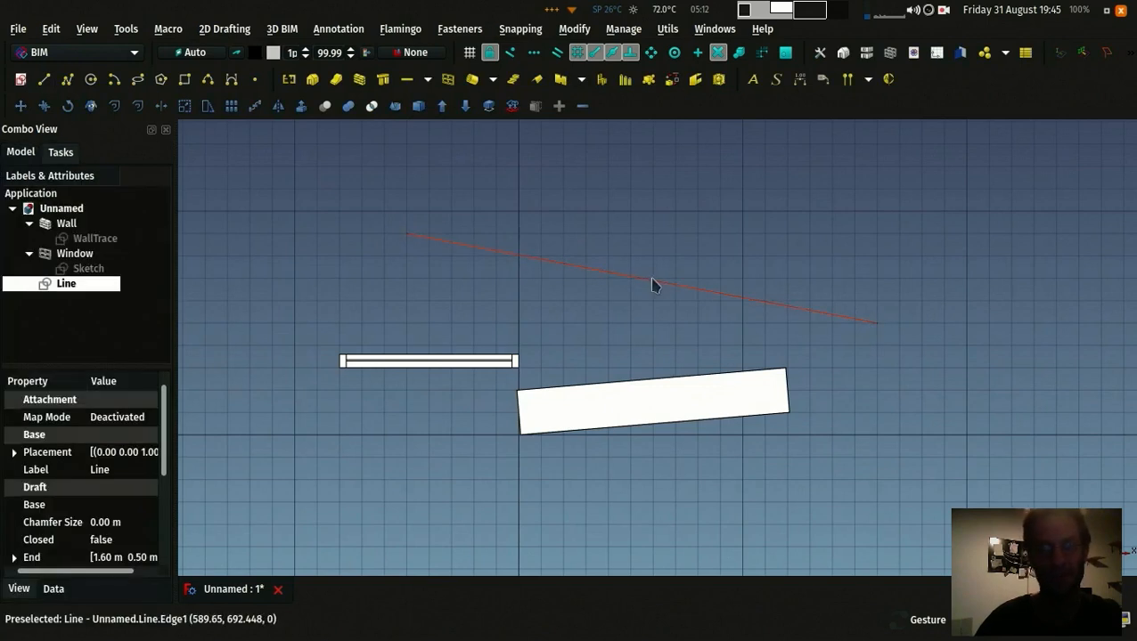
{"action": "mouse_move", "coordinate": [474, 242]}
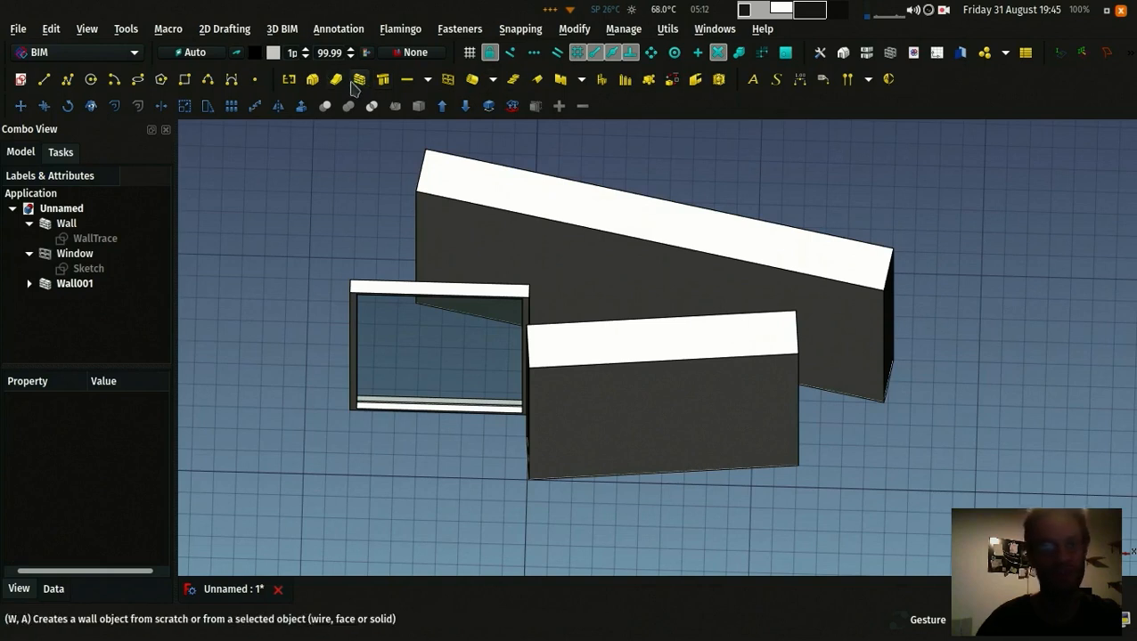
{"action": "mouse_move", "coordinate": [323, 233]}
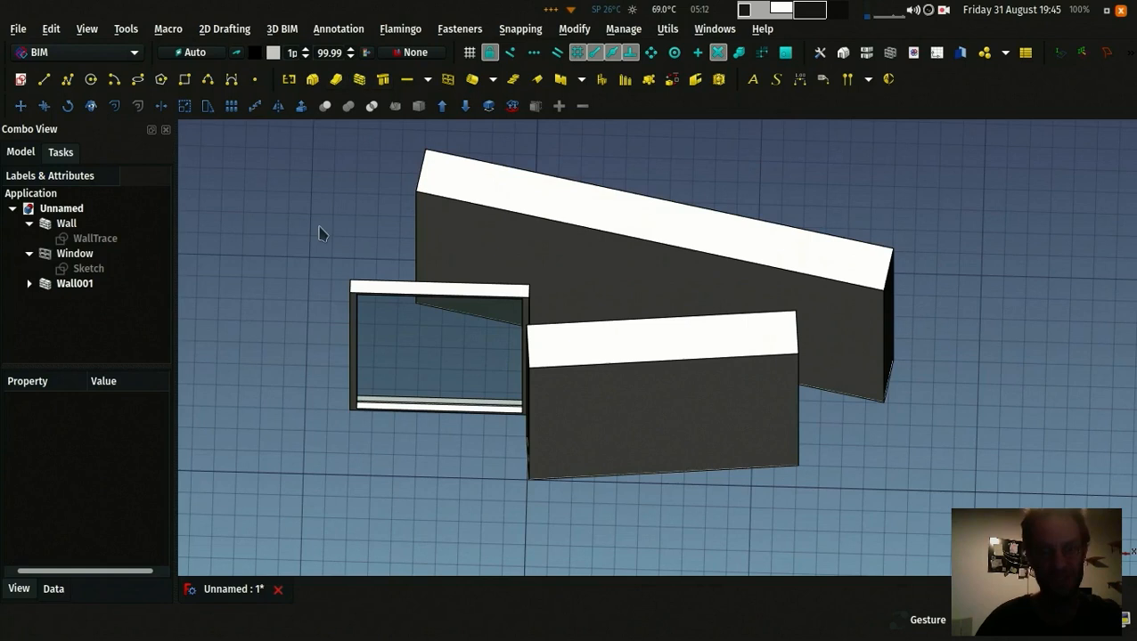
{"action": "mouse_move", "coordinate": [403, 224]}
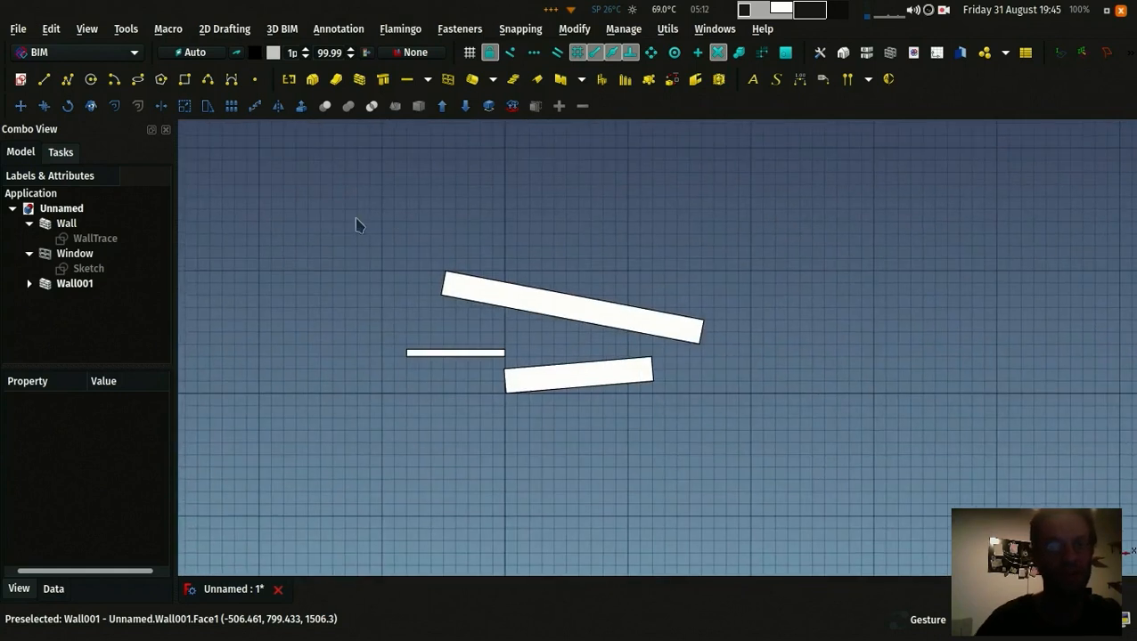
{"action": "mouse_move", "coordinate": [185, 80]}
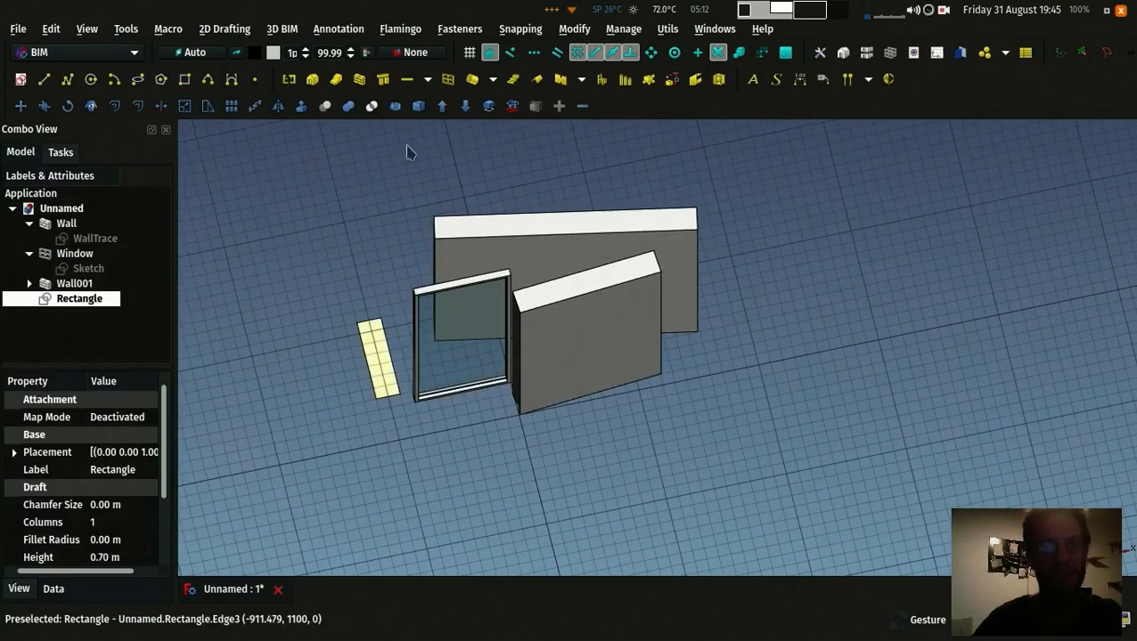
Step: Make a Structure element from the rectangle and inspect the line inside Wall001 in the tree
{"action": "left_click", "coordinate": [383, 78]}
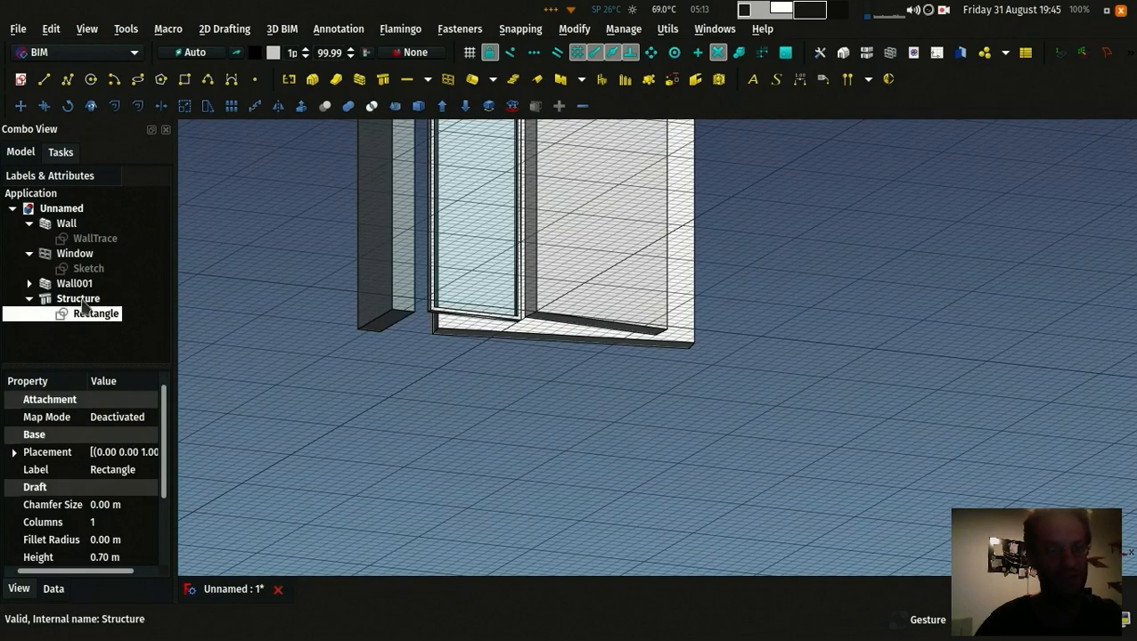
{"action": "left_click", "coordinate": [94, 314]}
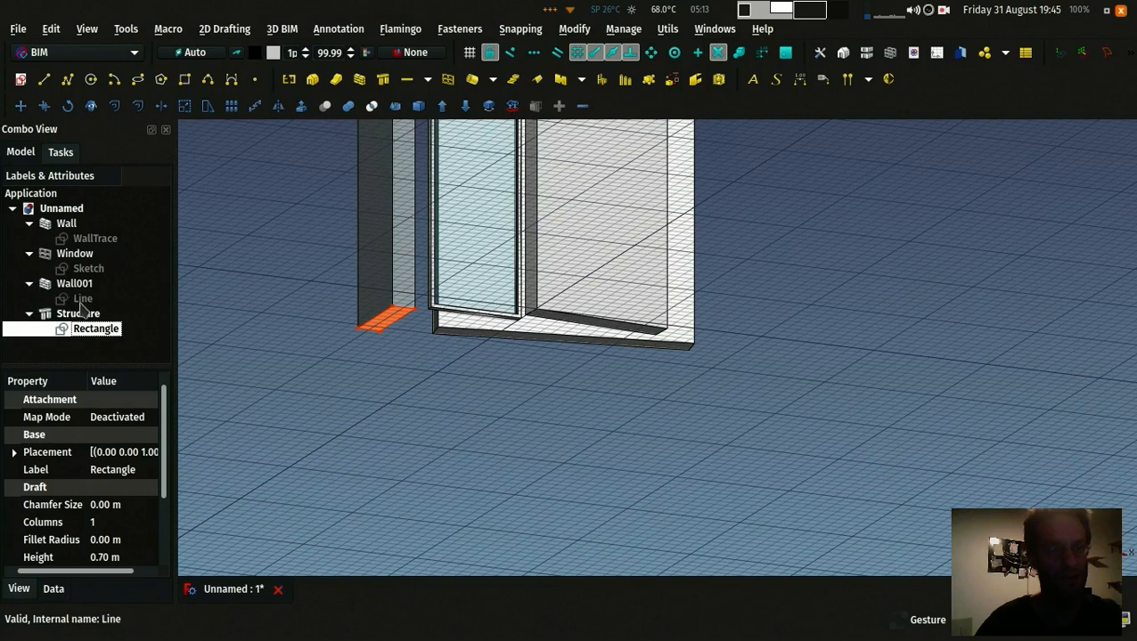
{"action": "left_click", "coordinate": [84, 299]}
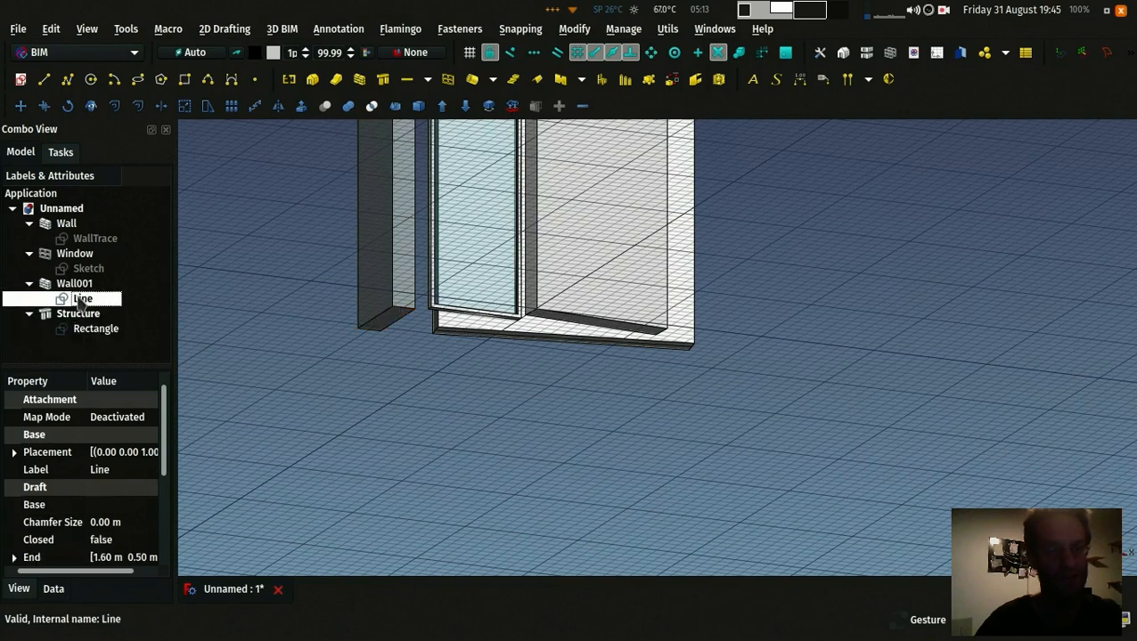
{"action": "left_click", "coordinate": [95, 327]}
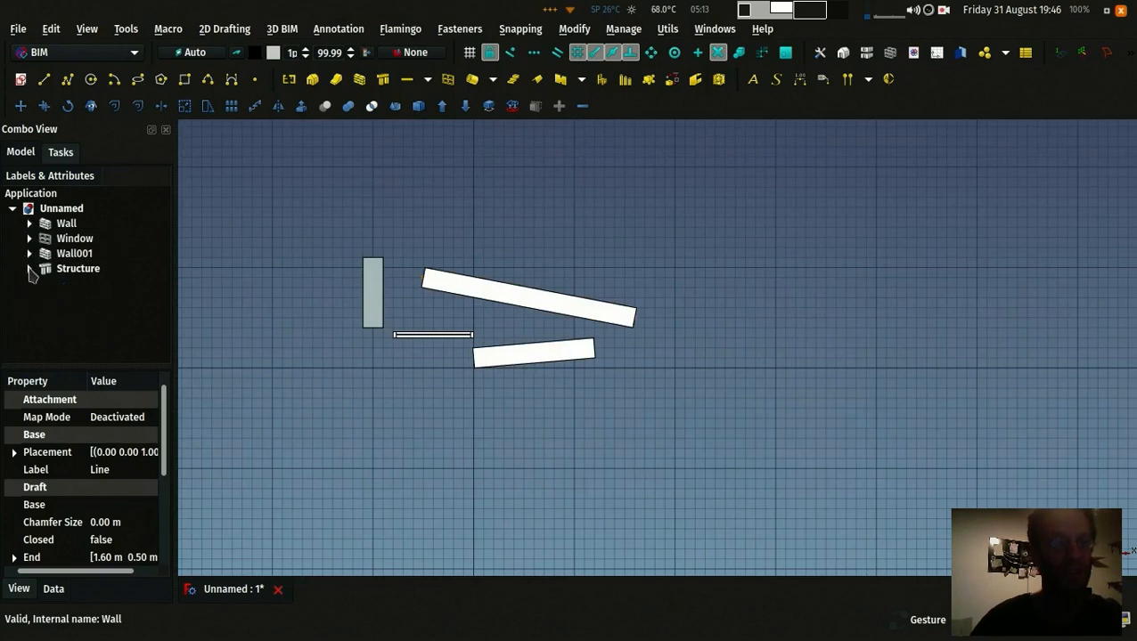
Step: Create a Group holding the wall, window, second wall and structure, and hide it
{"action": "right_click", "coordinate": [61, 206]}
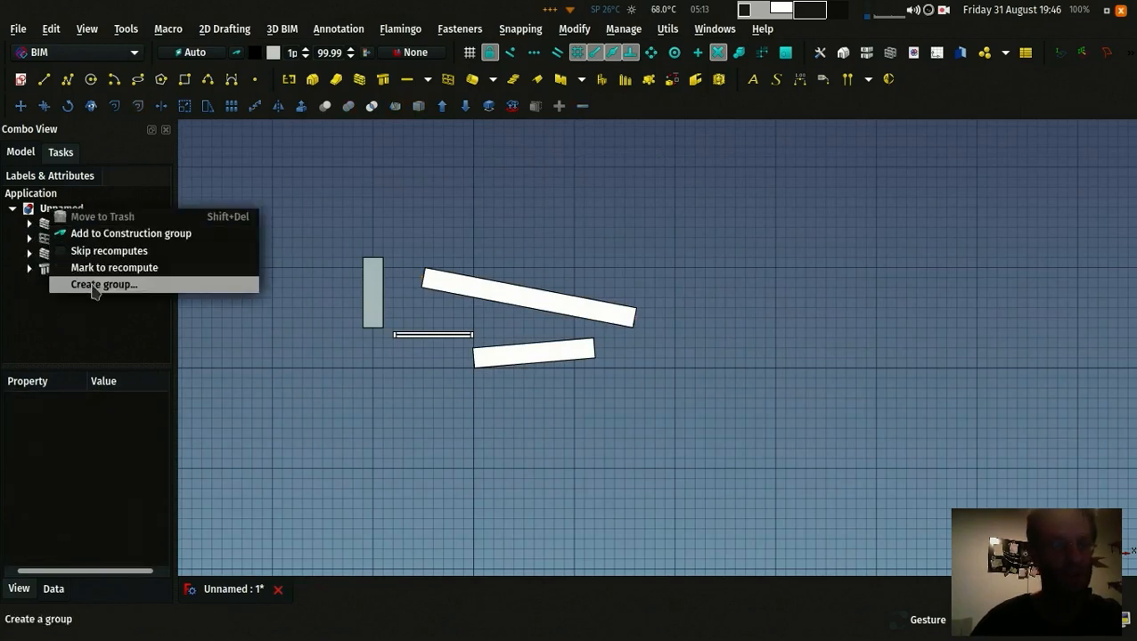
{"action": "left_click", "coordinate": [103, 285]}
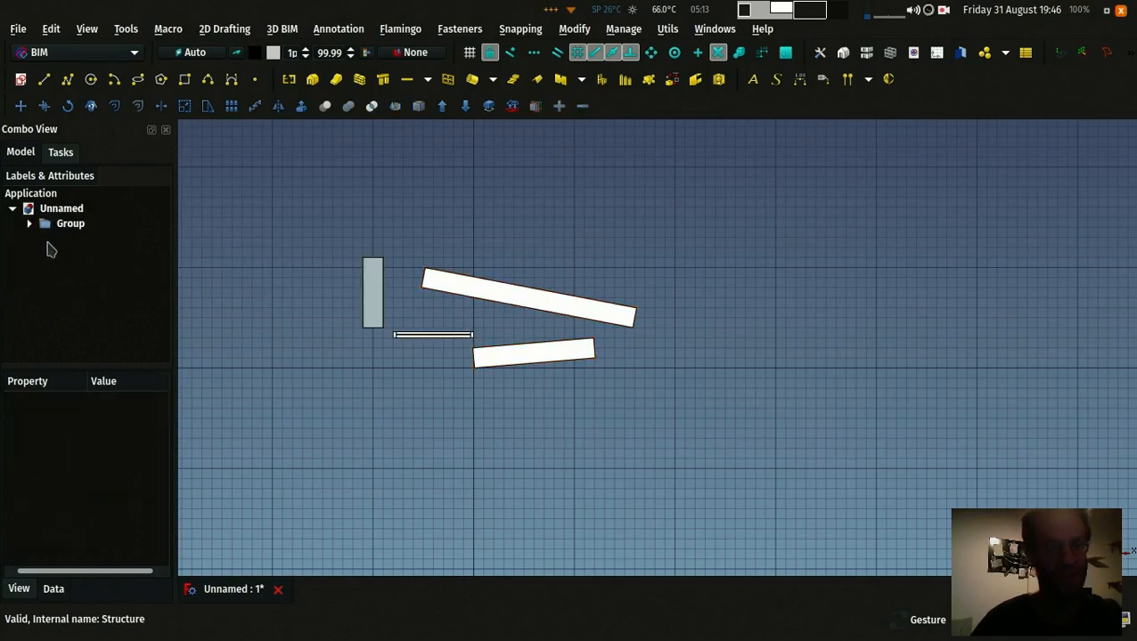
{"action": "left_click", "coordinate": [71, 224]}
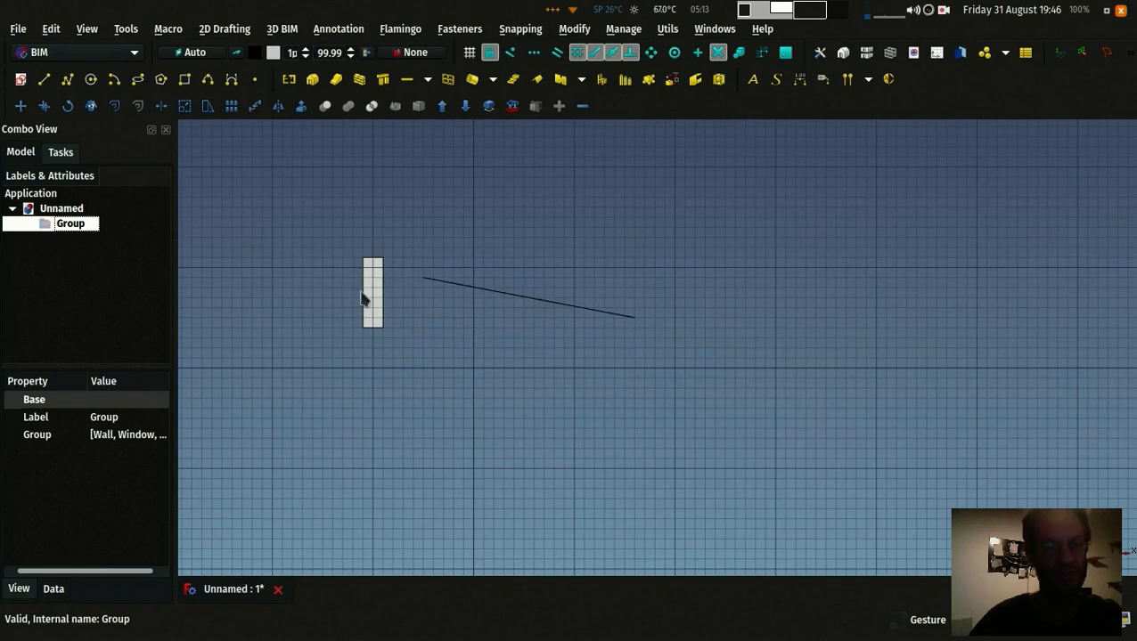
{"action": "left_click", "coordinate": [525, 299]}
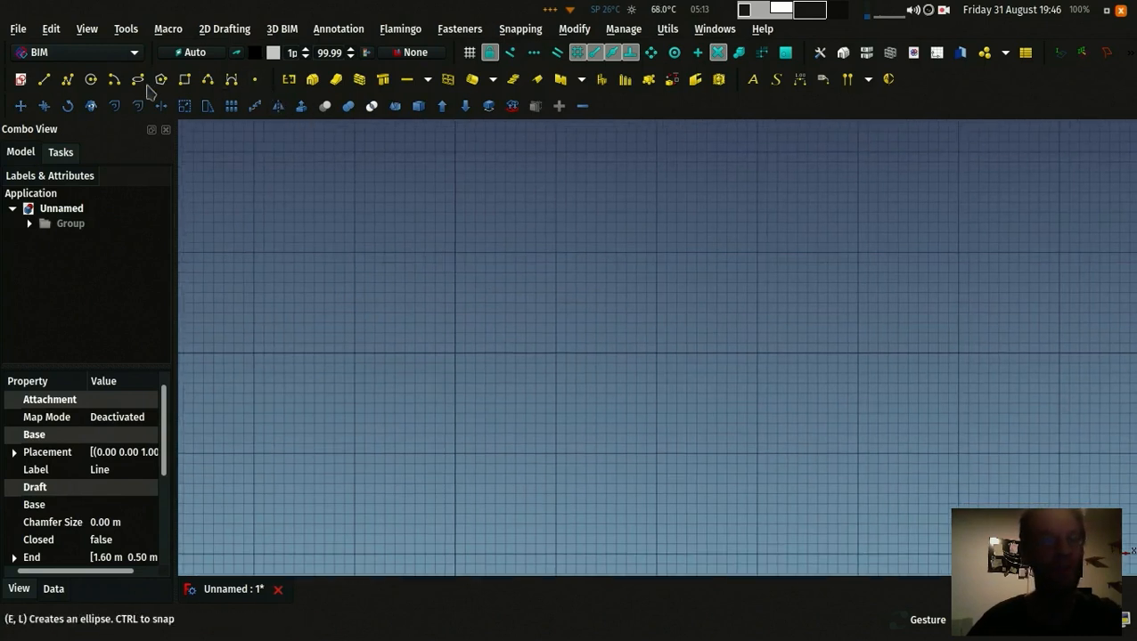
{"action": "mouse_move", "coordinate": [53, 100]}
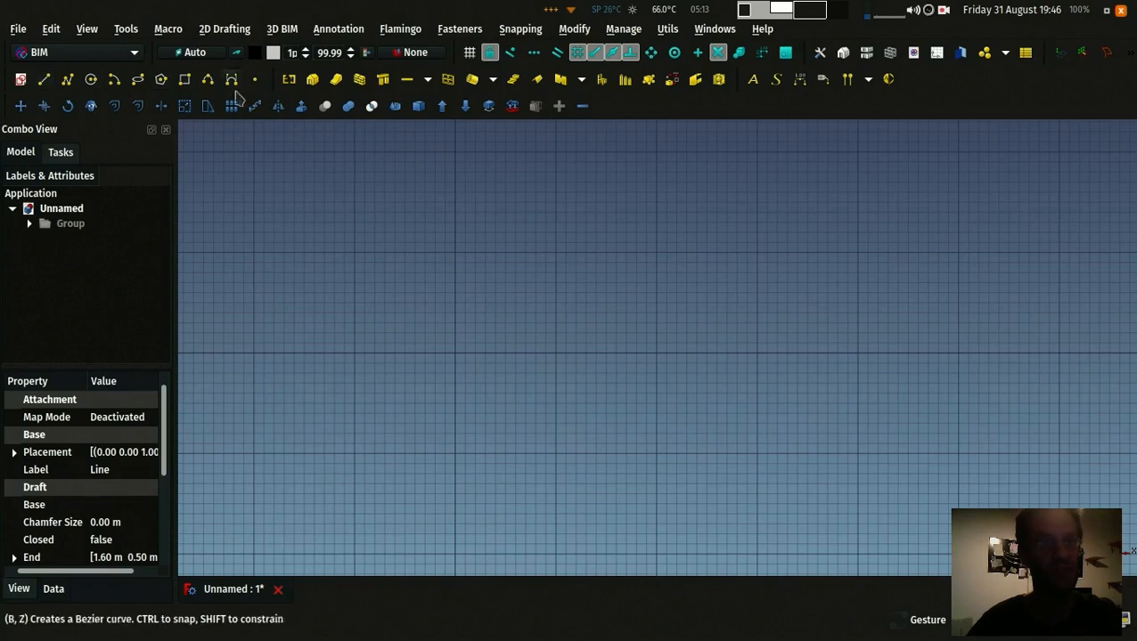
Step: Switch to the BIM workbench from the workbench selector
{"action": "left_click", "coordinate": [75, 51]}
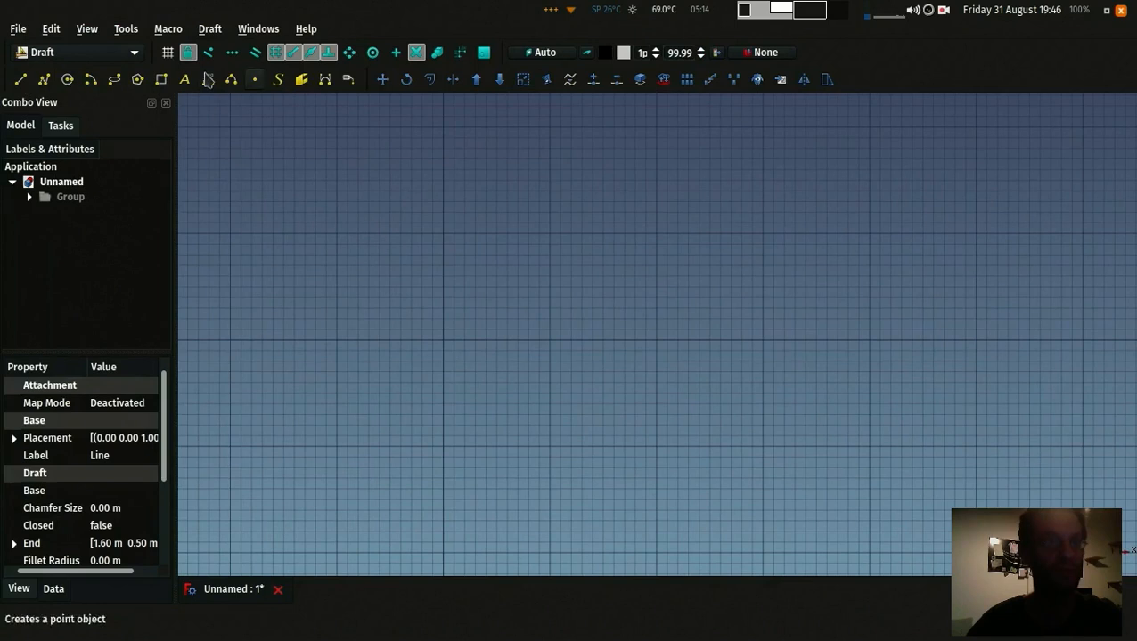
{"action": "left_click", "coordinate": [75, 51]}
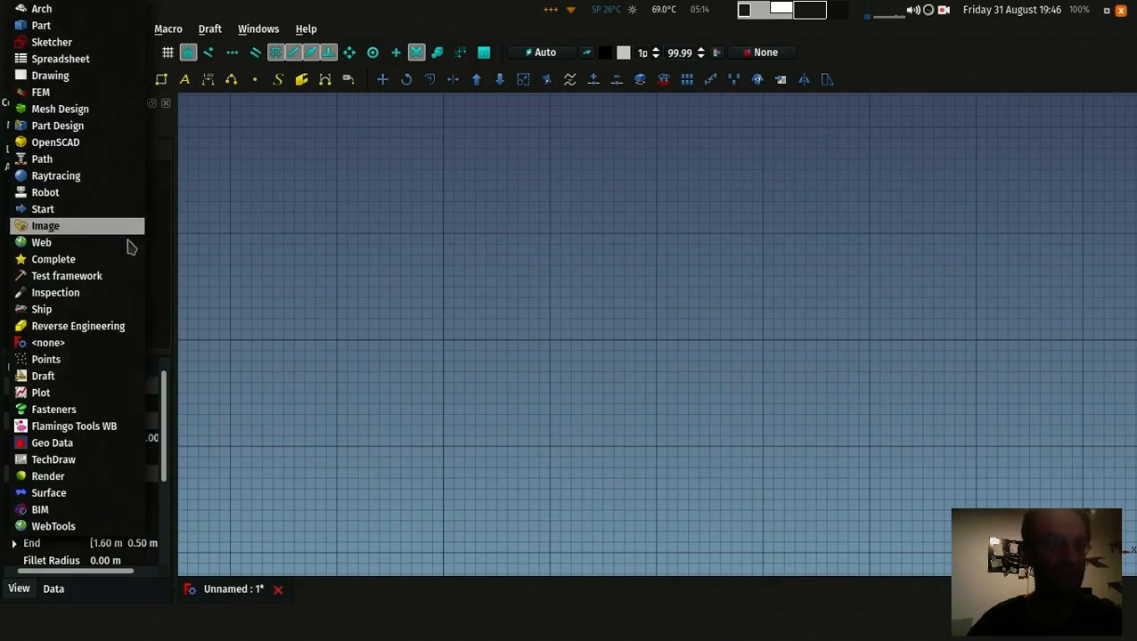
{"action": "left_click", "coordinate": [40, 509]}
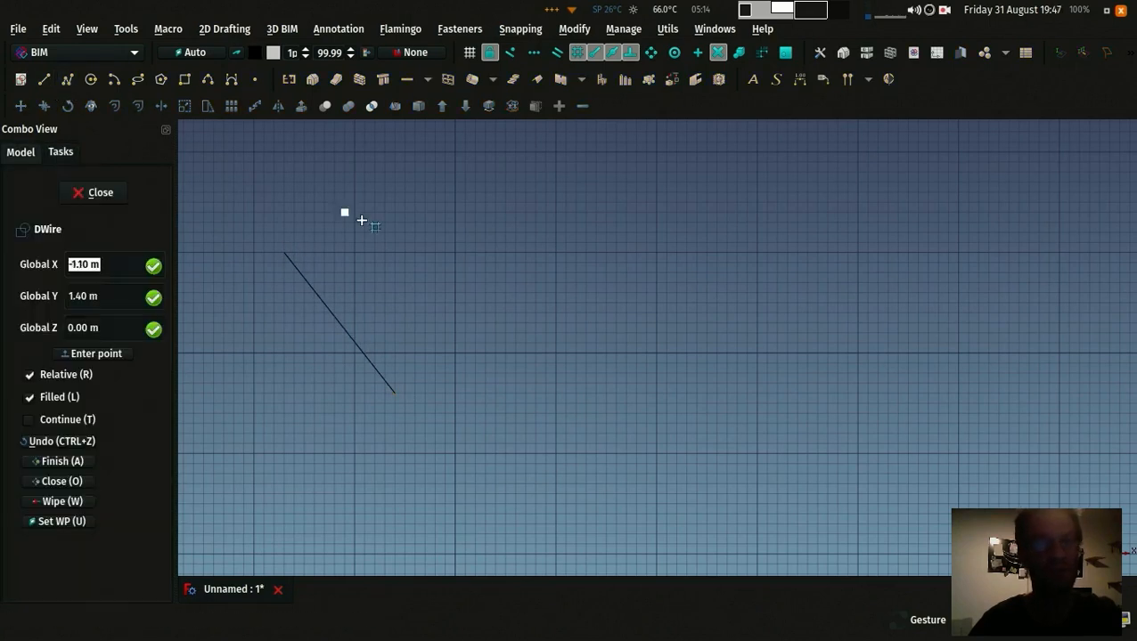
Step: Place the next point of the zigzag Draft wire
{"action": "left_click", "coordinate": [563, 242]}
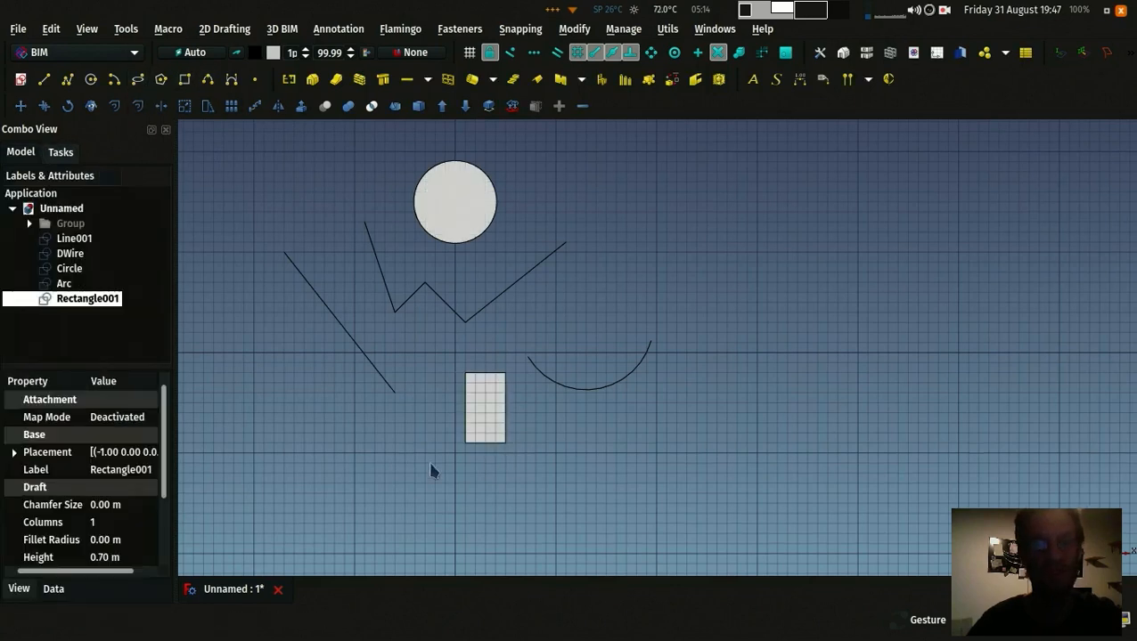
{"action": "mouse_move", "coordinate": [401, 203]}
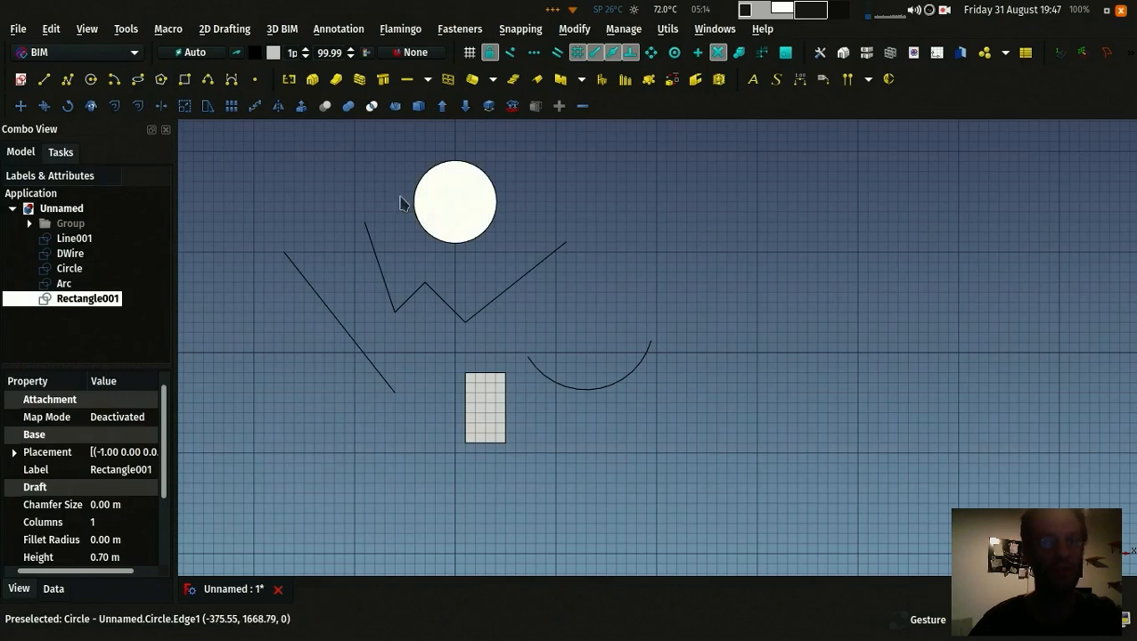
{"action": "mouse_move", "coordinate": [83, 322]}
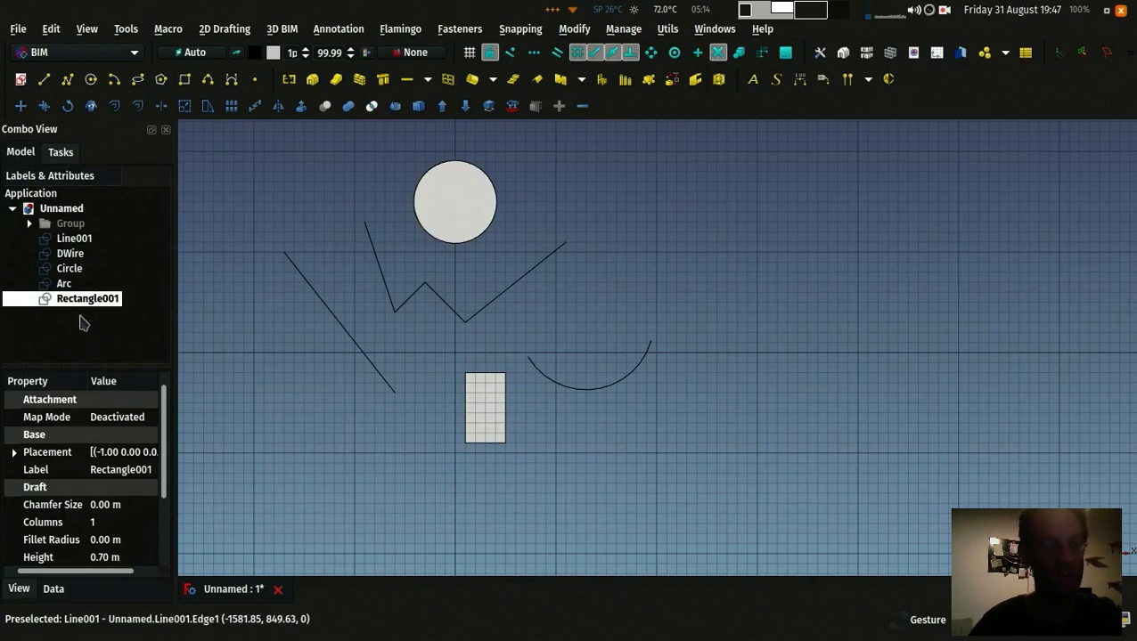
Step: Set Make Face to false on Rectangle001 so it shows as an outline only
{"action": "double_click", "coordinate": [88, 299]}
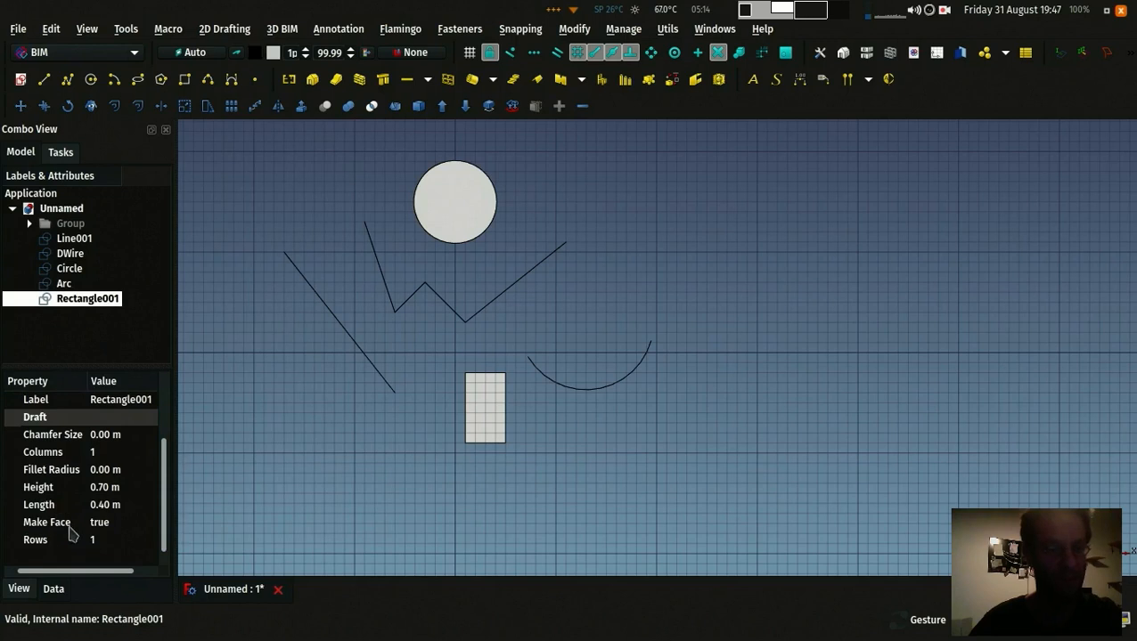
{"action": "left_click", "coordinate": [98, 522]}
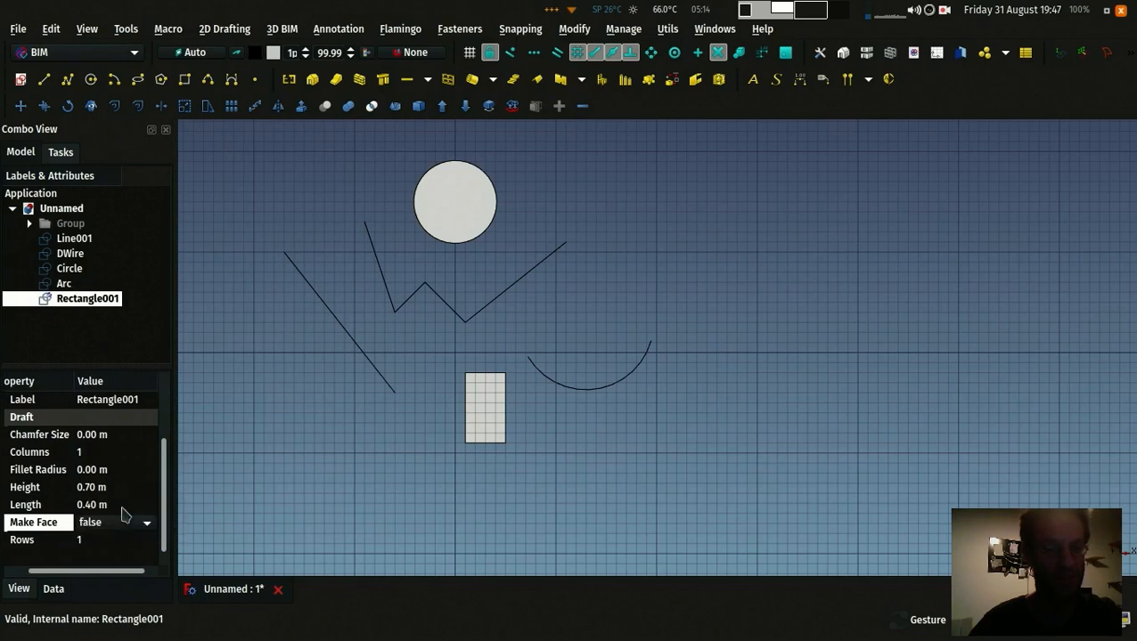
{"action": "left_click", "coordinate": [69, 267]}
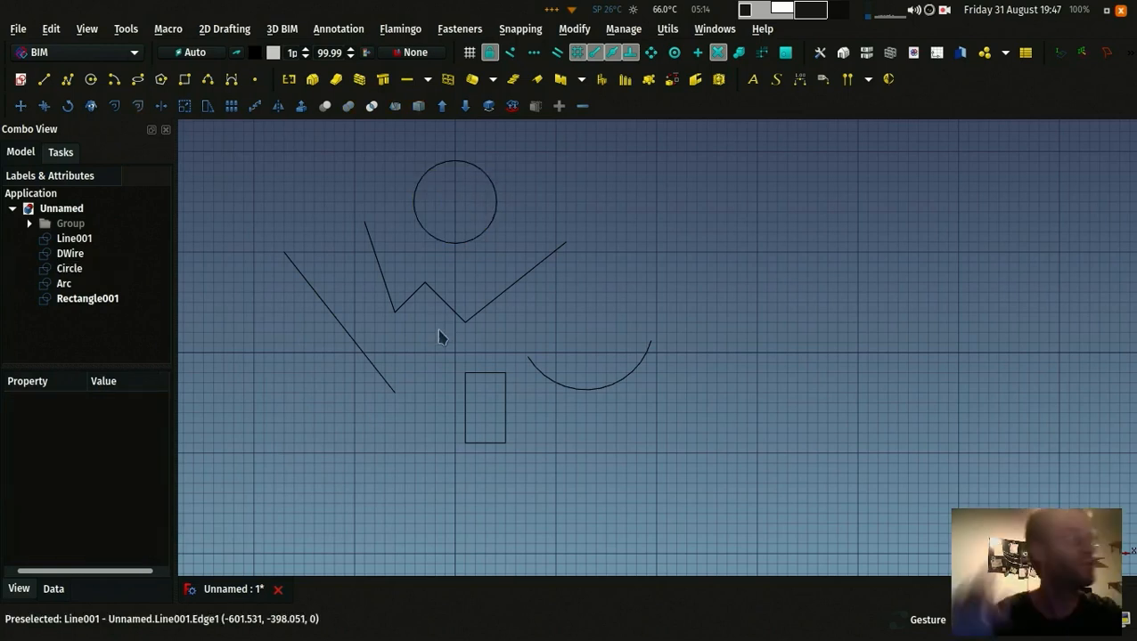
{"action": "mouse_move", "coordinate": [431, 460]}
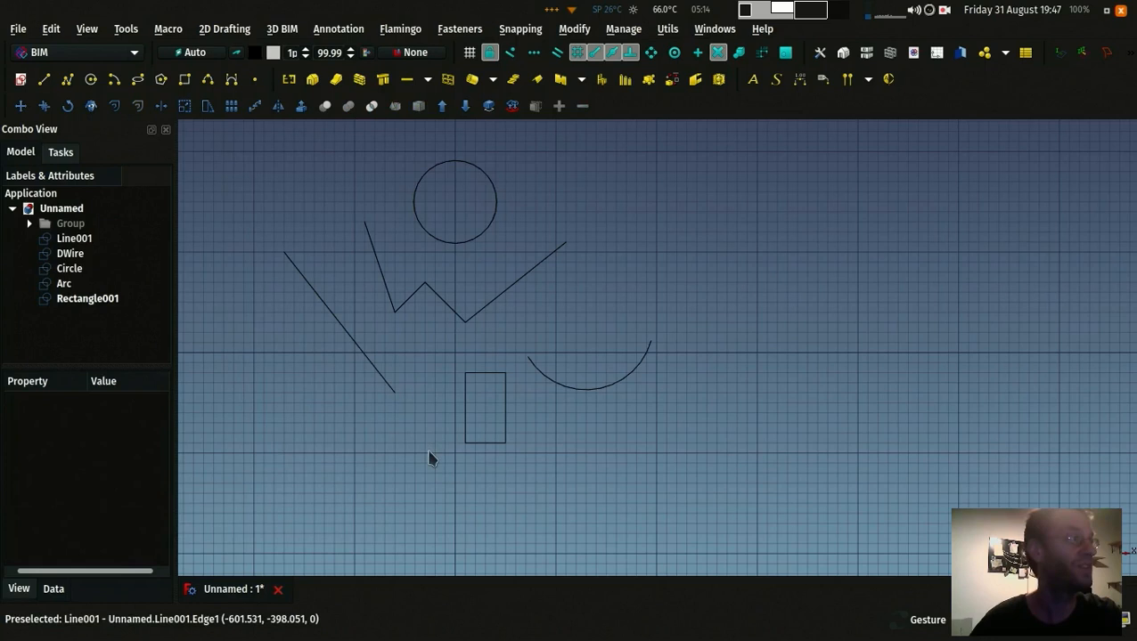
{"action": "mouse_move", "coordinate": [474, 395]}
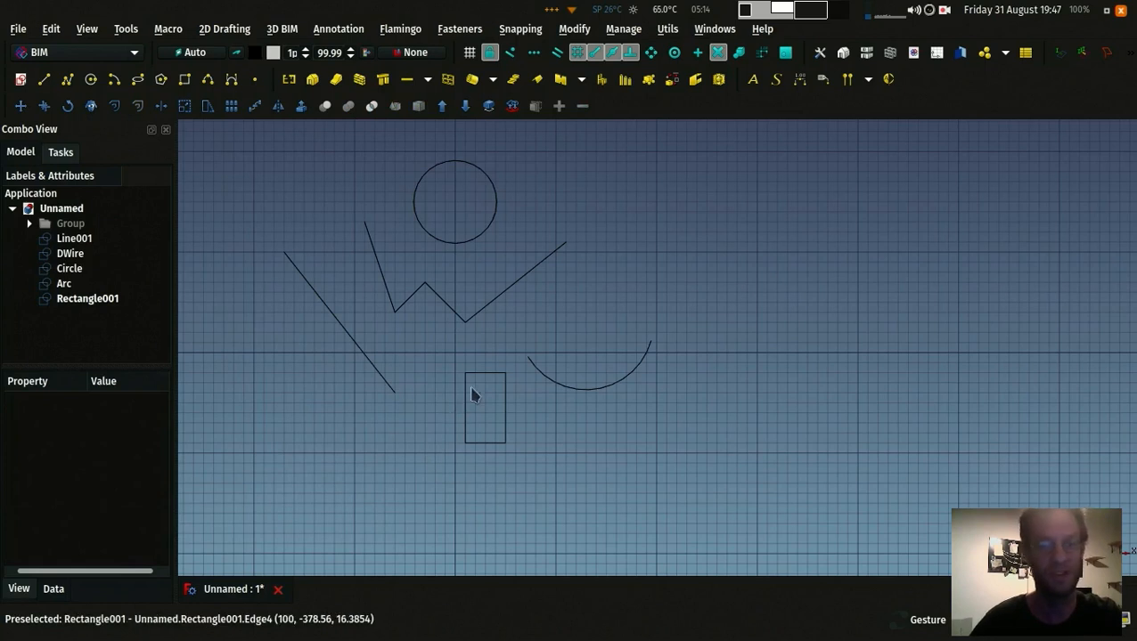
{"action": "left_click", "coordinate": [485, 408]}
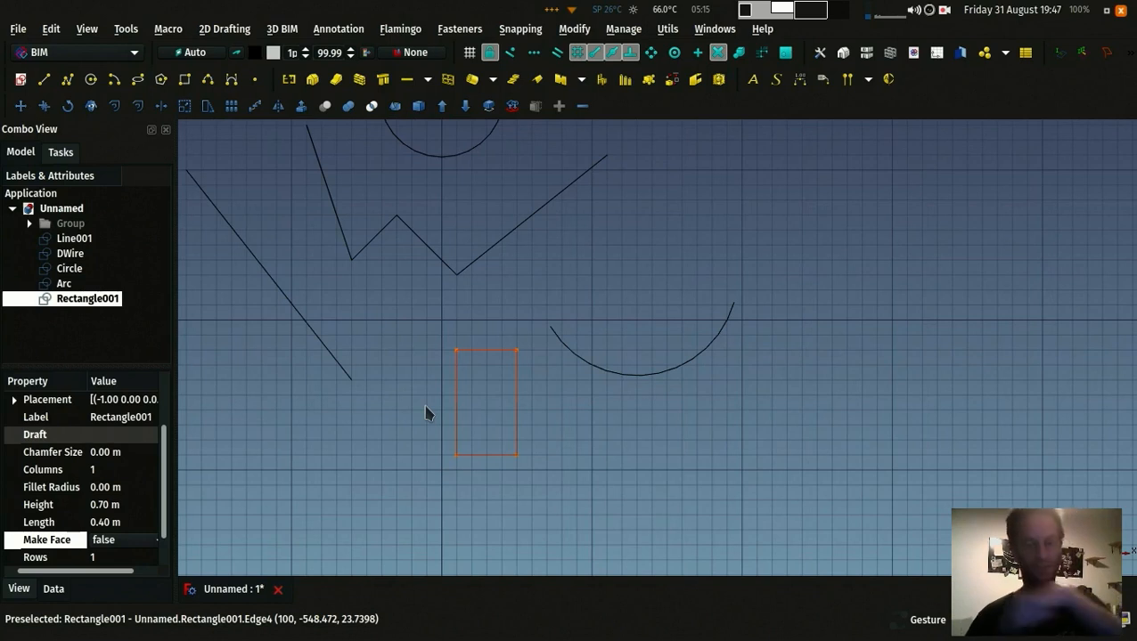
{"action": "mouse_move", "coordinate": [412, 439]}
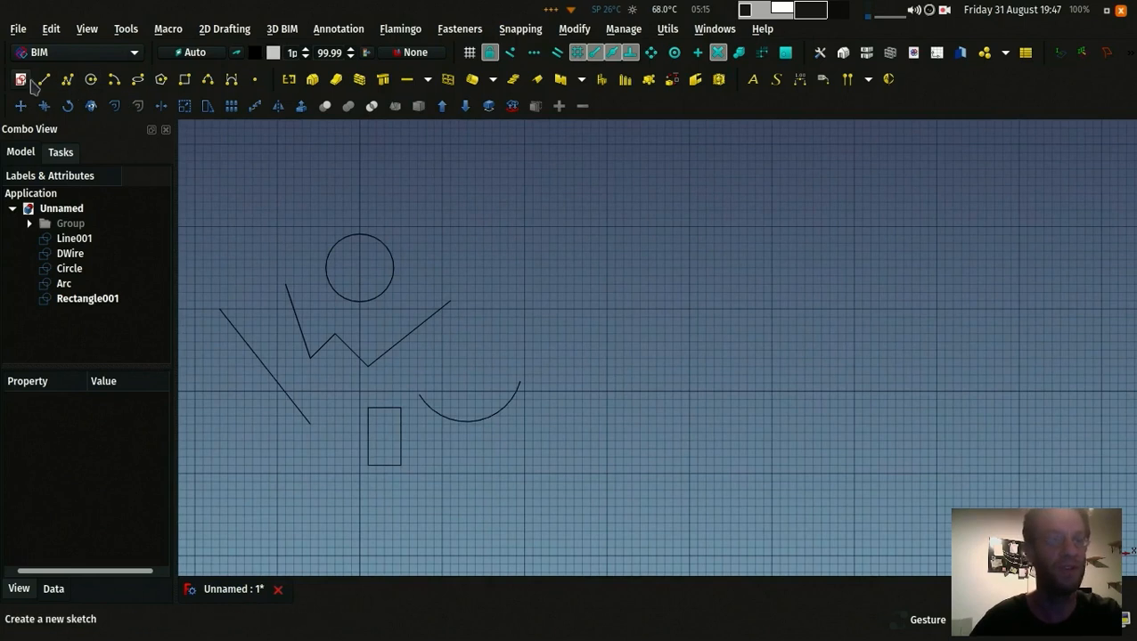
{"action": "mouse_move", "coordinate": [21, 80]}
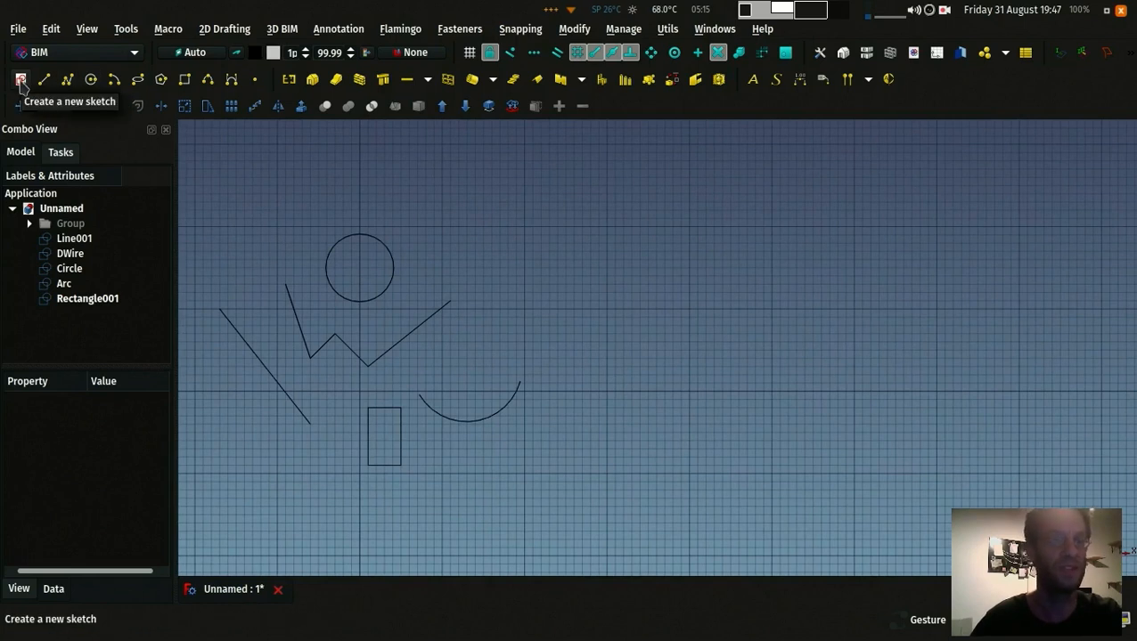
Step: Create a new sketch oriented on the XY-Plane and enter the Sketcher
{"action": "left_click", "coordinate": [22, 78]}
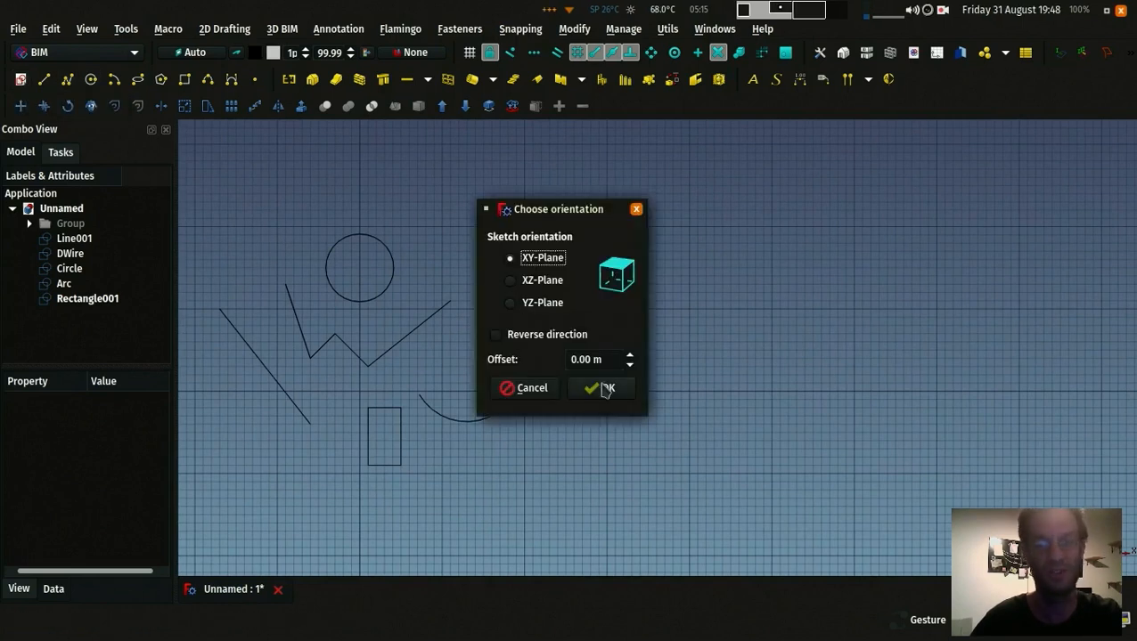
{"action": "left_click", "coordinate": [602, 388]}
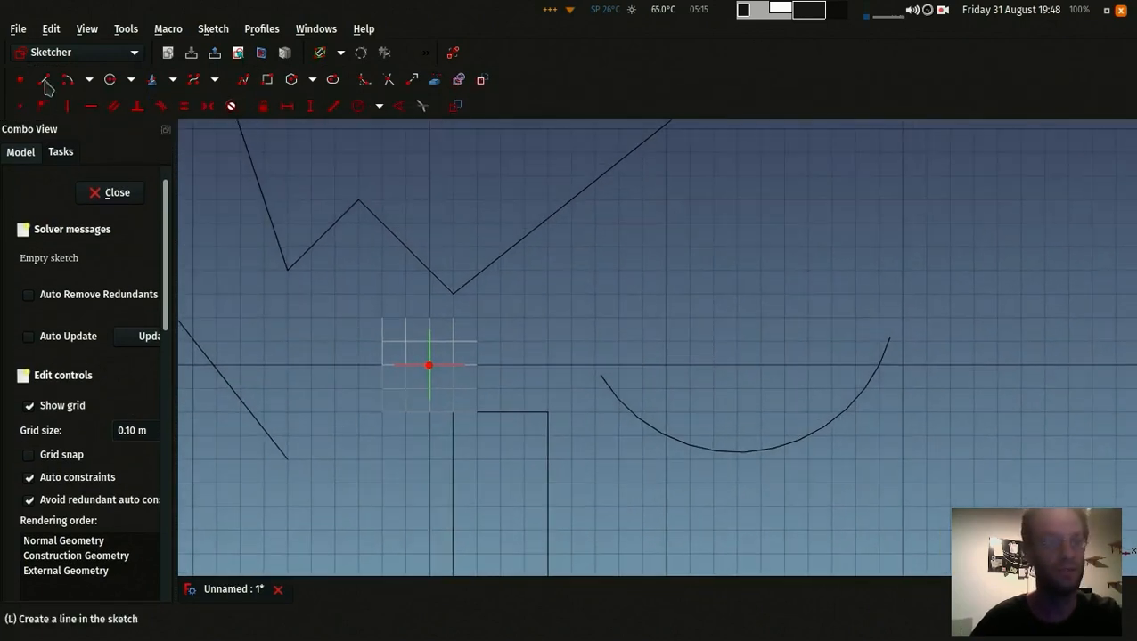
Step: Draw a straight line and the last segment of the zigzag polyline in the sketch
{"action": "left_click_drag", "start_coordinate": [580, 312], "coordinate": [775, 205]}
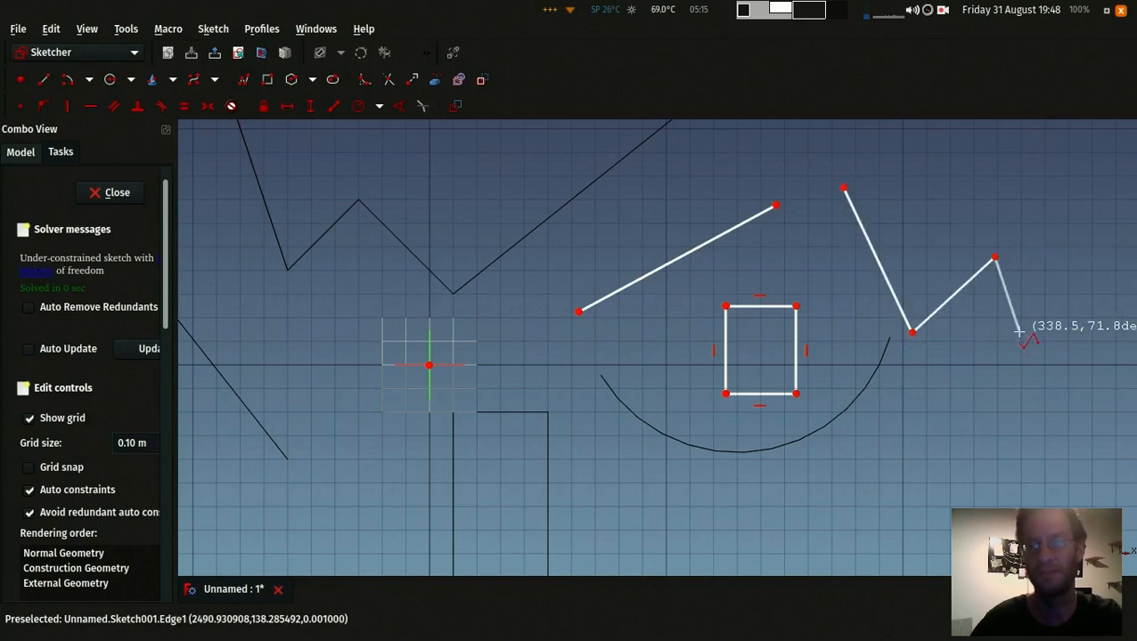
{"action": "left_click_drag", "start_coordinate": [1019, 333], "coordinate": [995, 175]}
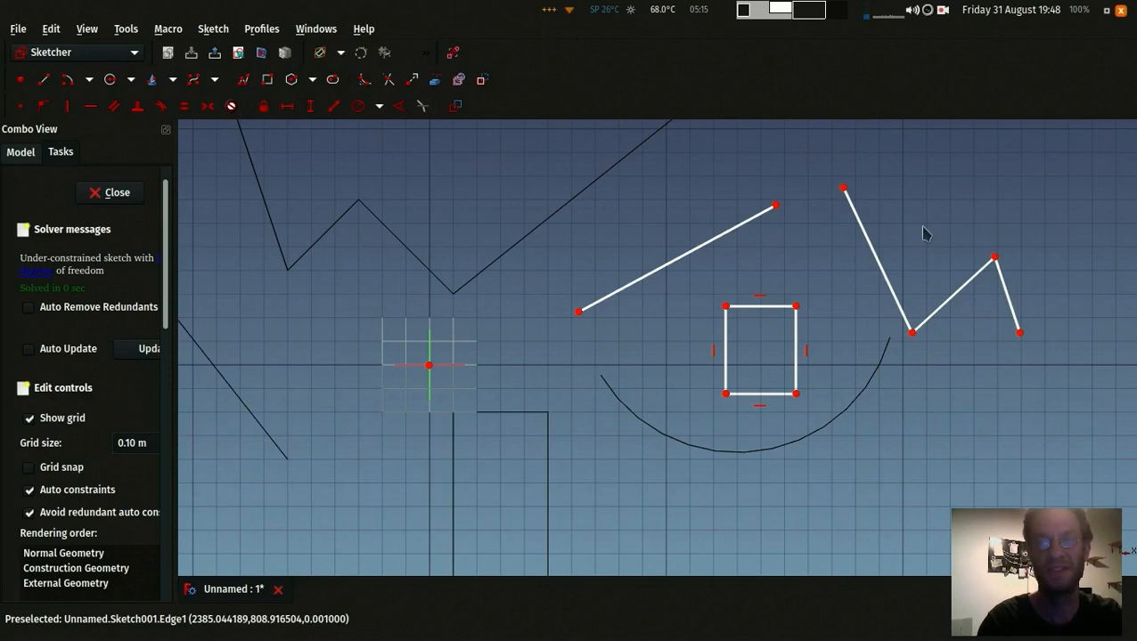
{"action": "mouse_move", "coordinate": [887, 232]}
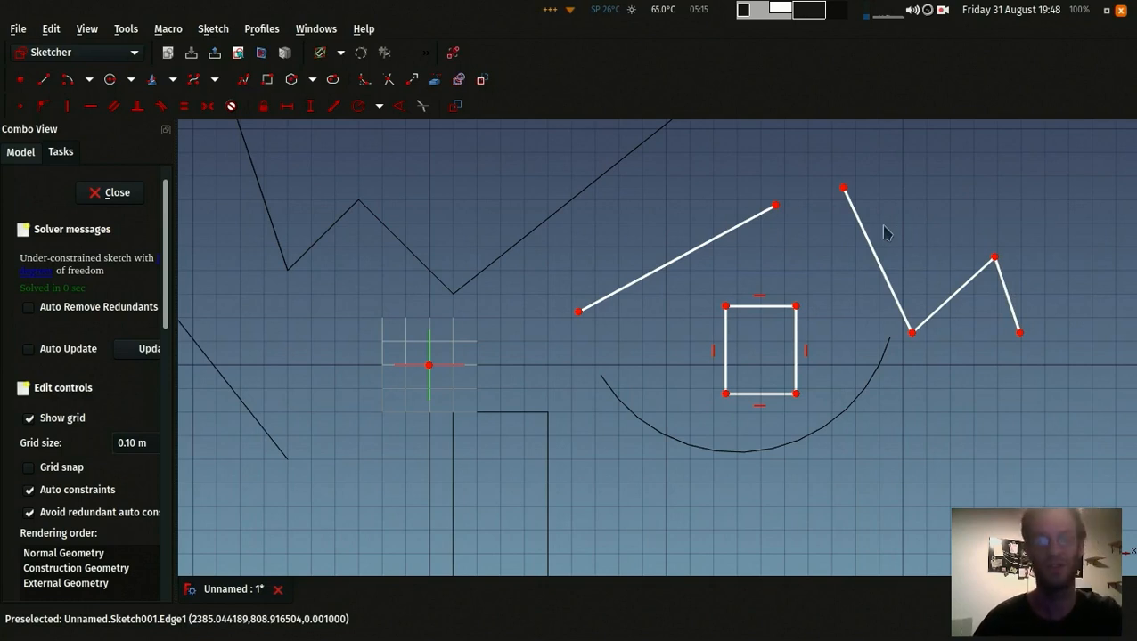
{"action": "mouse_move", "coordinate": [758, 276]}
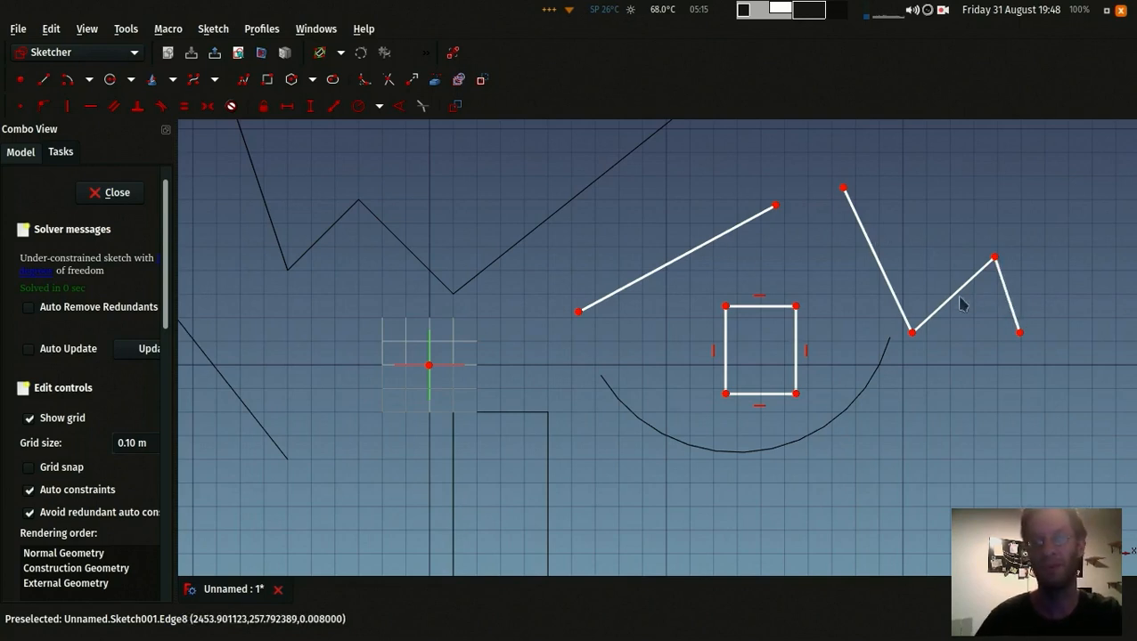
{"action": "mouse_move", "coordinate": [755, 354]}
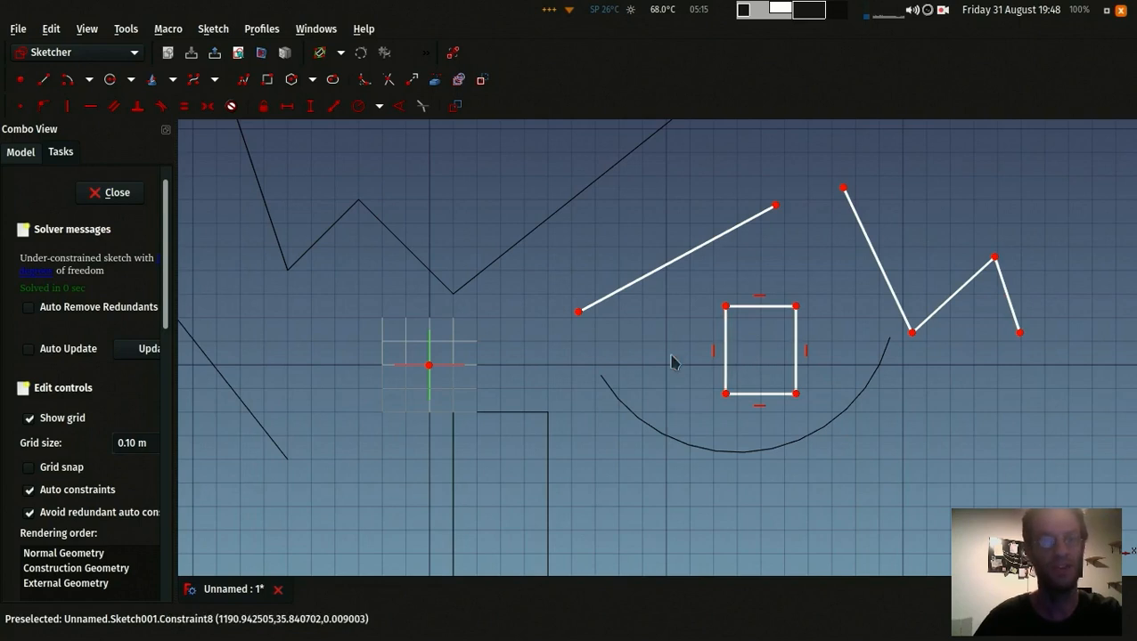
{"action": "mouse_move", "coordinate": [650, 283]}
{"action": "type", "text": "0.50 m"}
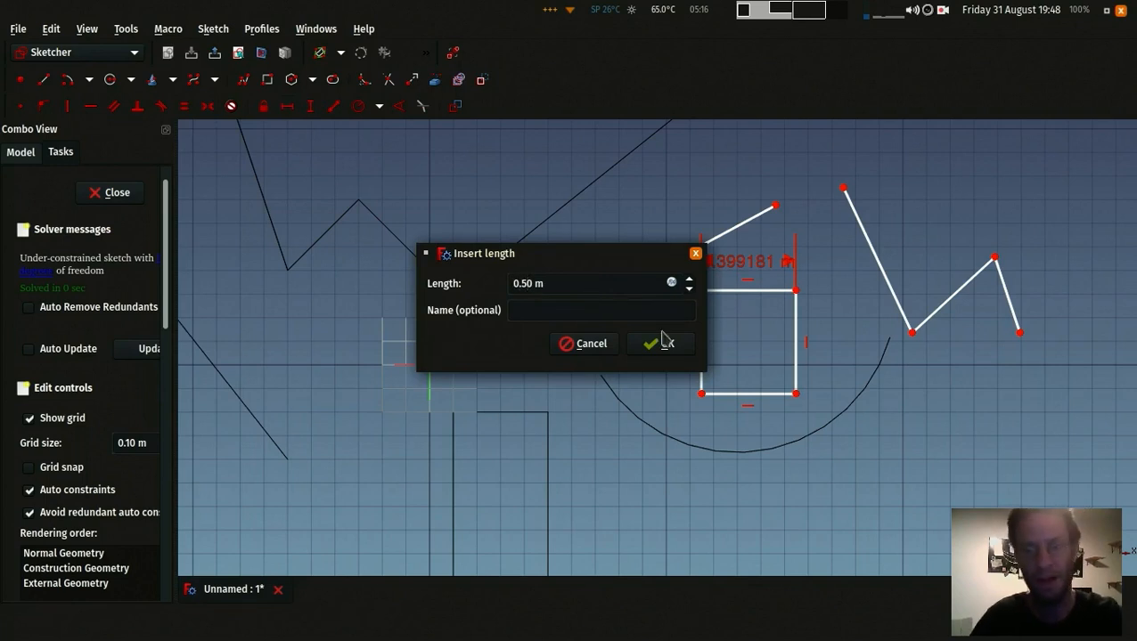
Step: Confirm the 0.50 m rectangle width and set the 0.58 m distance to the zigzag's start point
{"action": "left_click", "coordinate": [659, 344]}
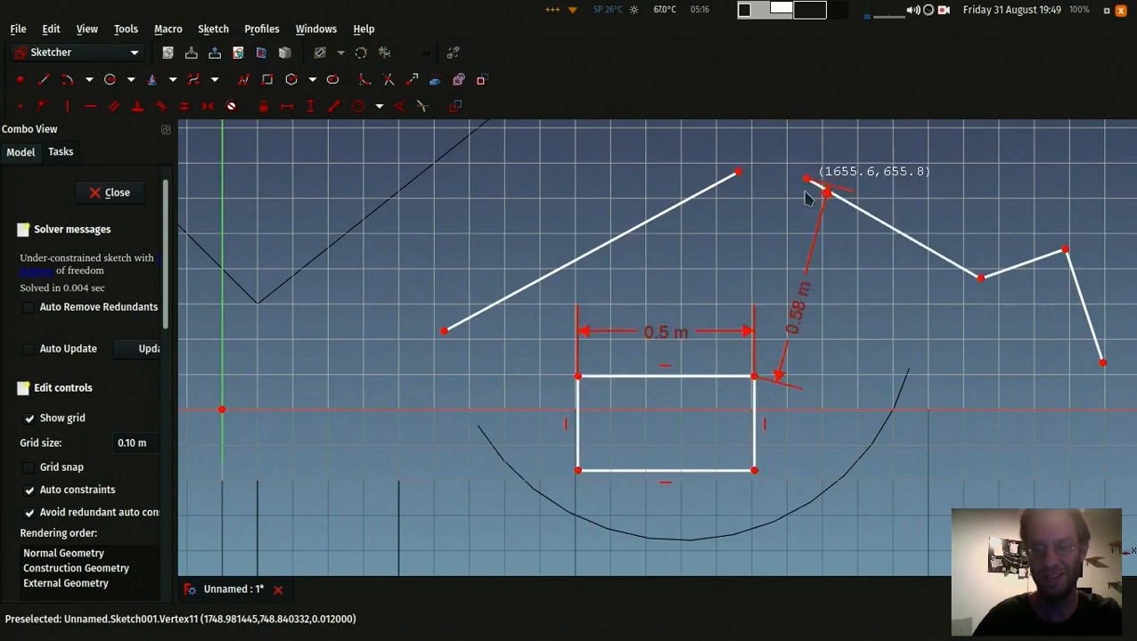
{"action": "left_click_drag", "start_coordinate": [828, 193], "coordinate": [864, 211]}
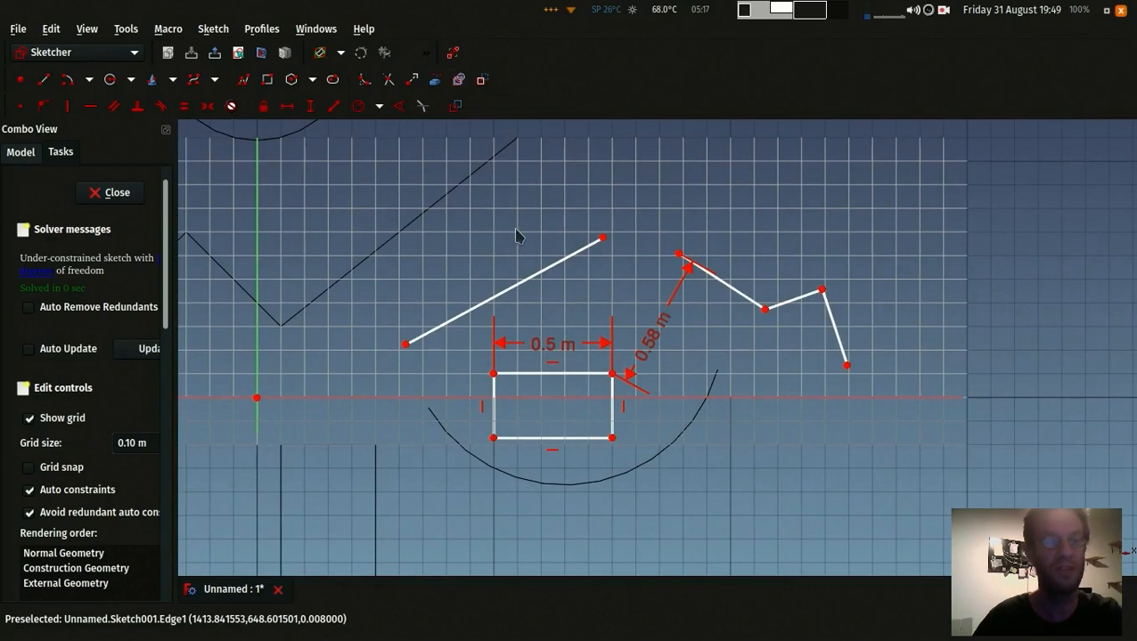
{"action": "mouse_move", "coordinate": [459, 246]}
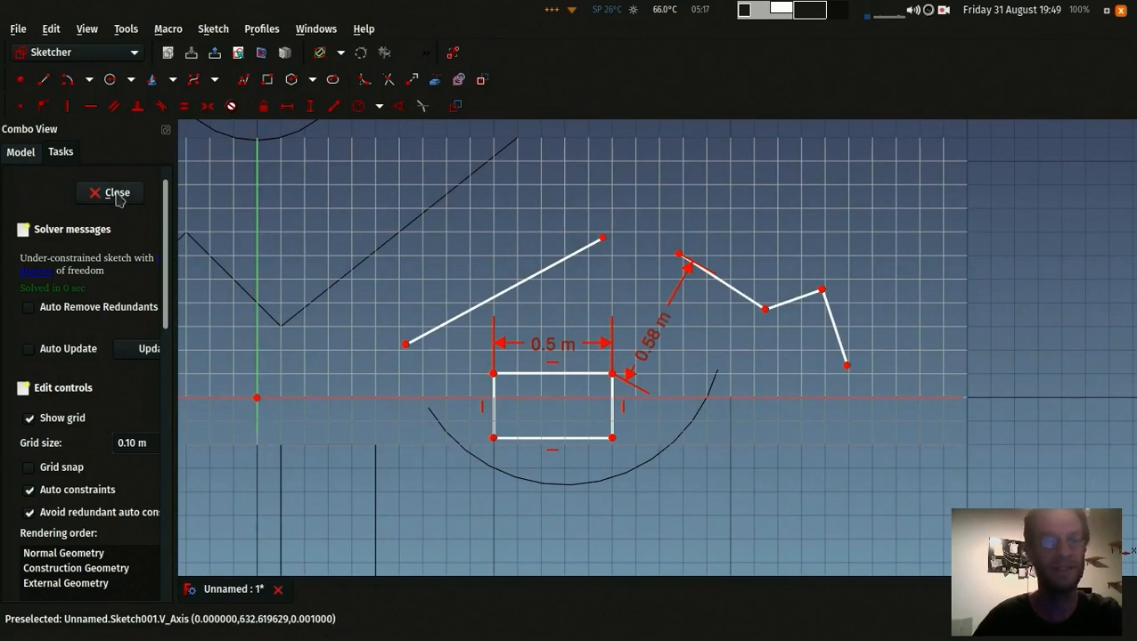
Step: Close Sketch001, reopen it for editing, then close it again, keeping both dimensions
{"action": "left_click", "coordinate": [117, 192]}
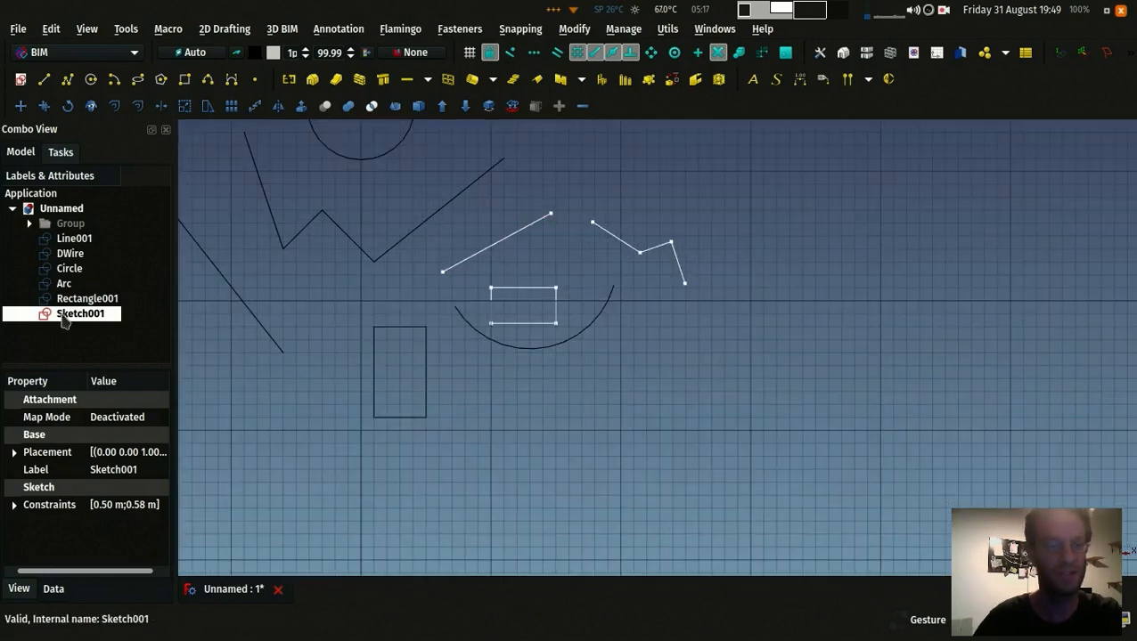
{"action": "double_click", "coordinate": [78, 313]}
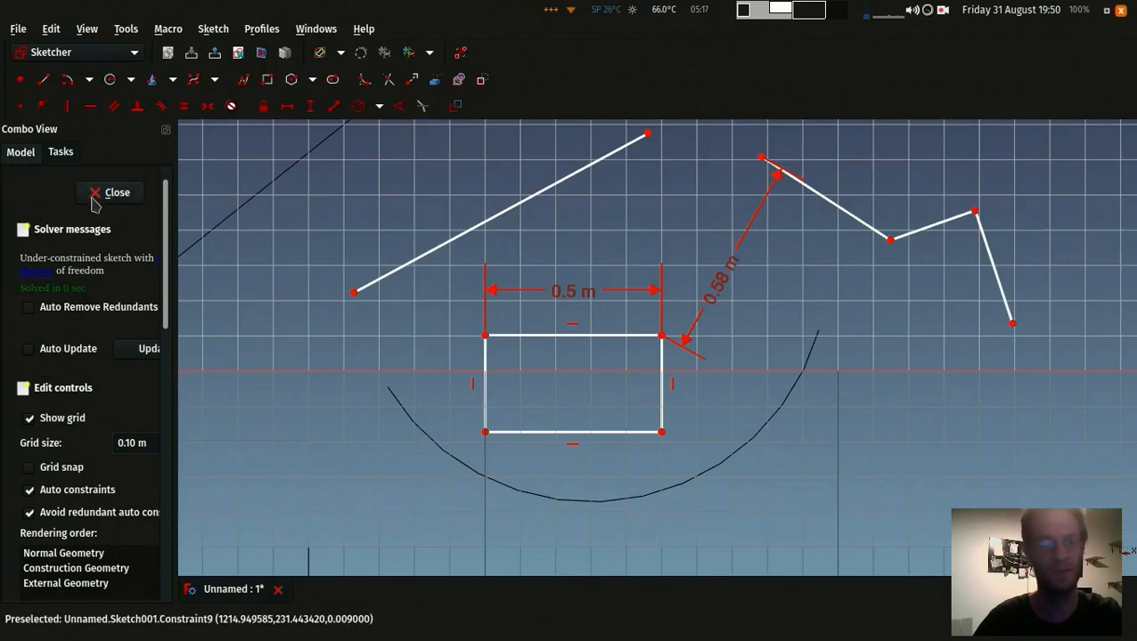
{"action": "left_click", "coordinate": [118, 192]}
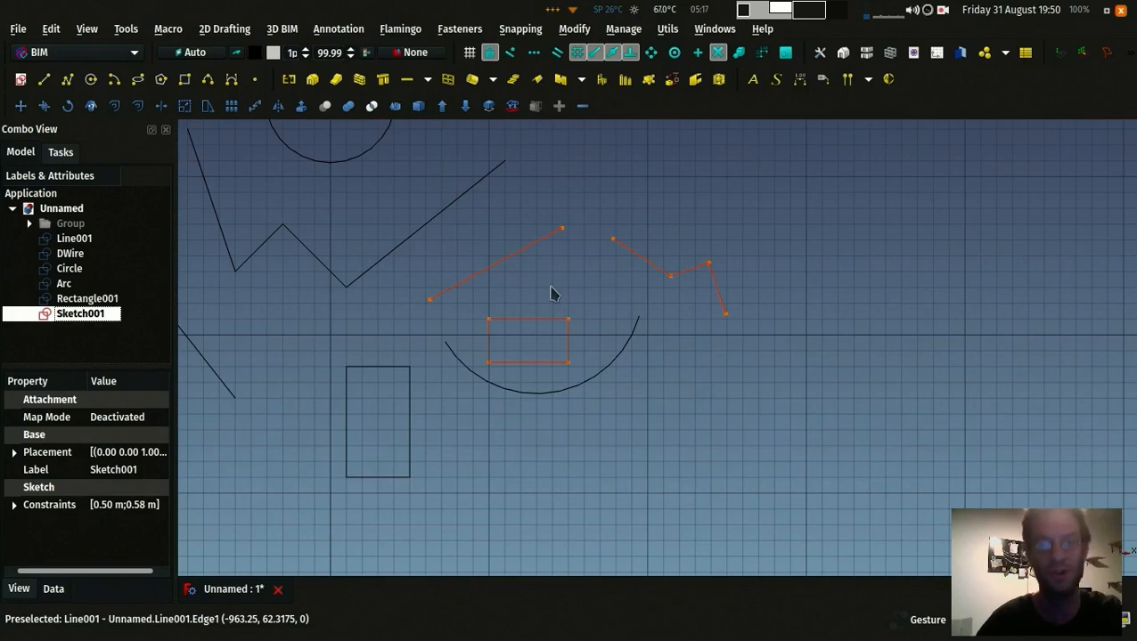
{"action": "mouse_move", "coordinate": [360, 78]}
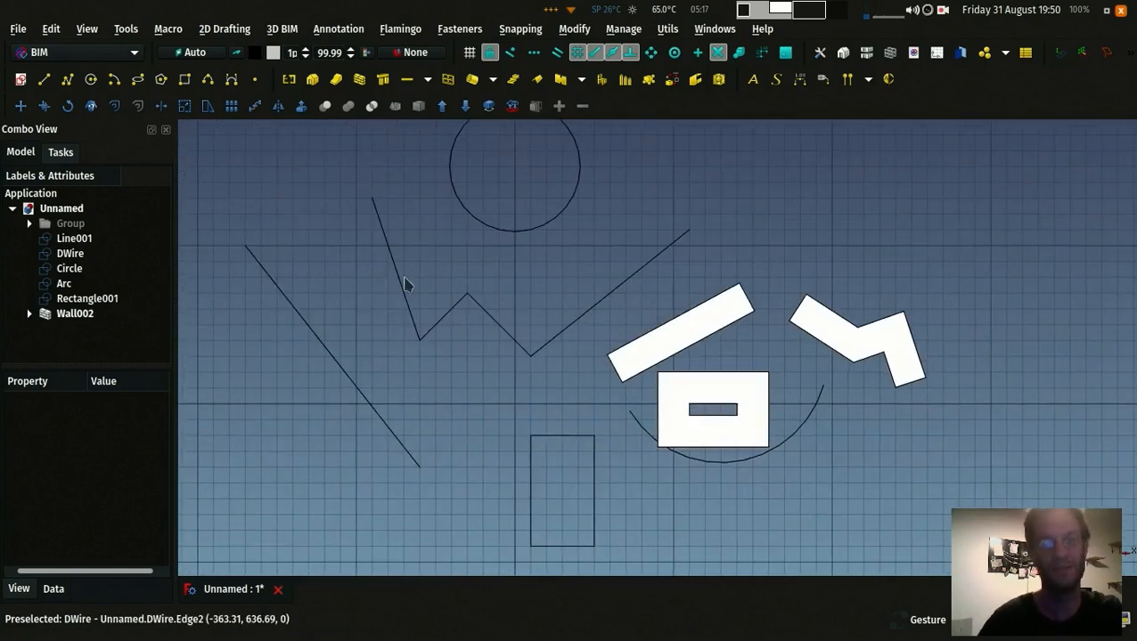
{"action": "mouse_move", "coordinate": [552, 437]}
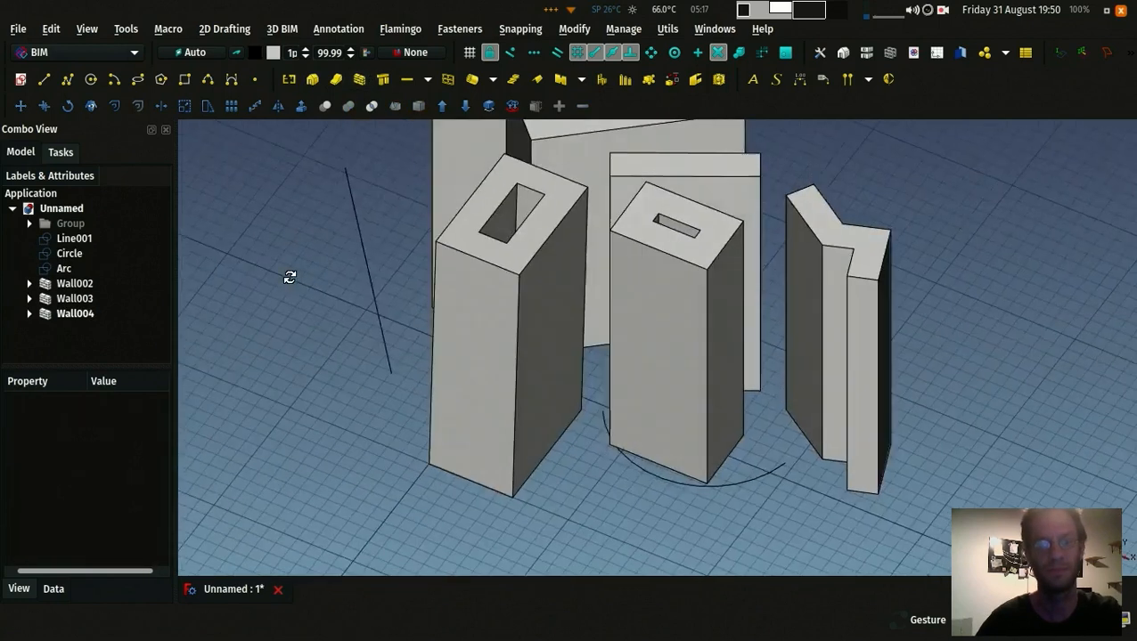
Step: Inspect the new walls Wall002–Wall004 and select them to hide them
{"action": "left_click_drag", "start_coordinate": [291, 278], "coordinate": [647, 244]}
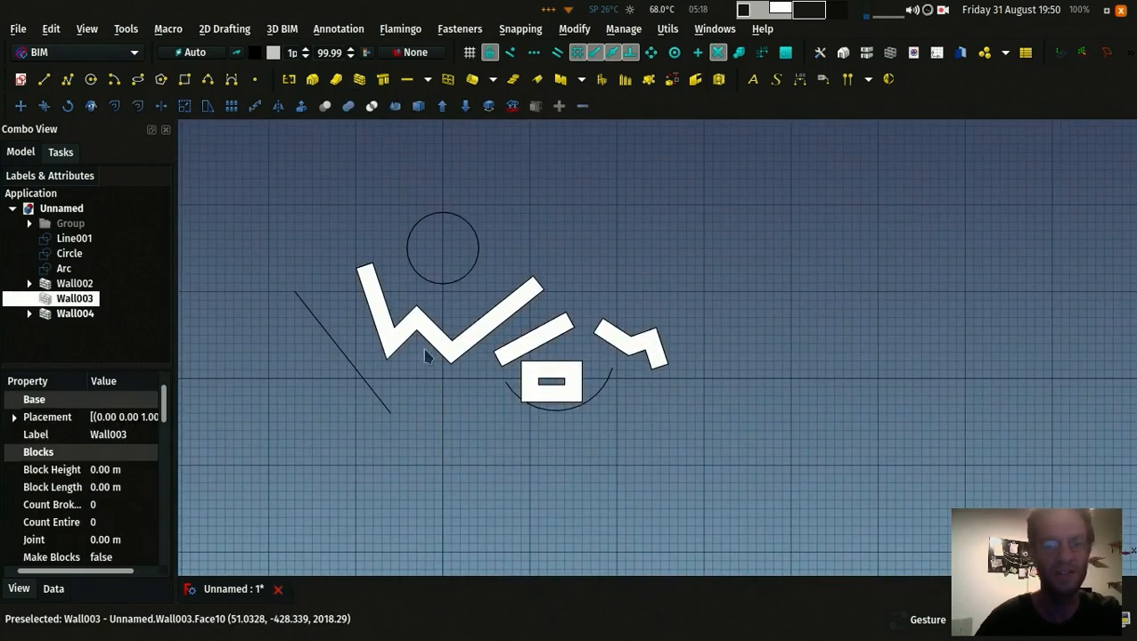
{"action": "left_click", "coordinate": [75, 284]}
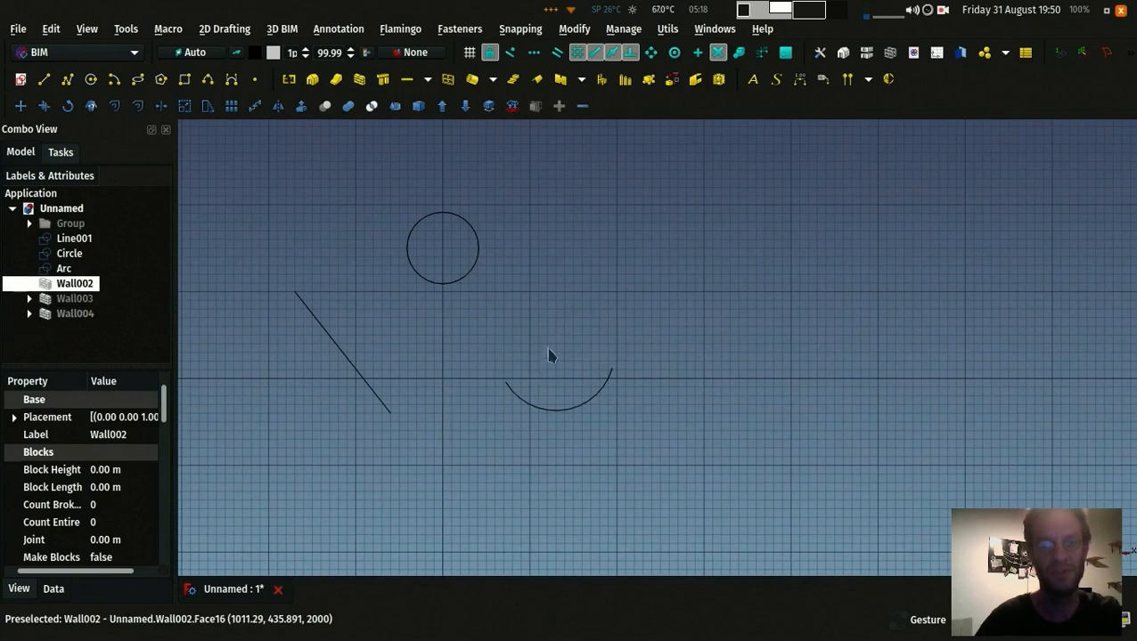
{"action": "mouse_move", "coordinate": [324, 348]}
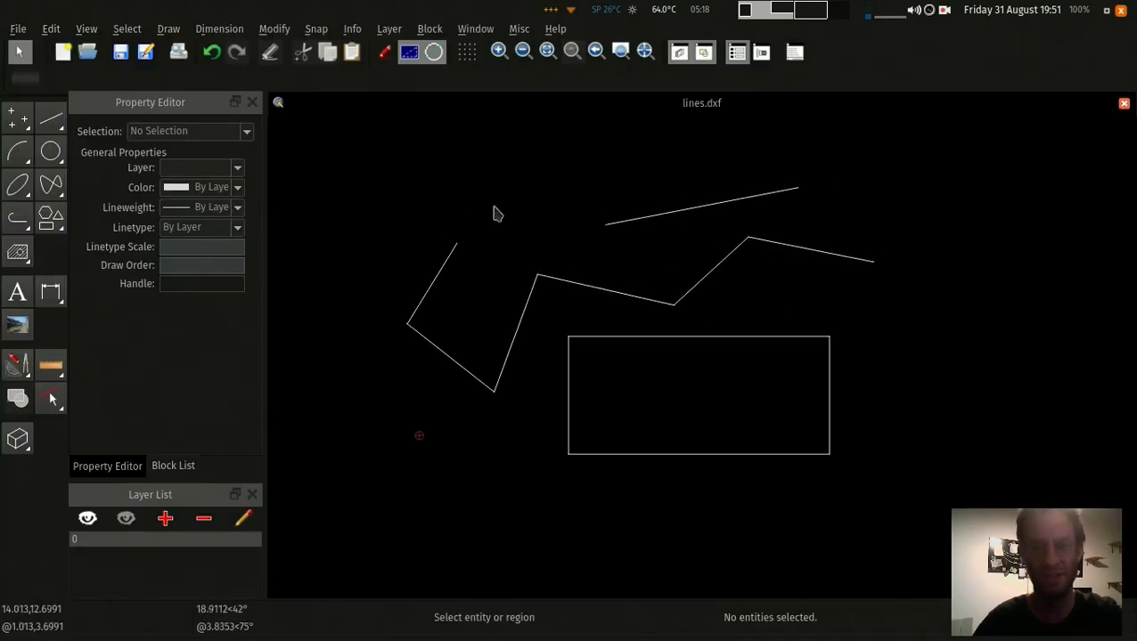
{"action": "mouse_move", "coordinate": [489, 200]}
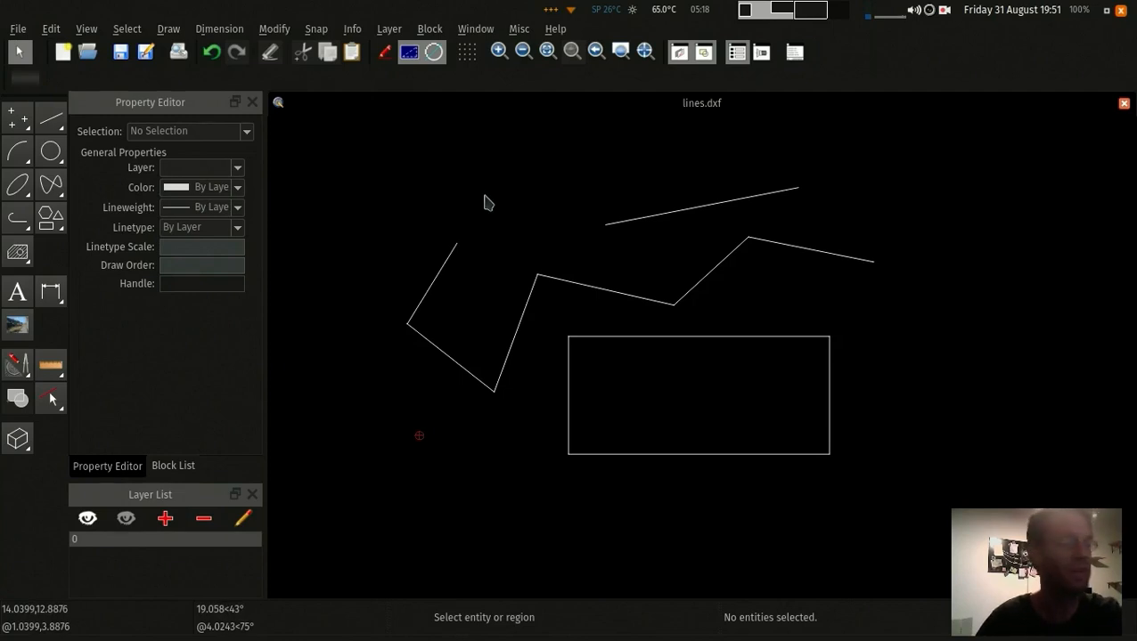
{"action": "mouse_move", "coordinate": [449, 173]}
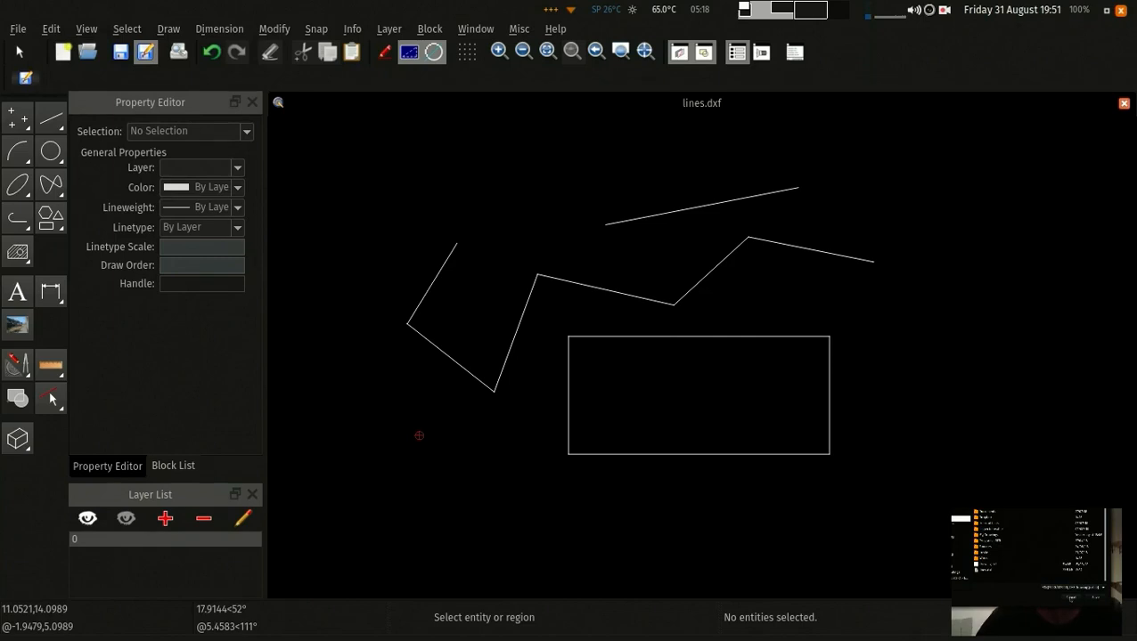
Step: Save the drawing as lines.dxf, overwriting the existing file
{"action": "left_click", "coordinate": [121, 51]}
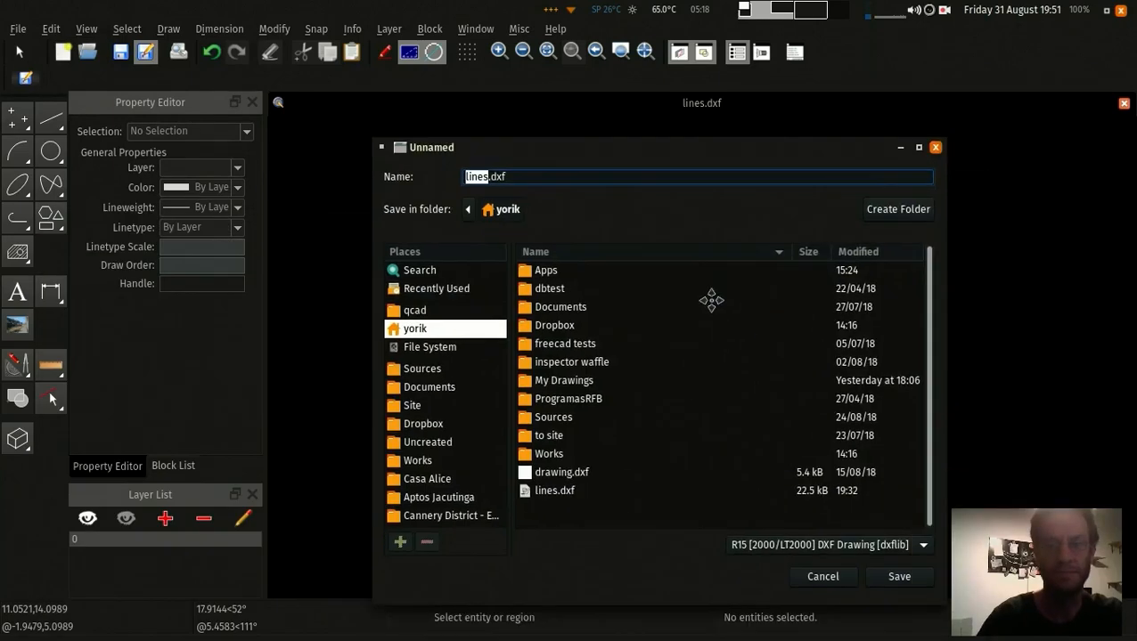
{"action": "left_click", "coordinate": [898, 578]}
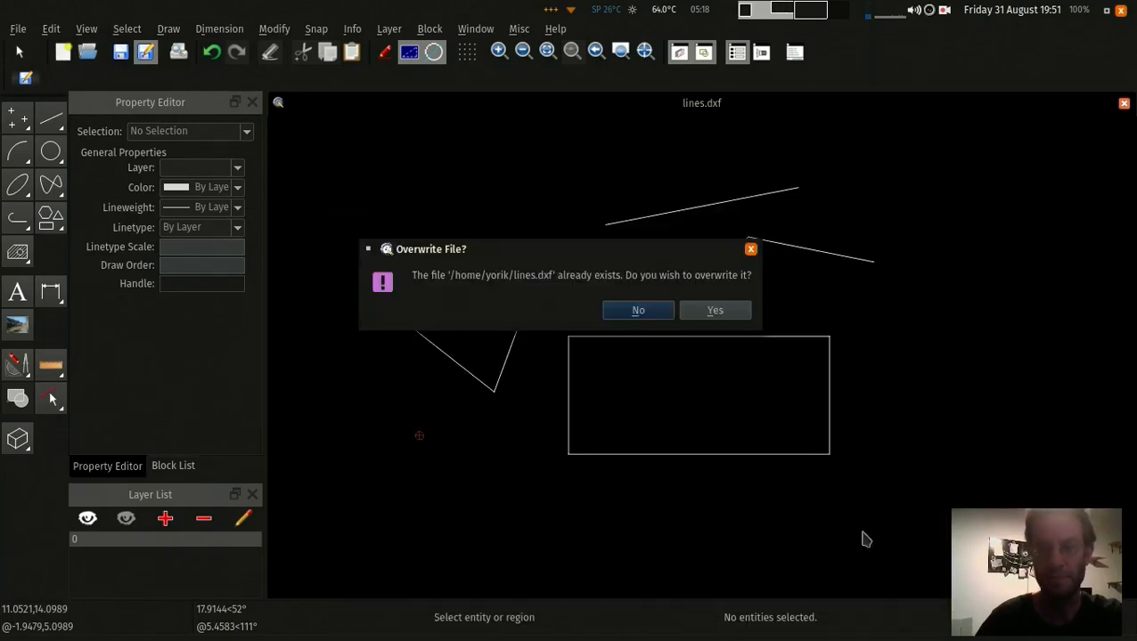
{"action": "left_click", "coordinate": [714, 310]}
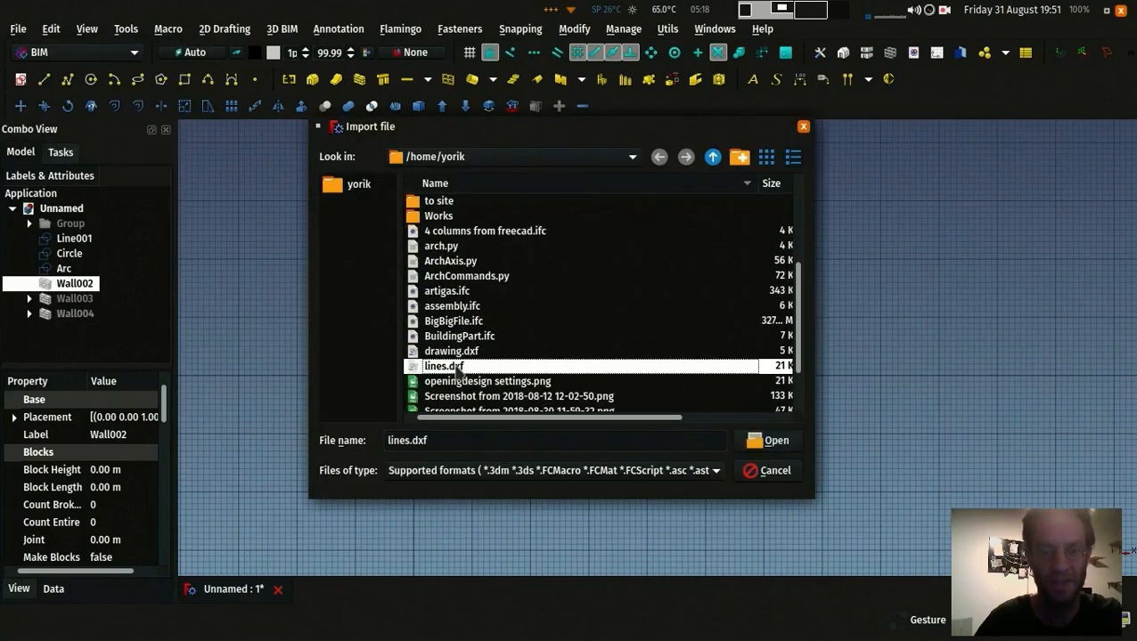
Step: Import lines.dxf into the document, select its geometry, then go to the preferences
{"action": "left_click", "coordinate": [768, 441]}
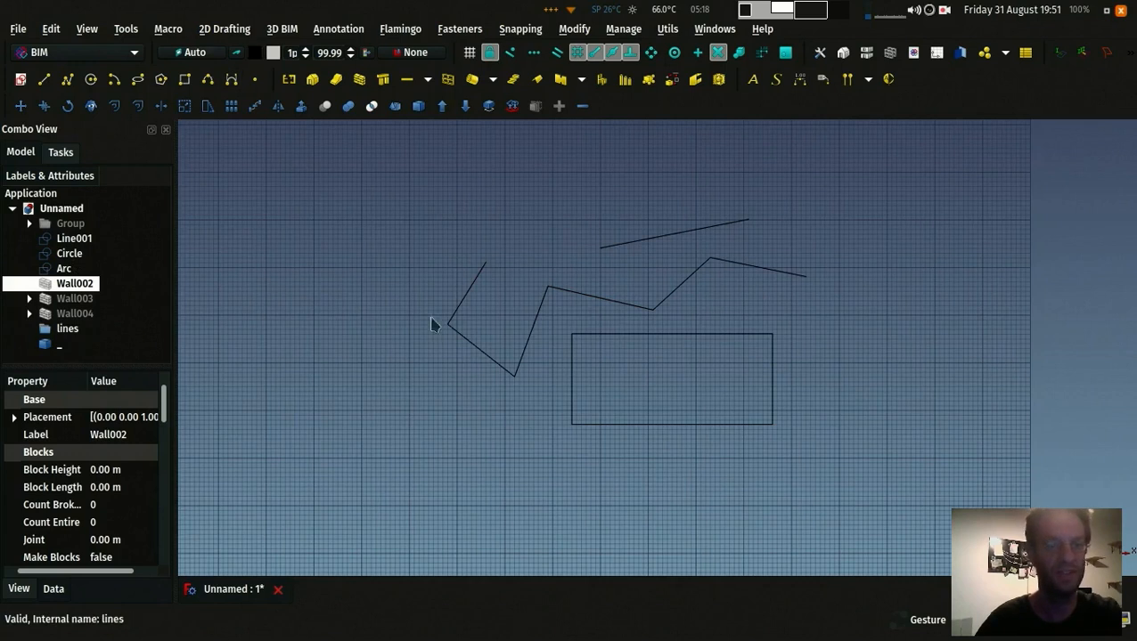
{"action": "left_click", "coordinate": [68, 328]}
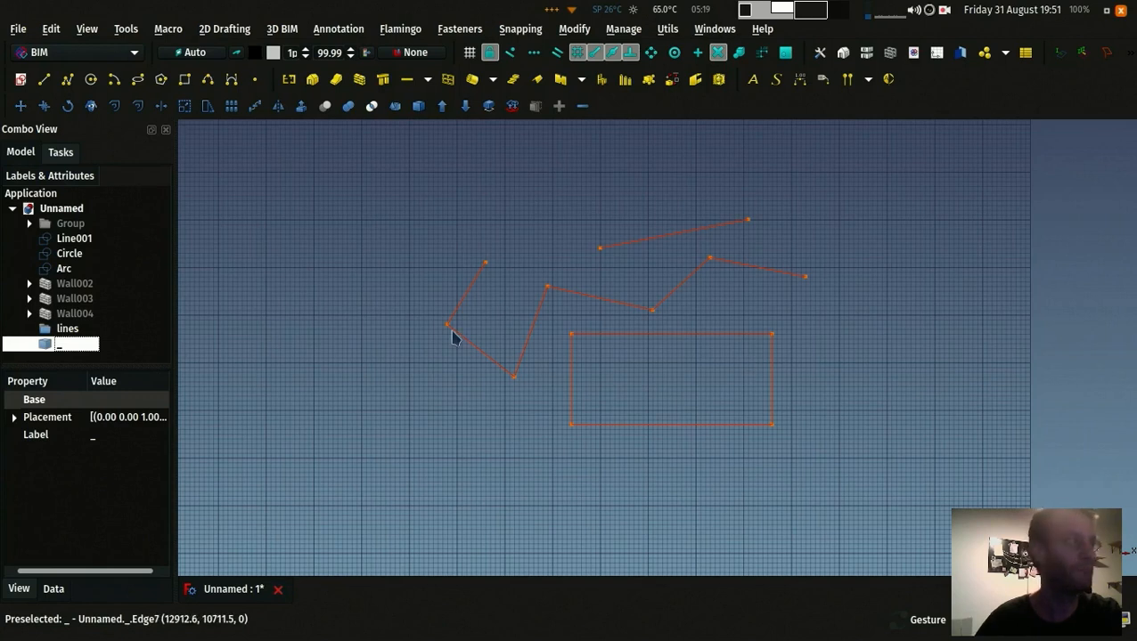
{"action": "mouse_move", "coordinate": [353, 150]}
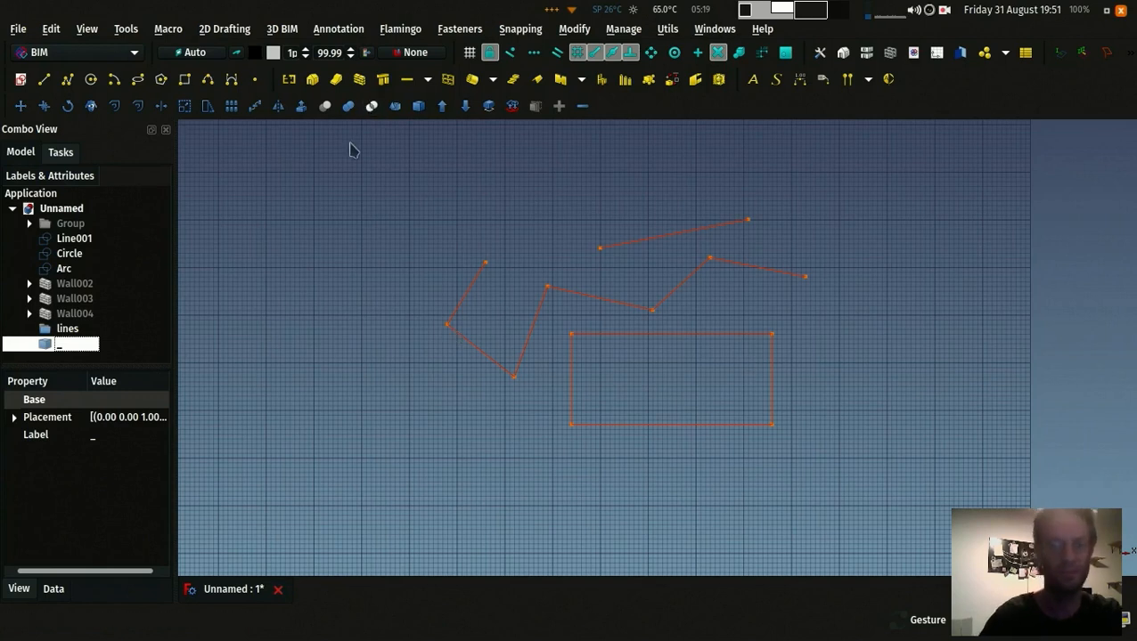
{"action": "mouse_move", "coordinate": [421, 203]}
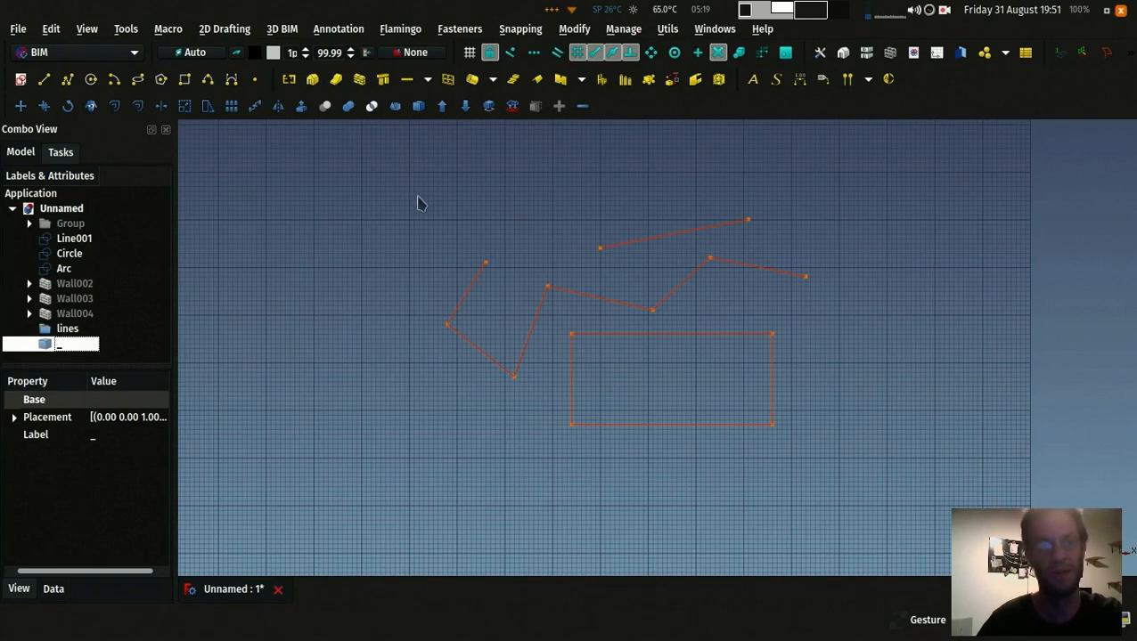
{"action": "left_click", "coordinate": [50, 28]}
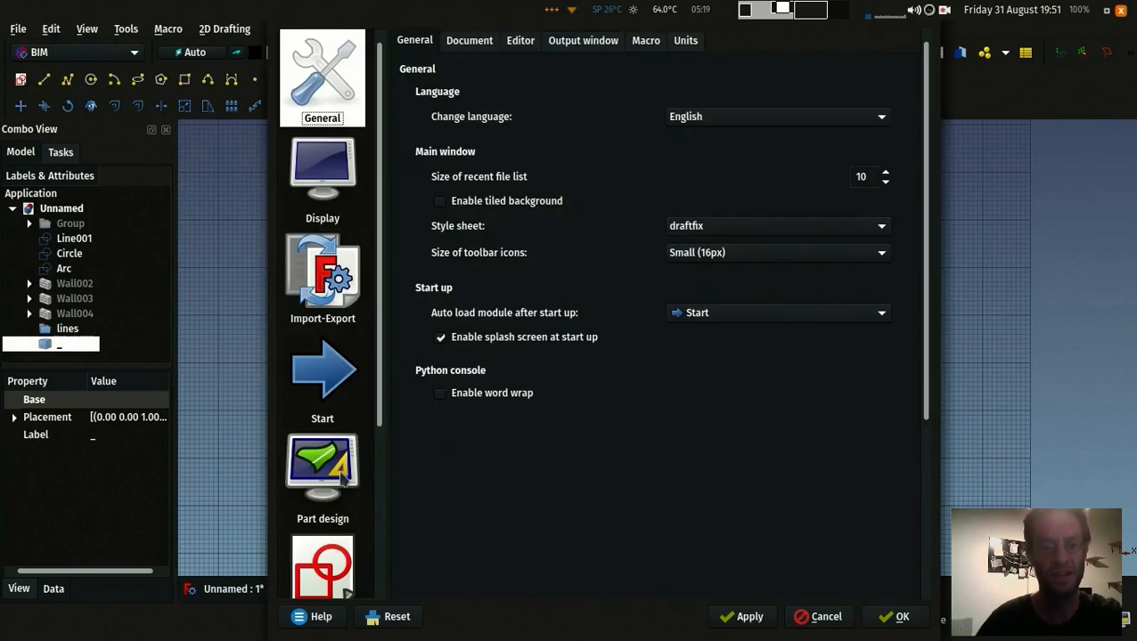
{"action": "left_click", "coordinate": [320, 277]}
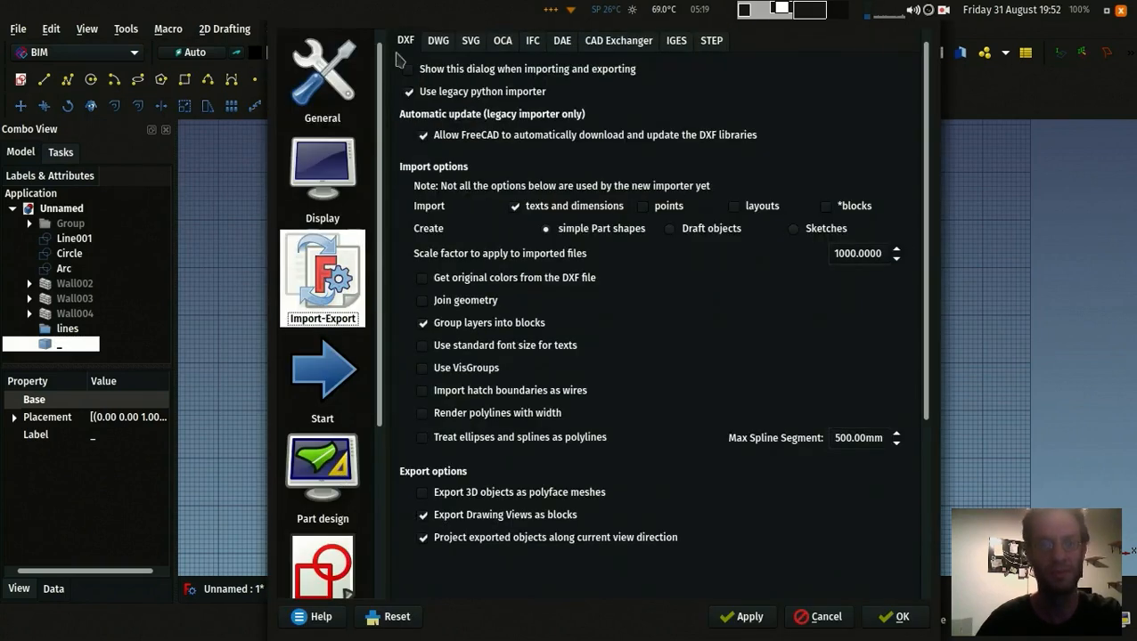
{"action": "left_click", "coordinate": [410, 68]}
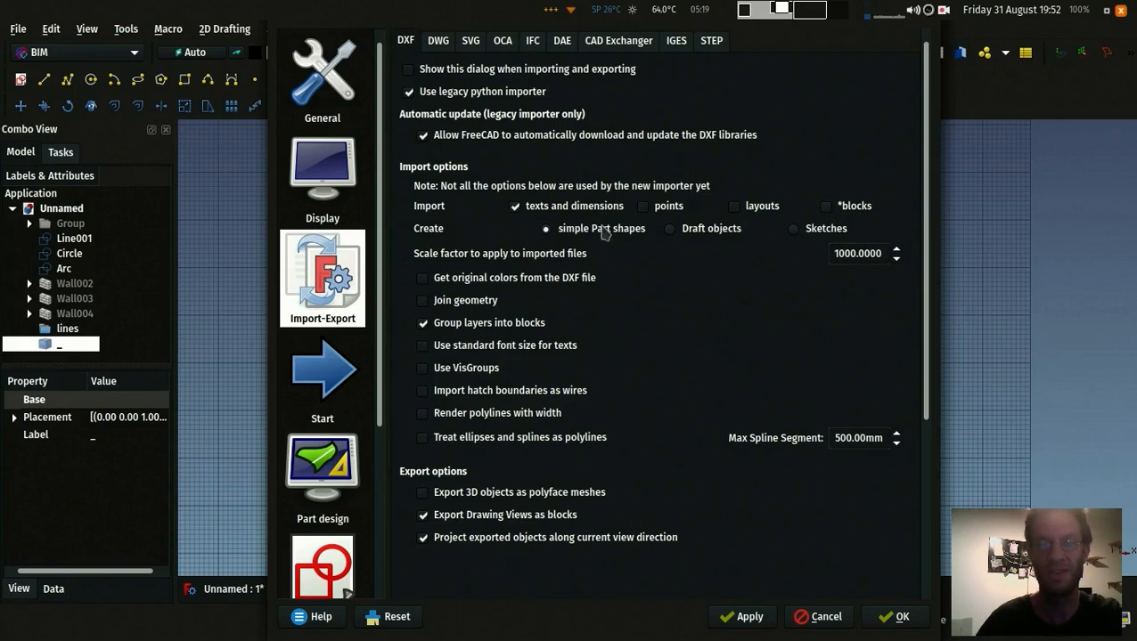
{"action": "mouse_move", "coordinate": [816, 210]}
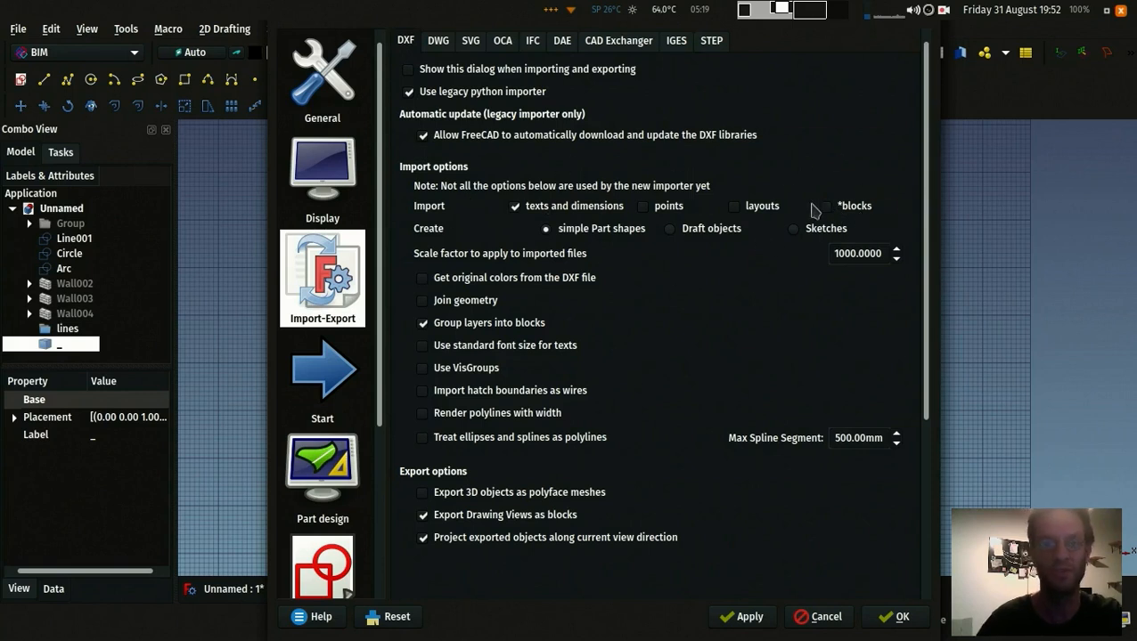
{"action": "mouse_move", "coordinate": [827, 206]}
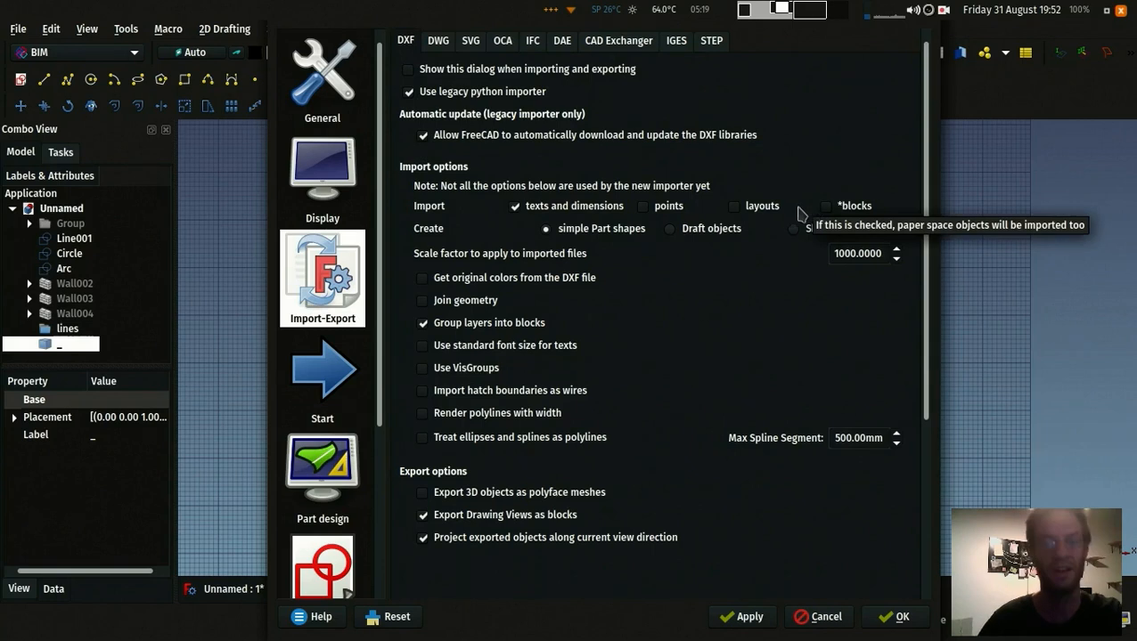
{"action": "left_click", "coordinate": [901, 616]}
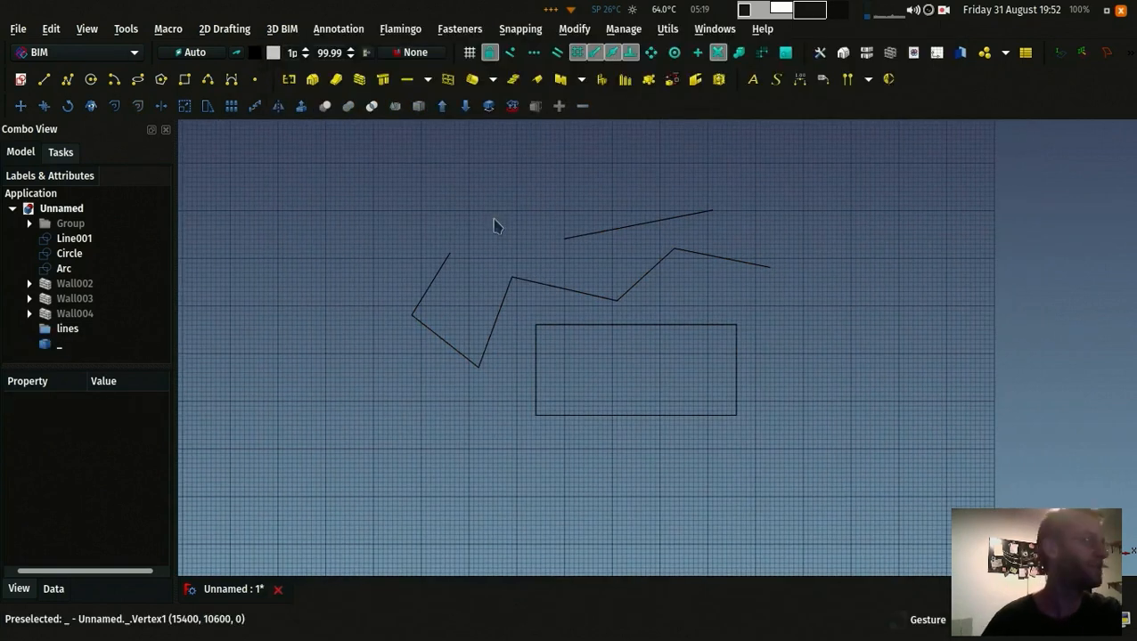
{"action": "mouse_move", "coordinate": [512, 289]}
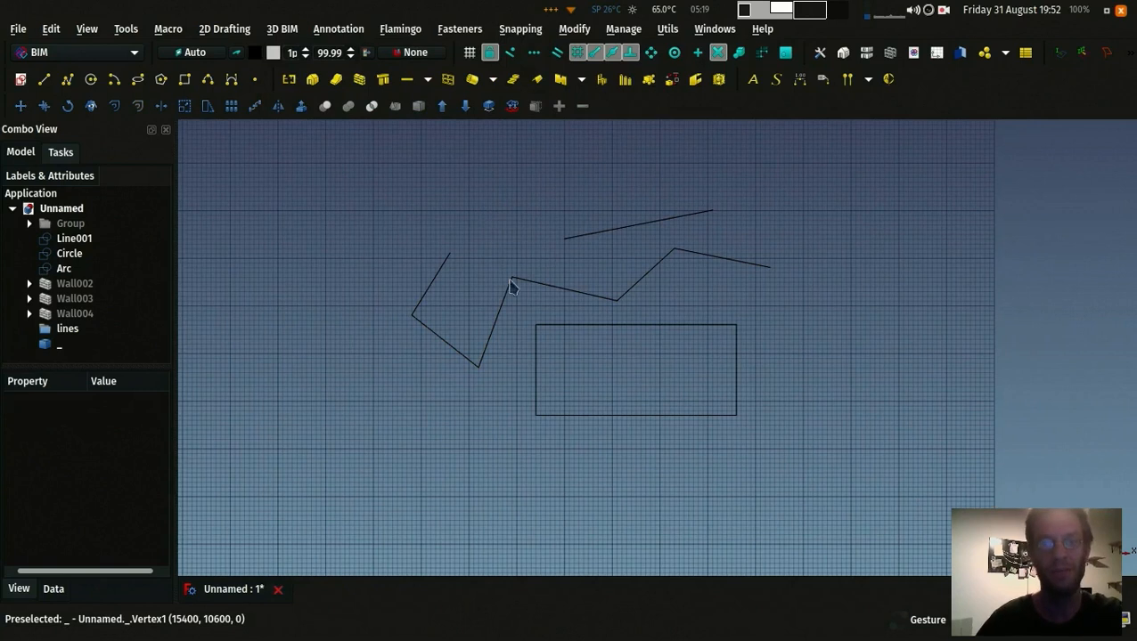
{"action": "left_click", "coordinate": [567, 294]}
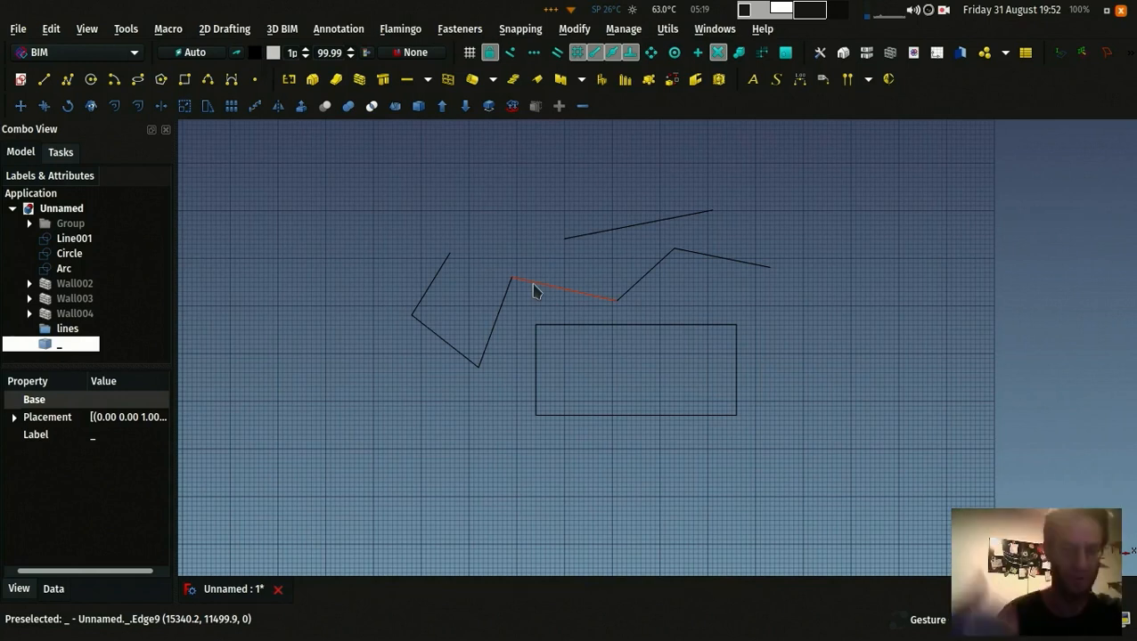
{"action": "mouse_move", "coordinate": [545, 298]}
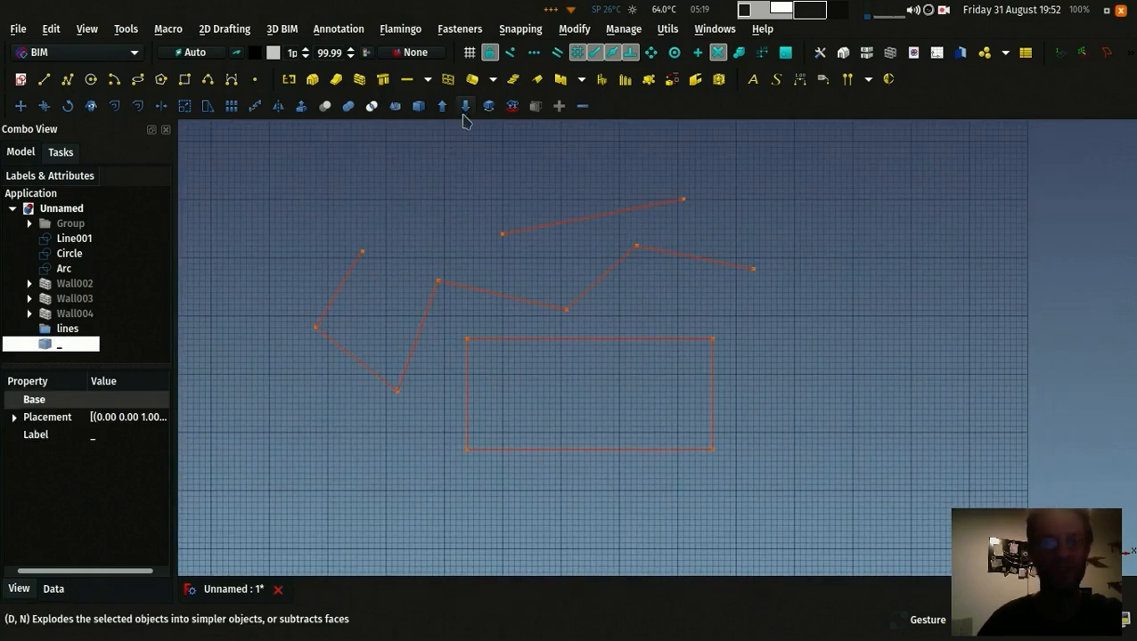
{"action": "mouse_move", "coordinate": [464, 107]}
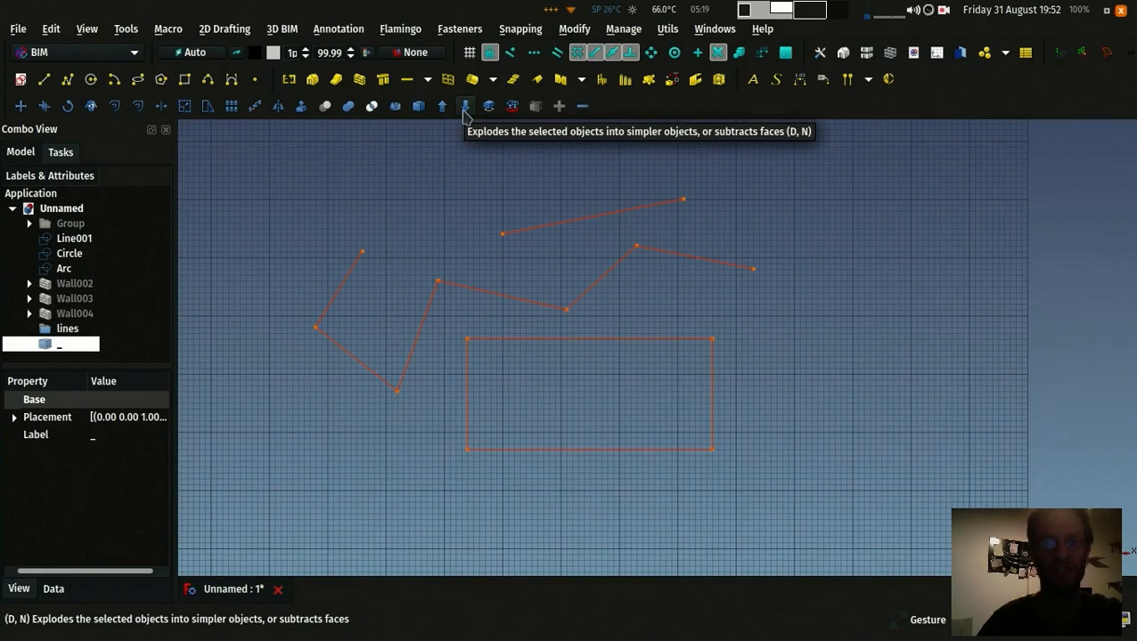
{"action": "mouse_move", "coordinate": [470, 116]}
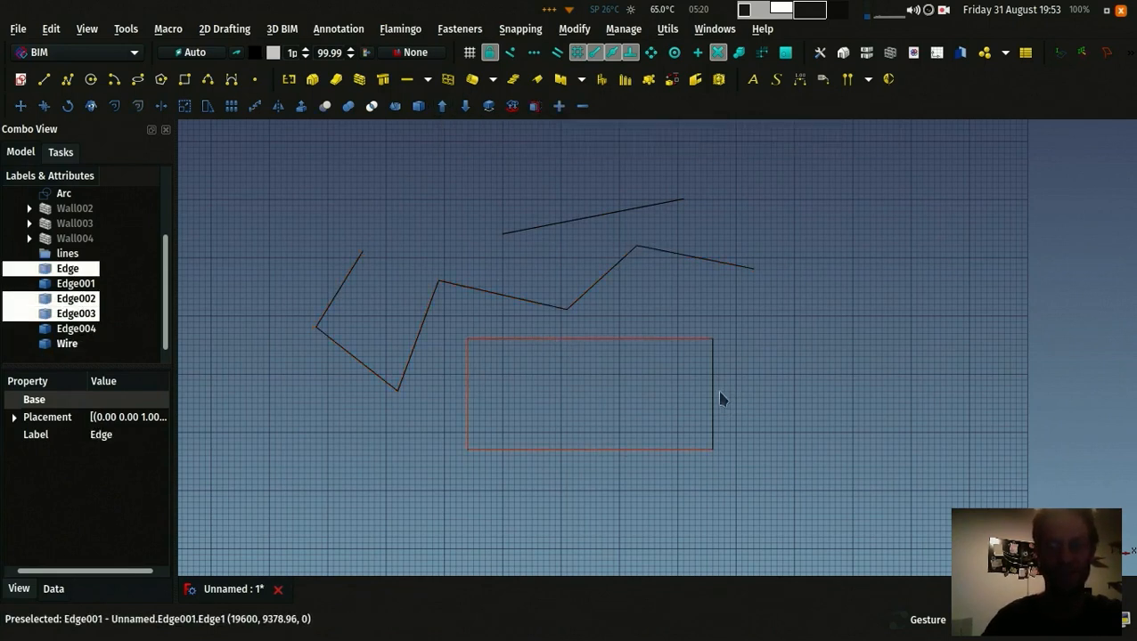
Step: Upgrade the four rectangle edges into closed wire DWire001 with Make Face off
{"action": "left_click", "coordinate": [74, 314]}
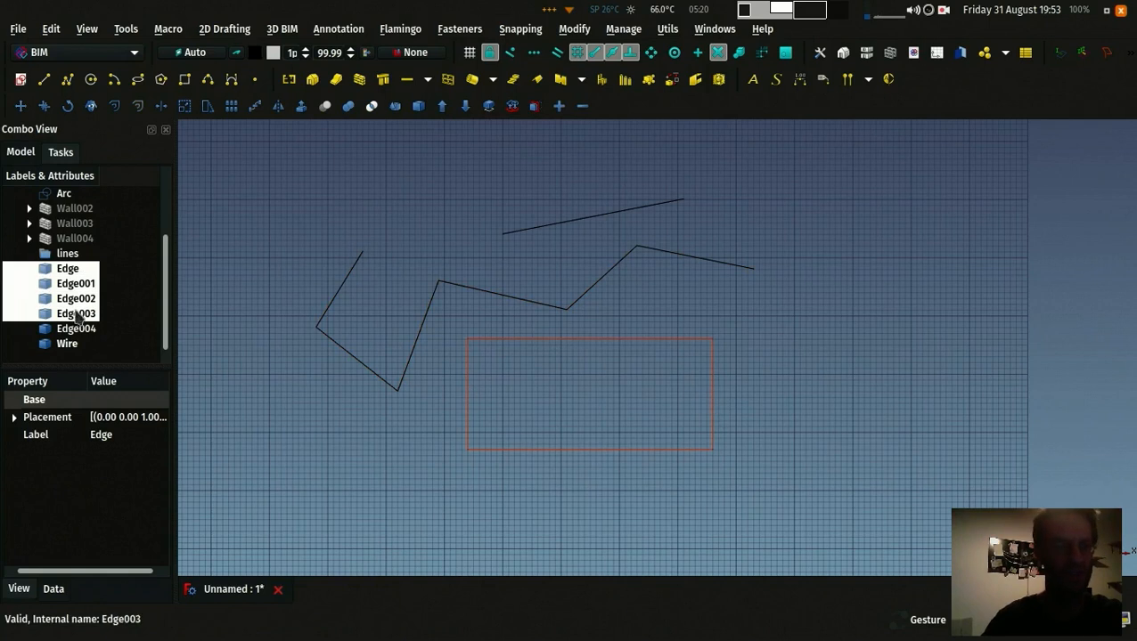
{"action": "mouse_move", "coordinate": [442, 107]}
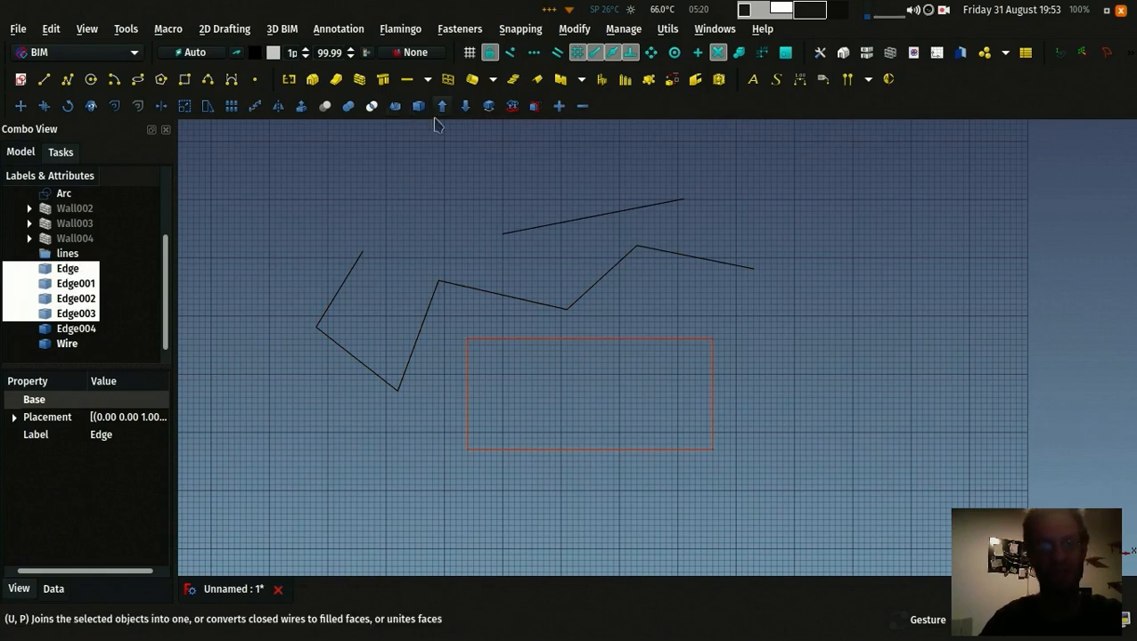
{"action": "left_click", "coordinate": [442, 107]}
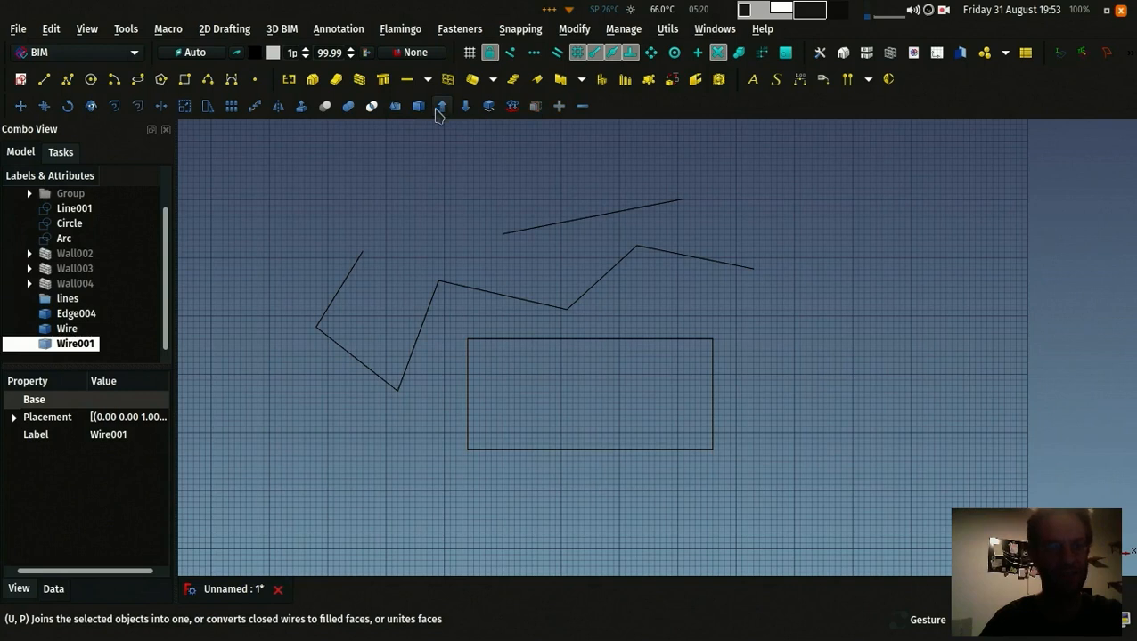
{"action": "left_click", "coordinate": [66, 328]}
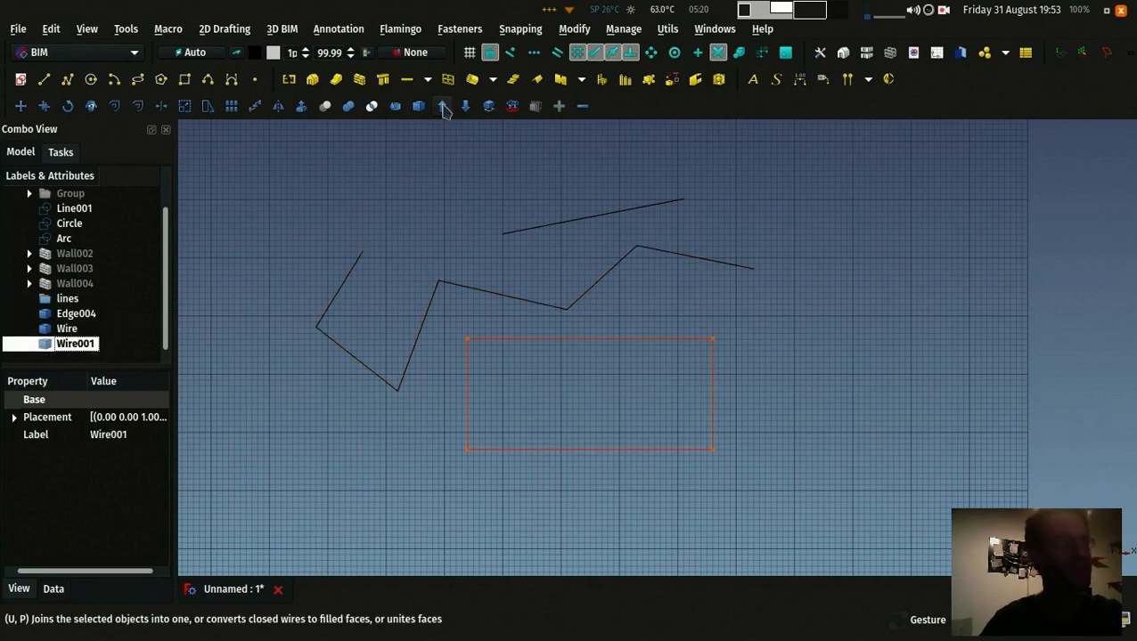
{"action": "left_click", "coordinate": [442, 106]}
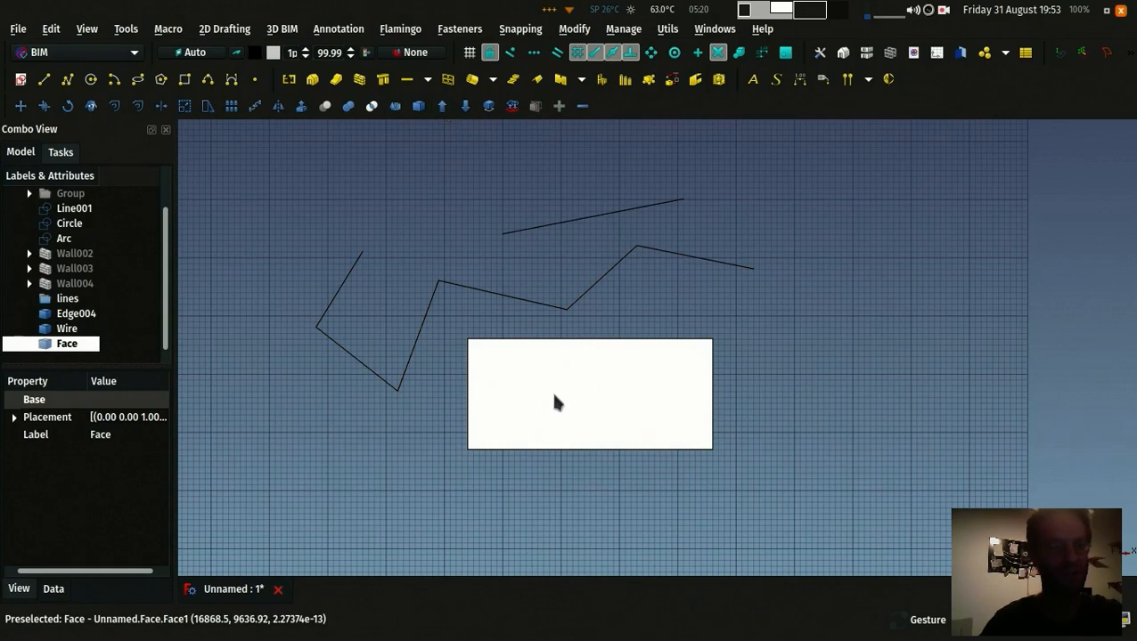
{"action": "mouse_move", "coordinate": [442, 107]}
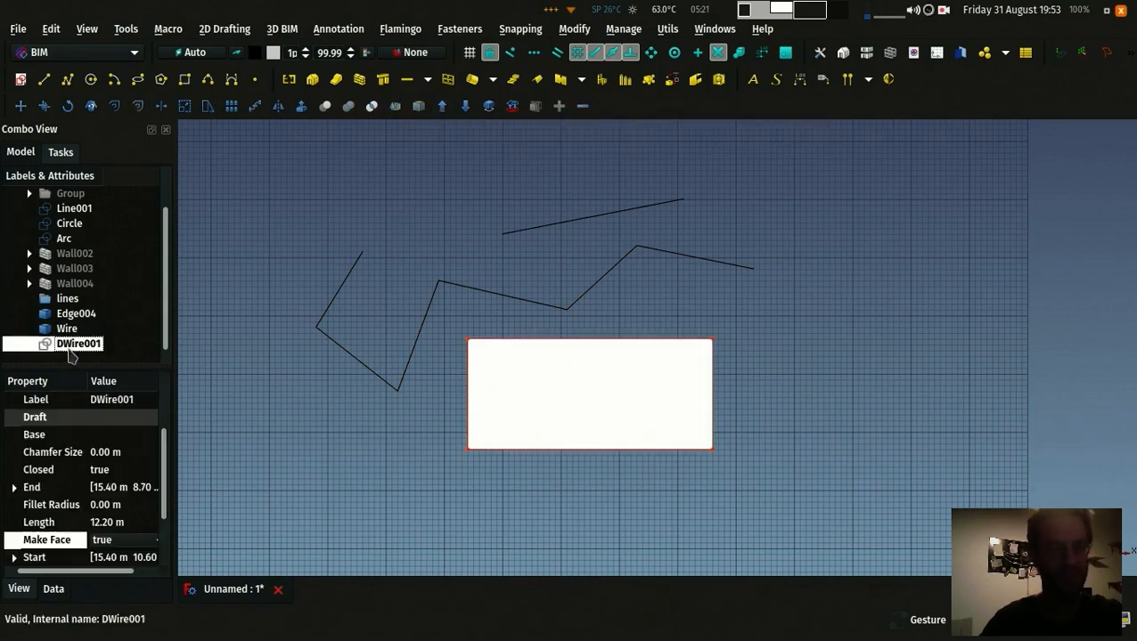
{"action": "mouse_move", "coordinate": [499, 353]}
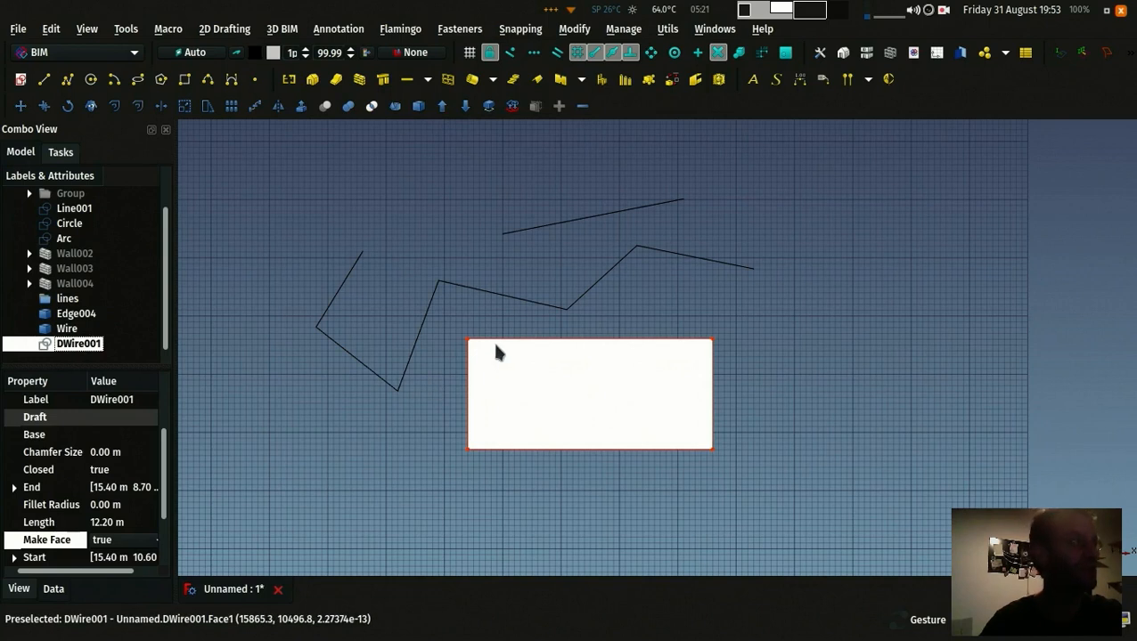
{"action": "mouse_move", "coordinate": [526, 369]}
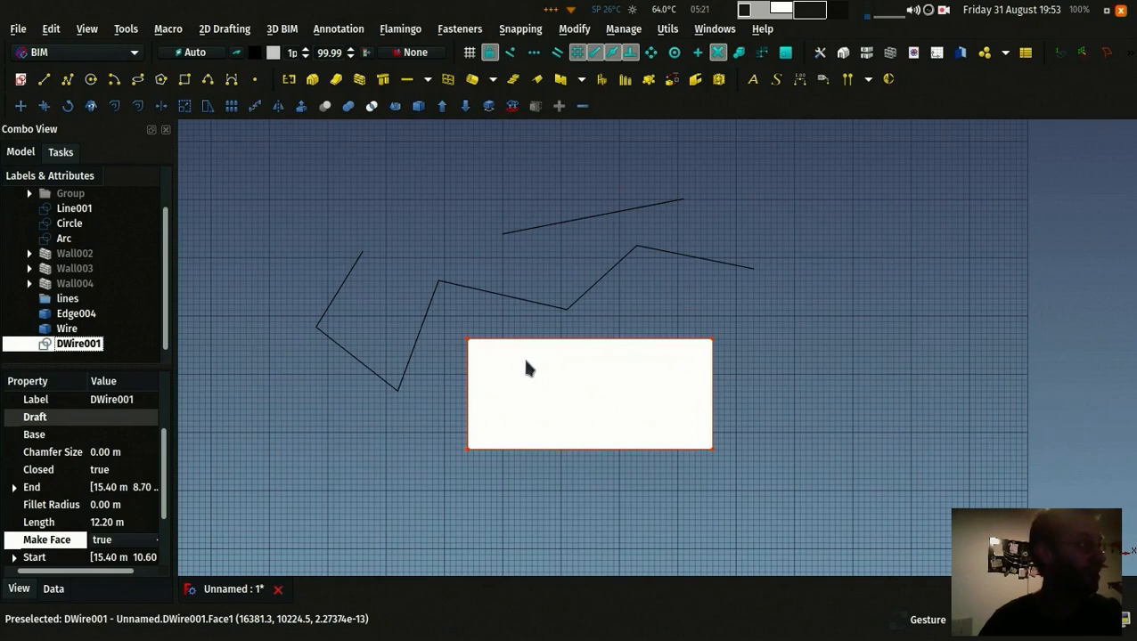
{"action": "mouse_move", "coordinate": [132, 547]}
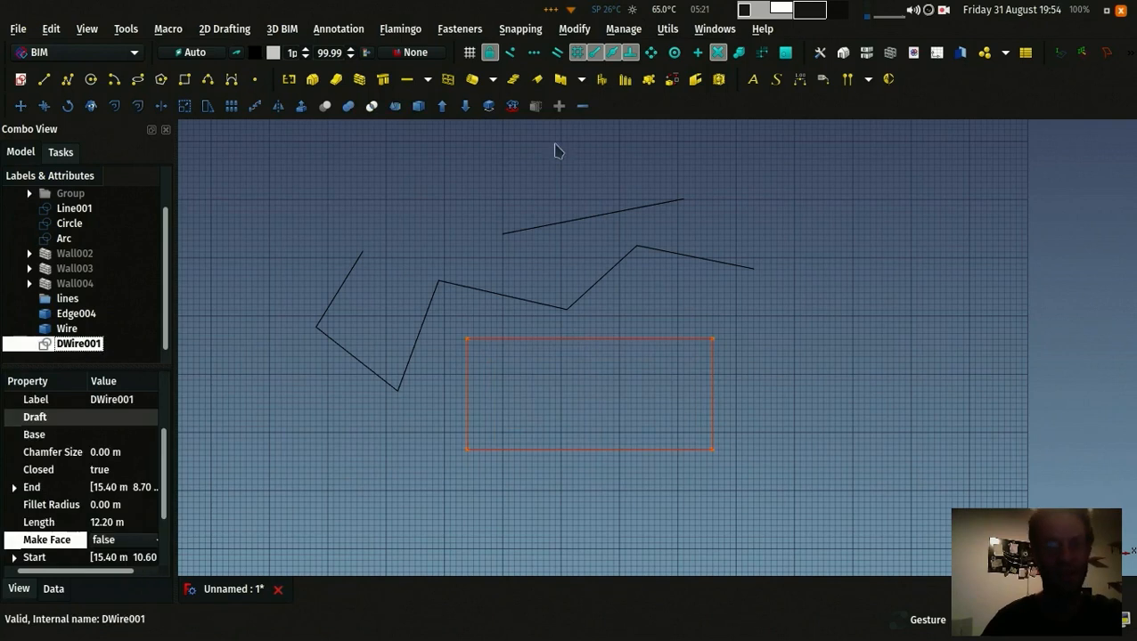
{"action": "left_click", "coordinate": [441, 107]}
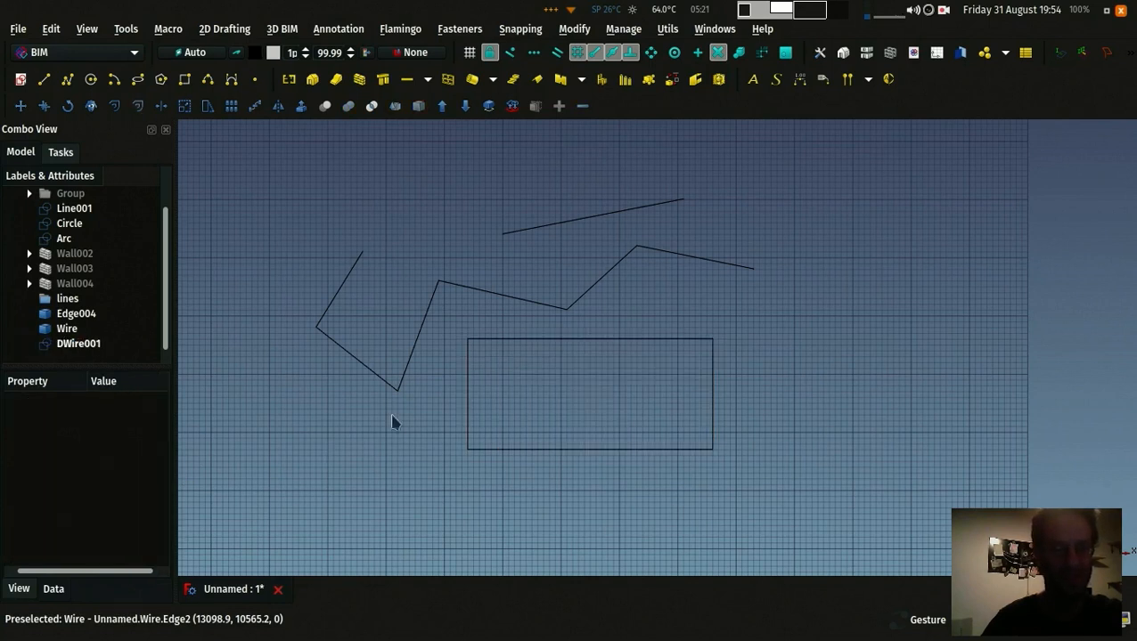
Step: Build Wall005 along the zigzag wire and Wall006 from the rectangular DWire001
{"action": "left_click", "coordinate": [78, 344]}
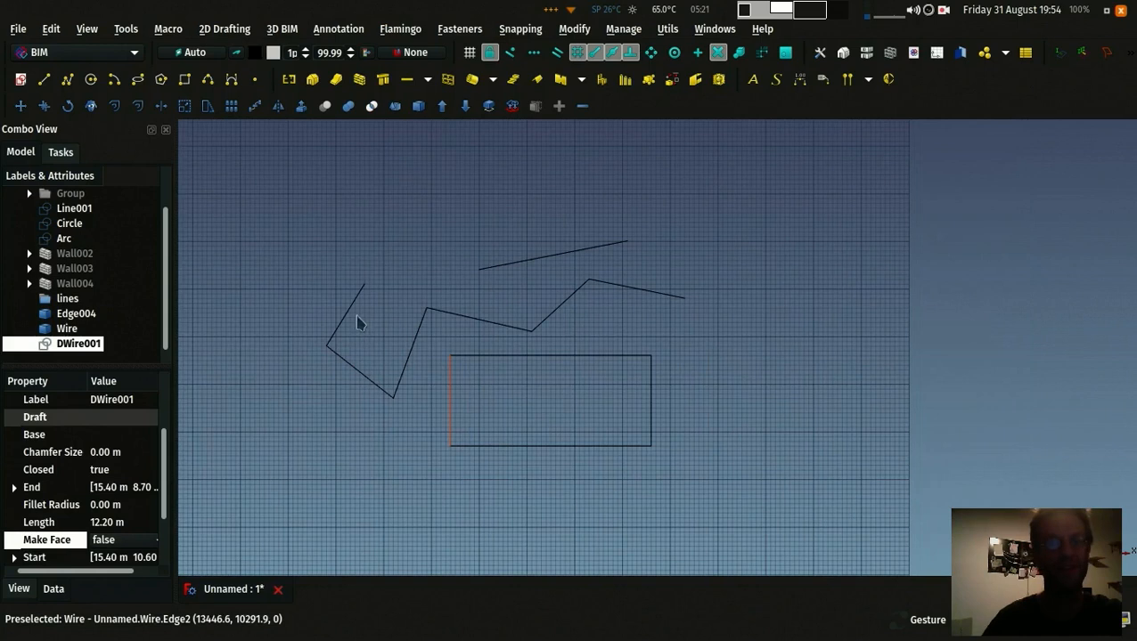
{"action": "left_click", "coordinate": [68, 328]}
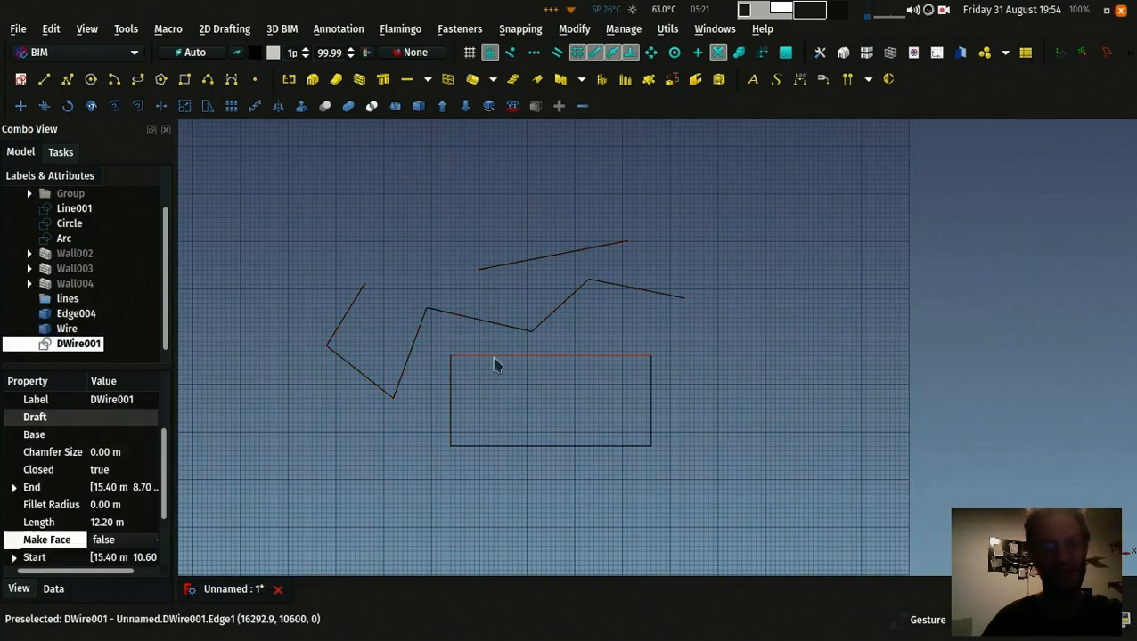
{"action": "left_click", "coordinate": [66, 328]}
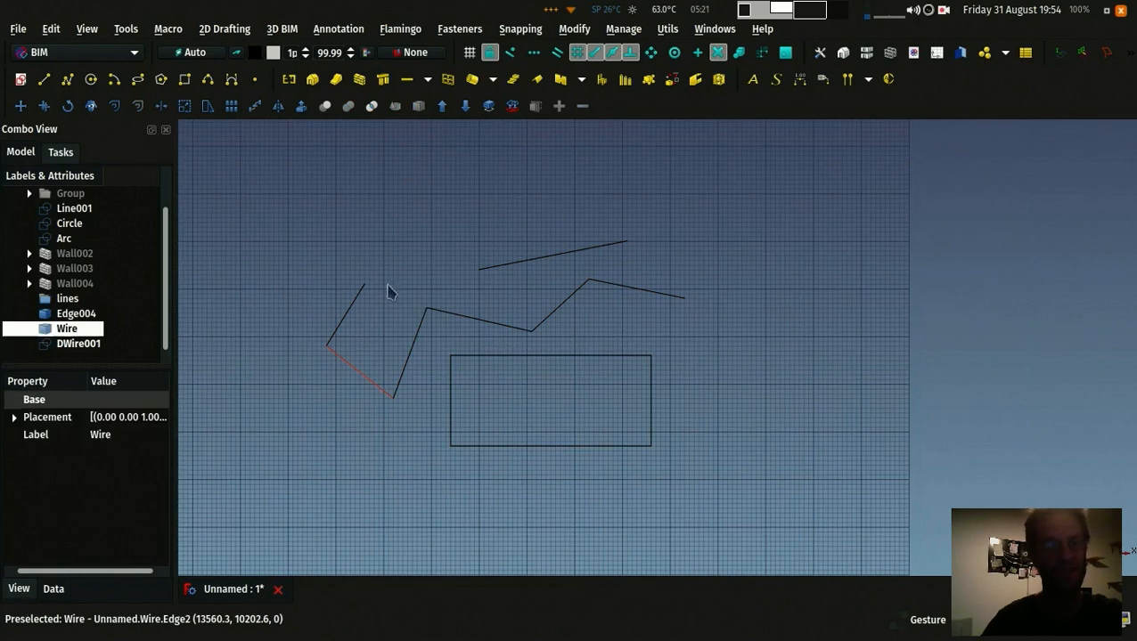
{"action": "mouse_move", "coordinate": [360, 80]}
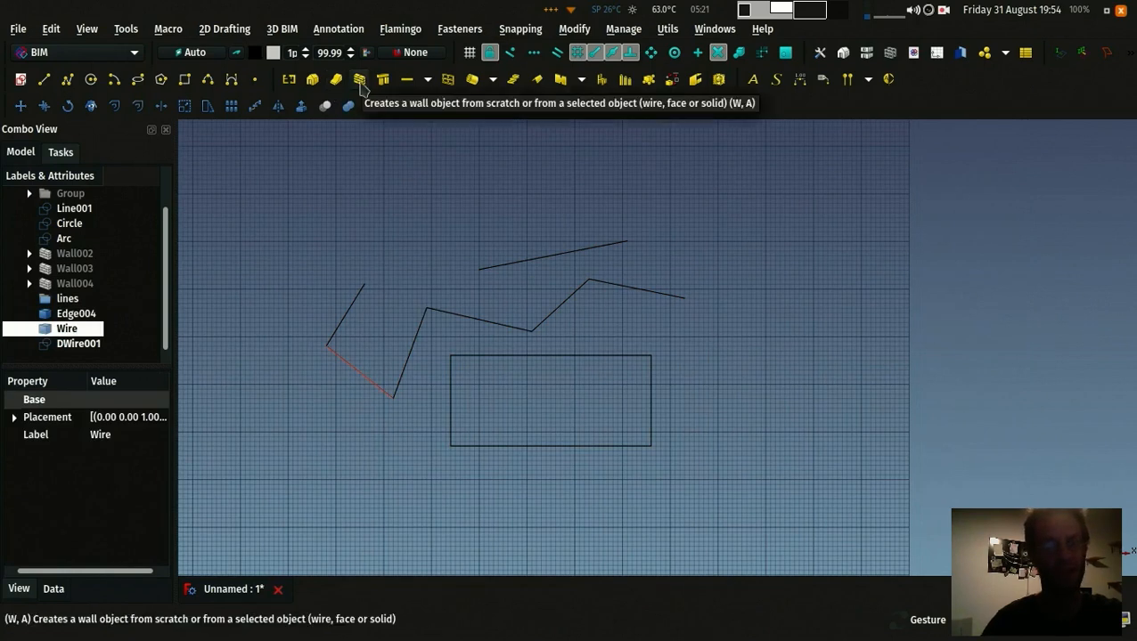
{"action": "left_click", "coordinate": [360, 78]}
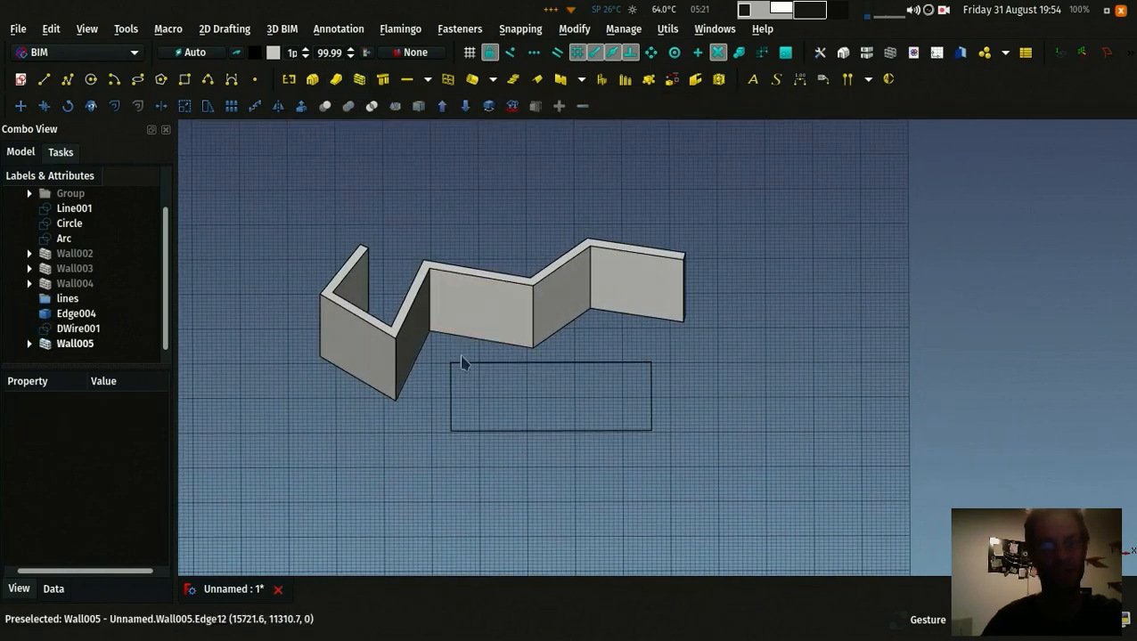
{"action": "left_click", "coordinate": [78, 328]}
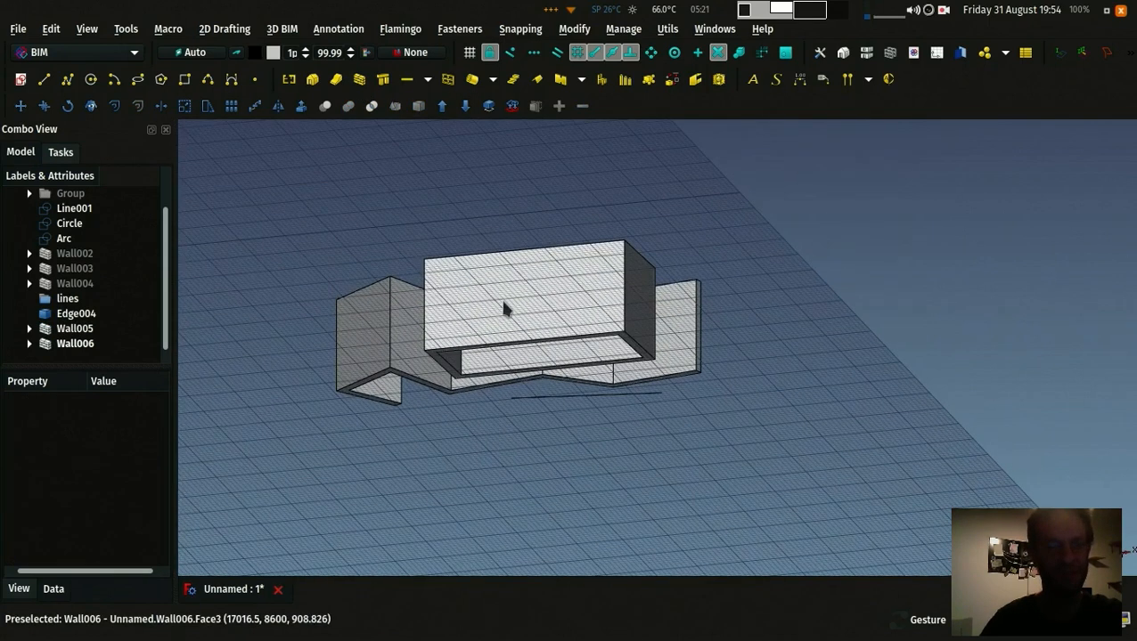
Step: Expand Wall006 and set its base wire DWire001's Make Face to true for a solid block
{"action": "left_click", "coordinate": [28, 342]}
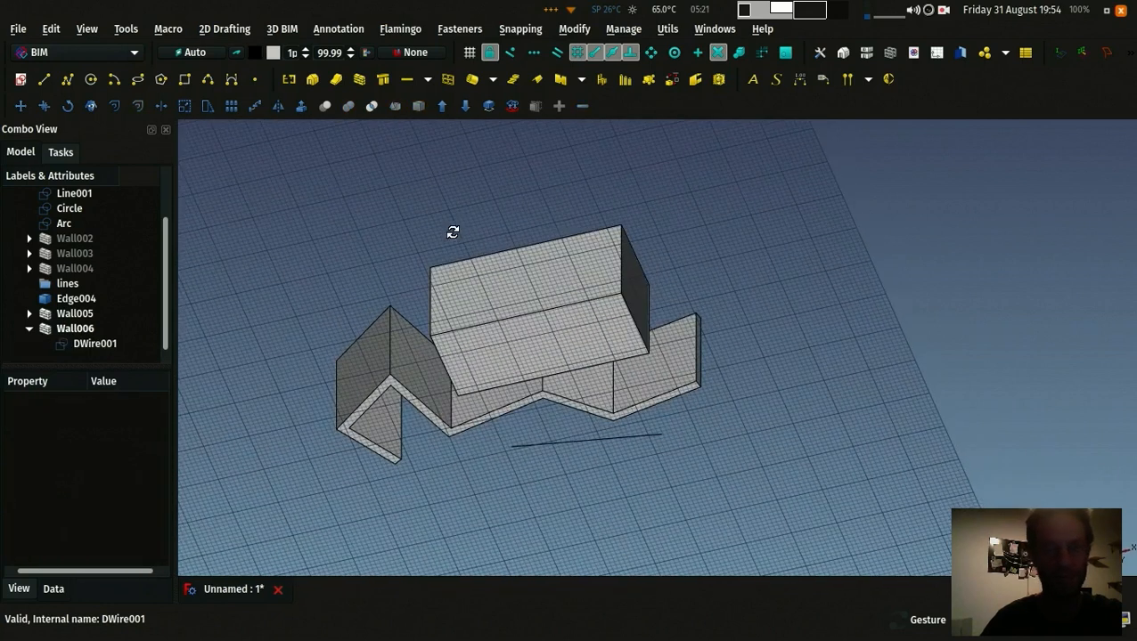
{"action": "left_click", "coordinate": [95, 343]}
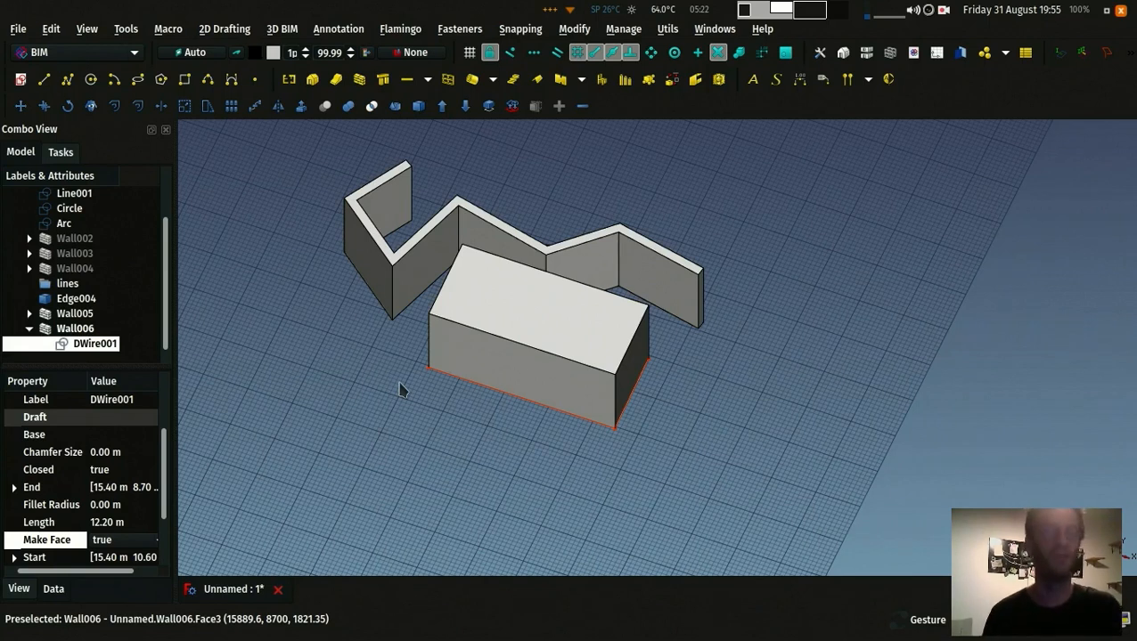
{"action": "mouse_move", "coordinate": [526, 466]}
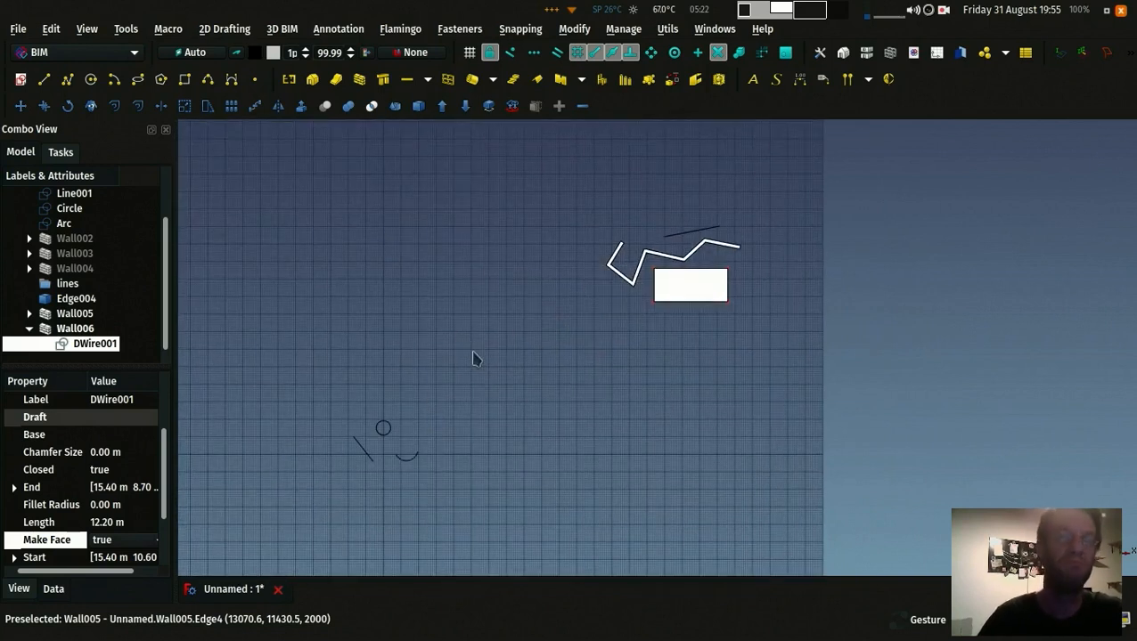
{"action": "mouse_move", "coordinate": [467, 348]}
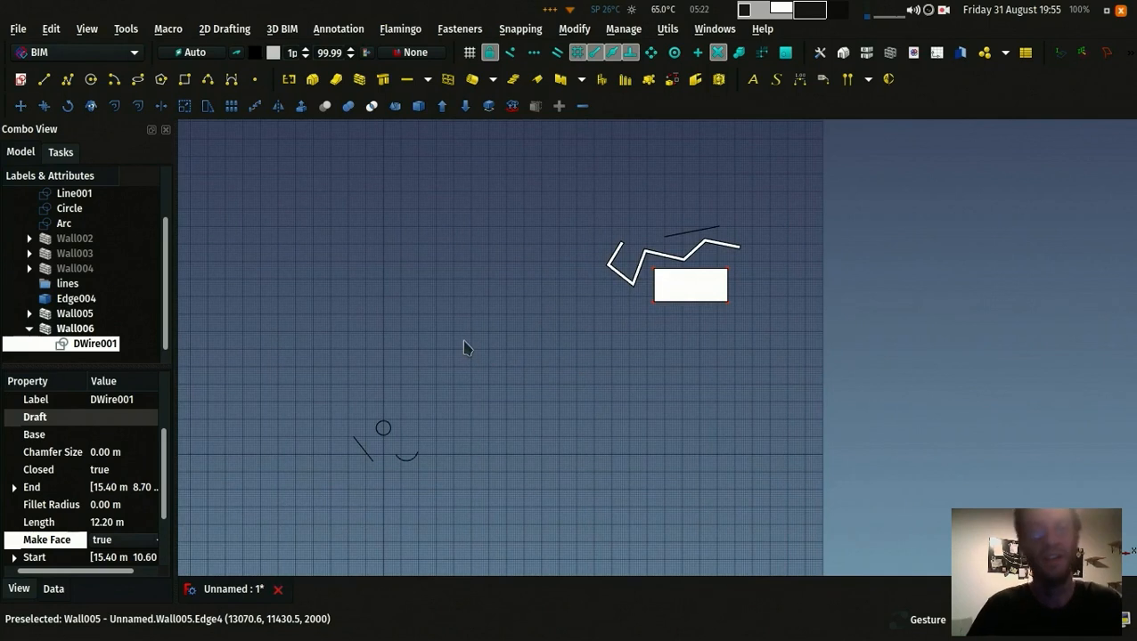
{"action": "mouse_move", "coordinate": [496, 342]}
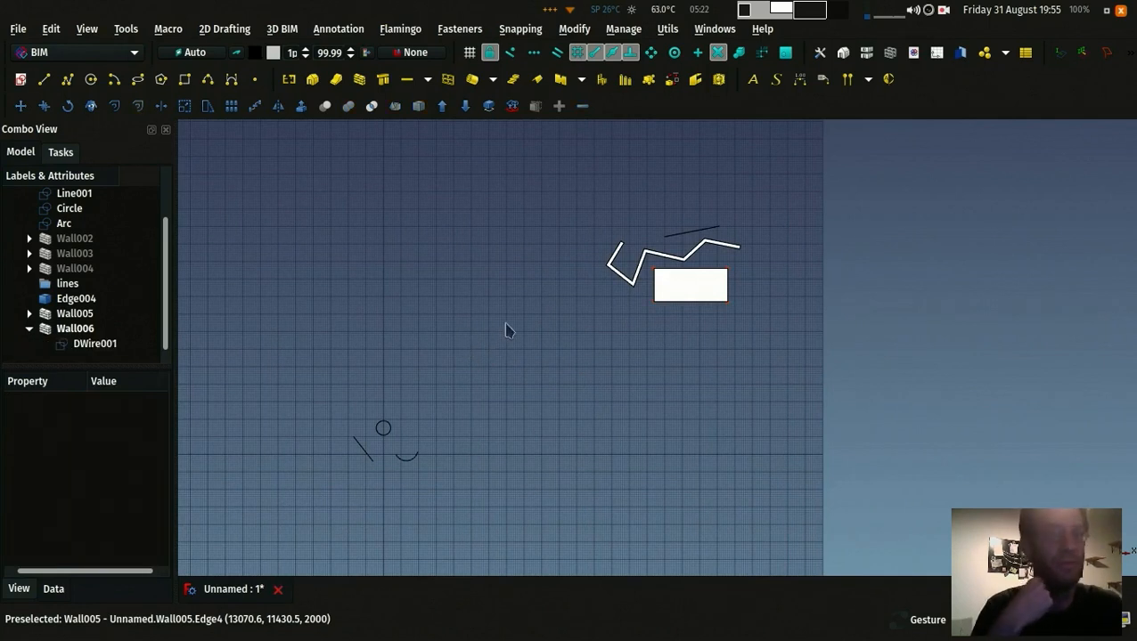
{"action": "mouse_move", "coordinate": [477, 337]}
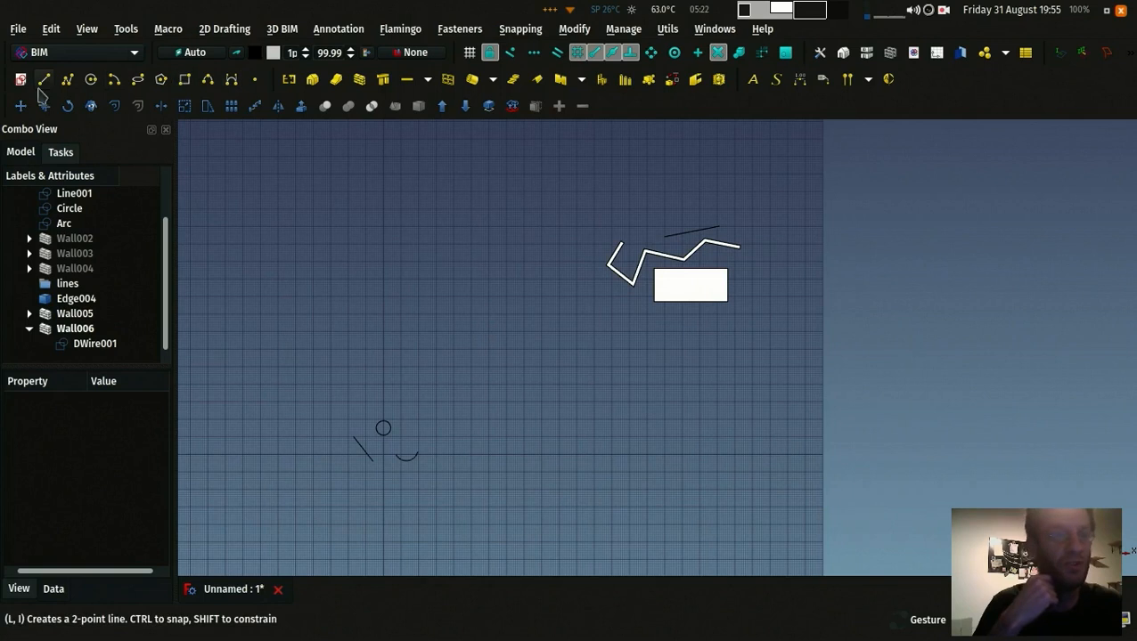
Step: Draw Line002 and a 6.2 m by 2.8 m Rectangle002 left of the walls
{"action": "left_click", "coordinate": [43, 79]}
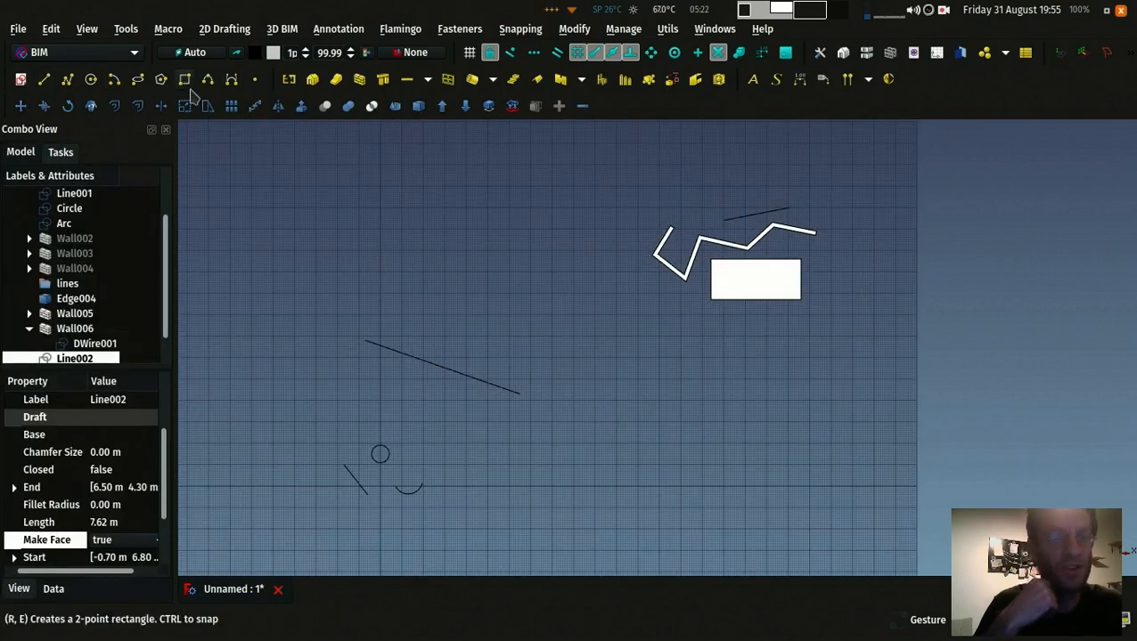
{"action": "left_click", "coordinate": [185, 78]}
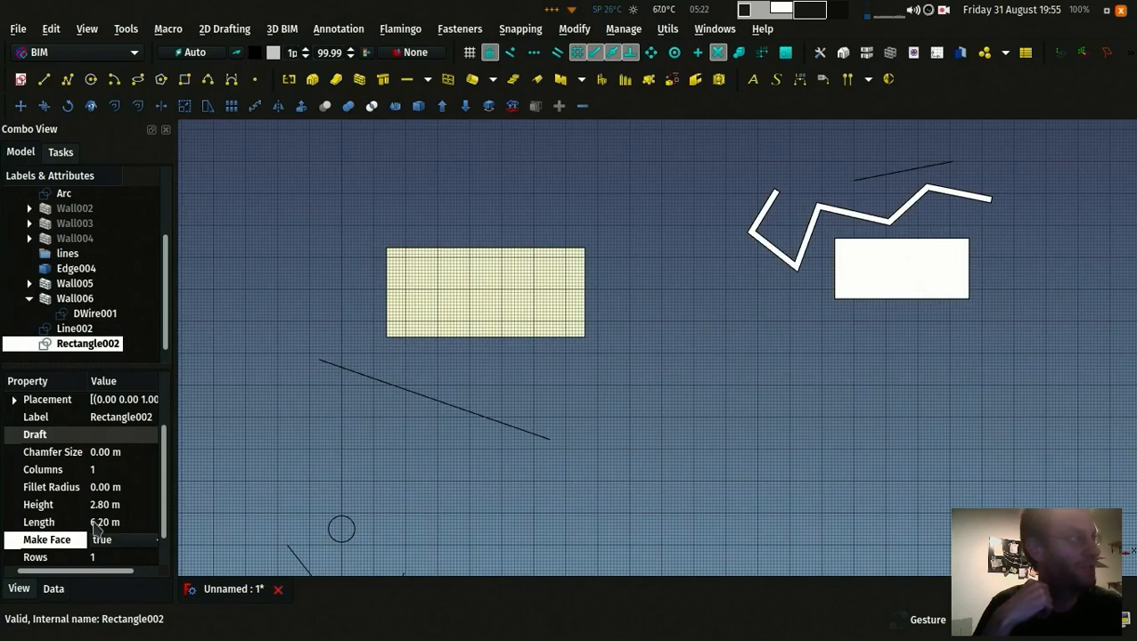
{"action": "double_click", "coordinate": [98, 522]}
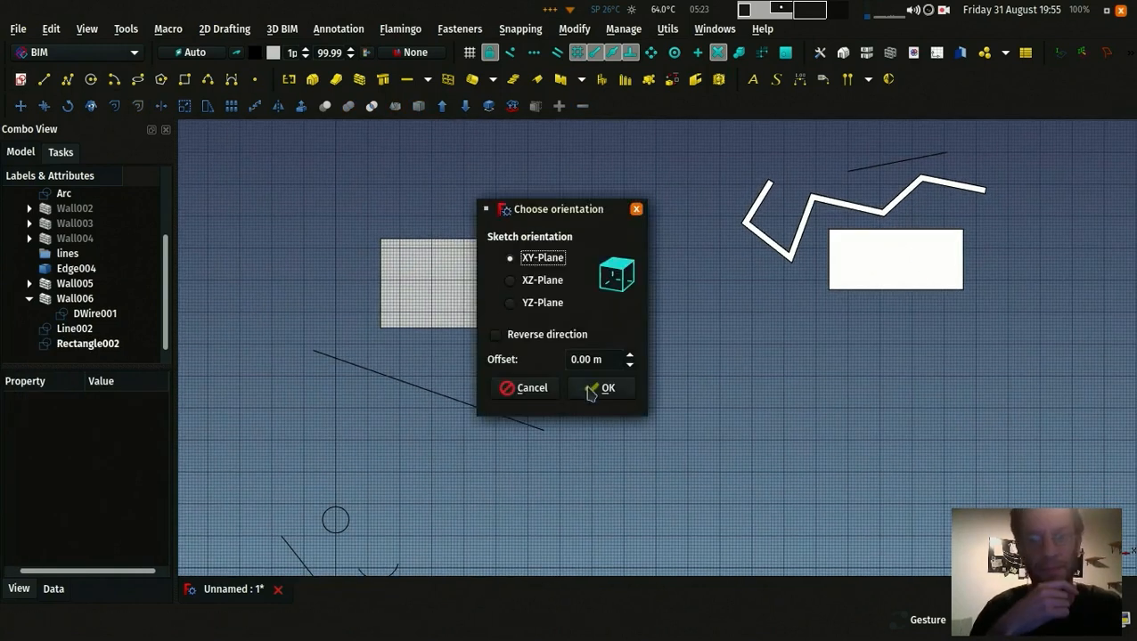
Step: Sketch a rectangle on the XY plane constrained 8 m long and 2 m high, then close Sketch002
{"action": "left_click", "coordinate": [600, 388]}
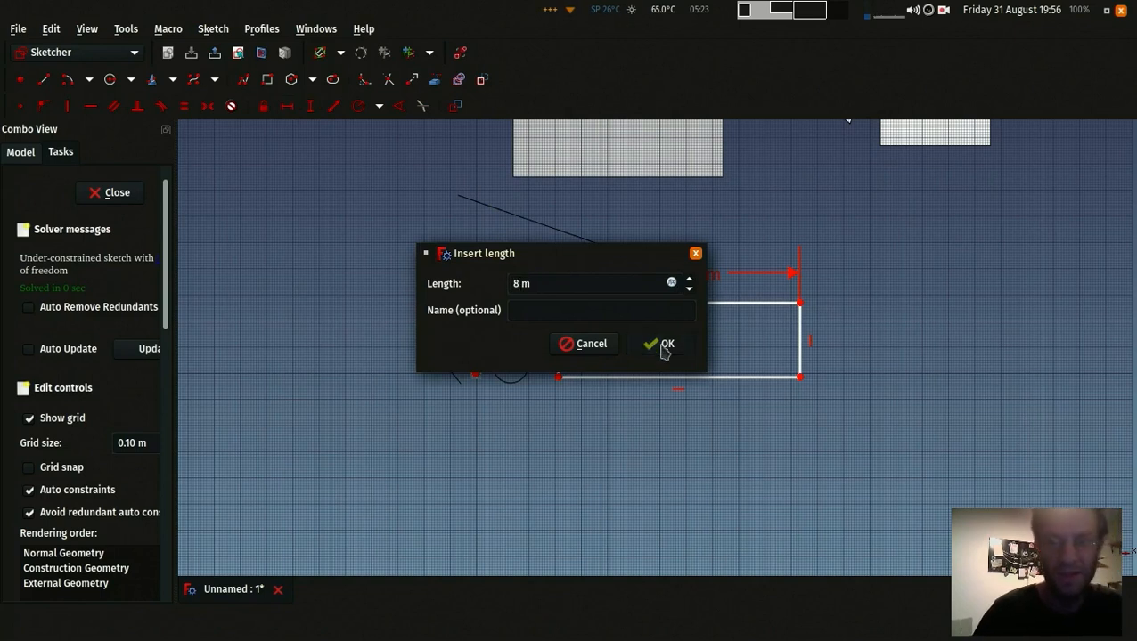
{"action": "left_click", "coordinate": [666, 344]}
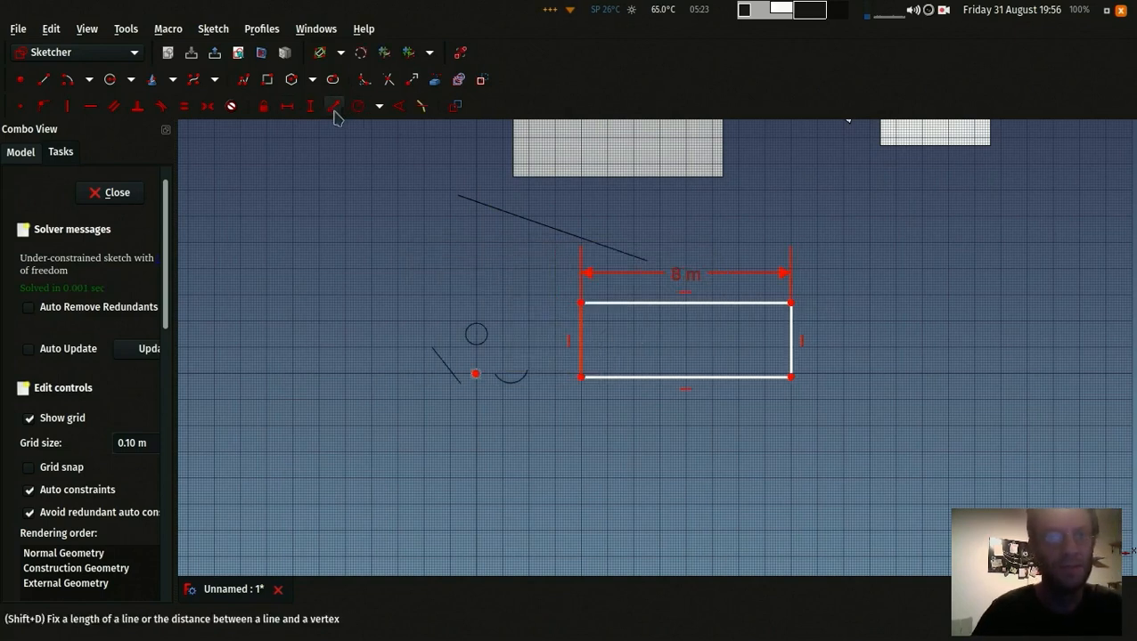
{"action": "left_click", "coordinate": [335, 106]}
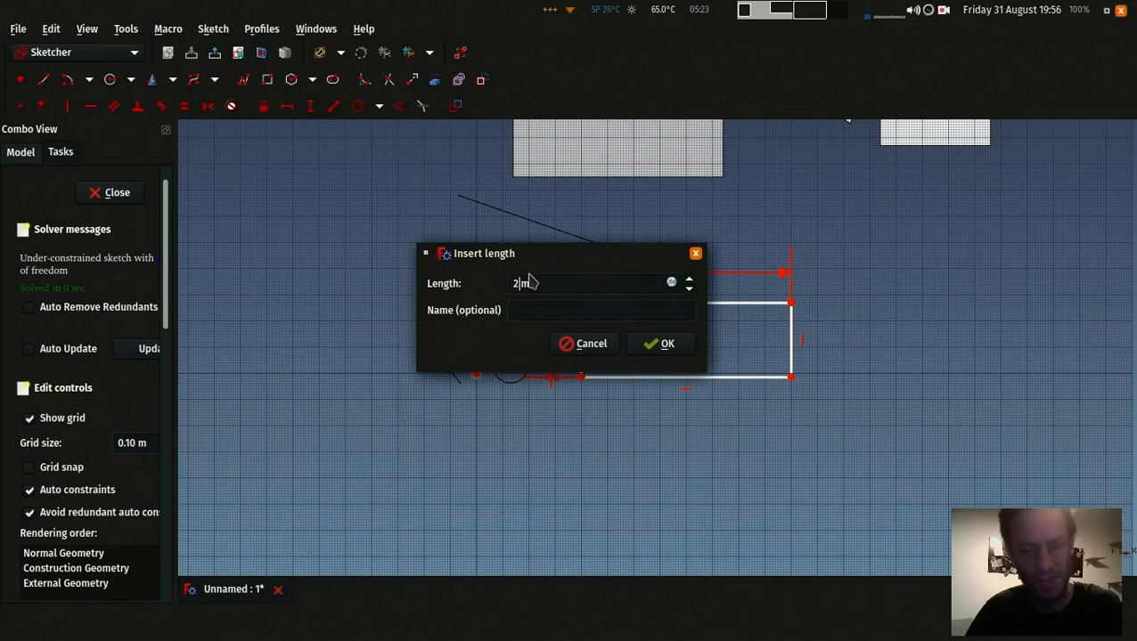
{"action": "left_click", "coordinate": [661, 342]}
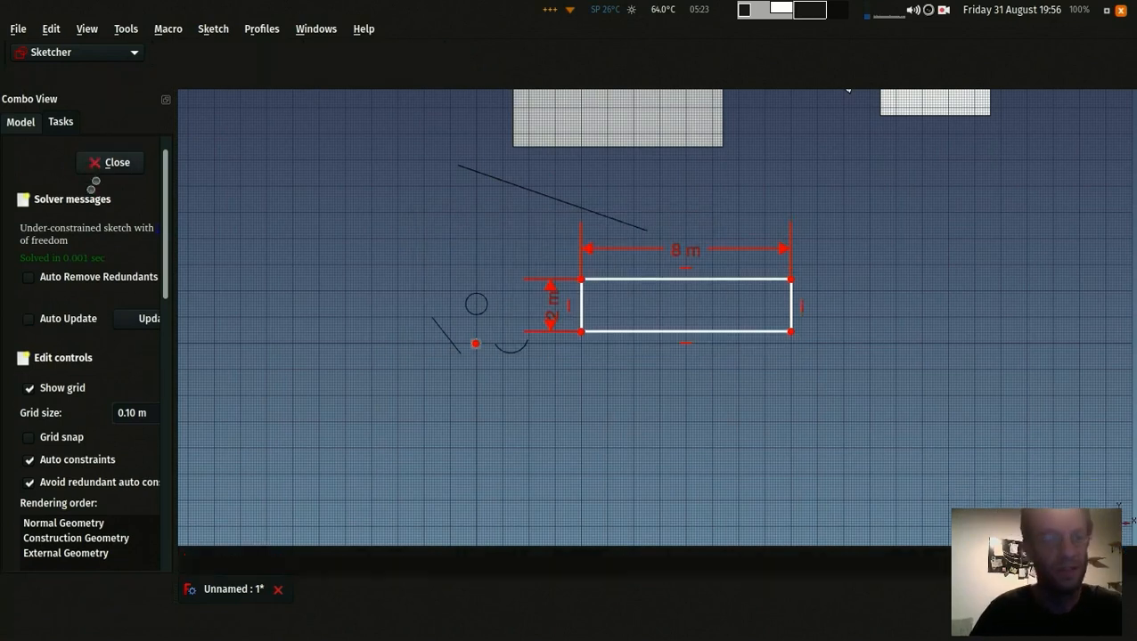
{"action": "left_click", "coordinate": [118, 162]}
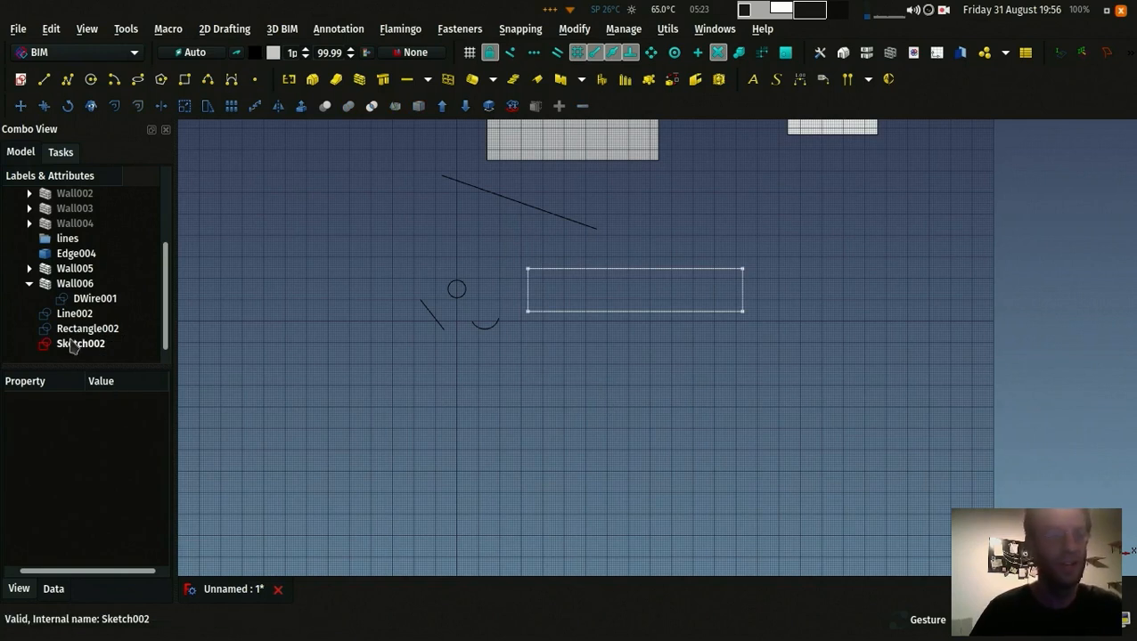
Step: Select Sketch002 in the tree to edit its length constraint from 8 m to 10 m
{"action": "left_click", "coordinate": [81, 342]}
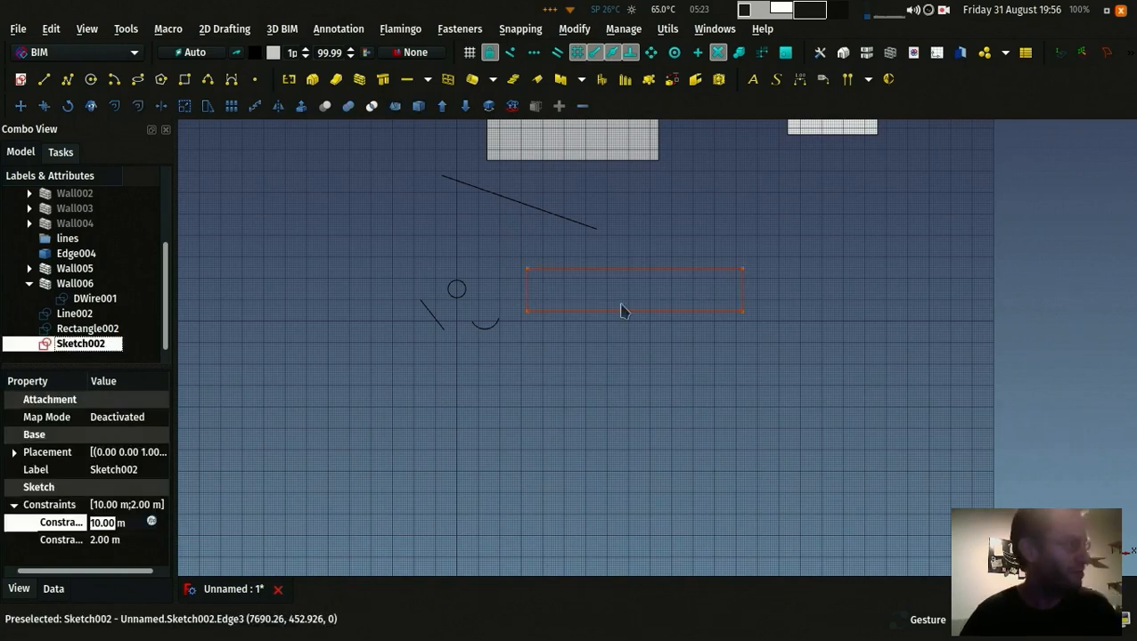